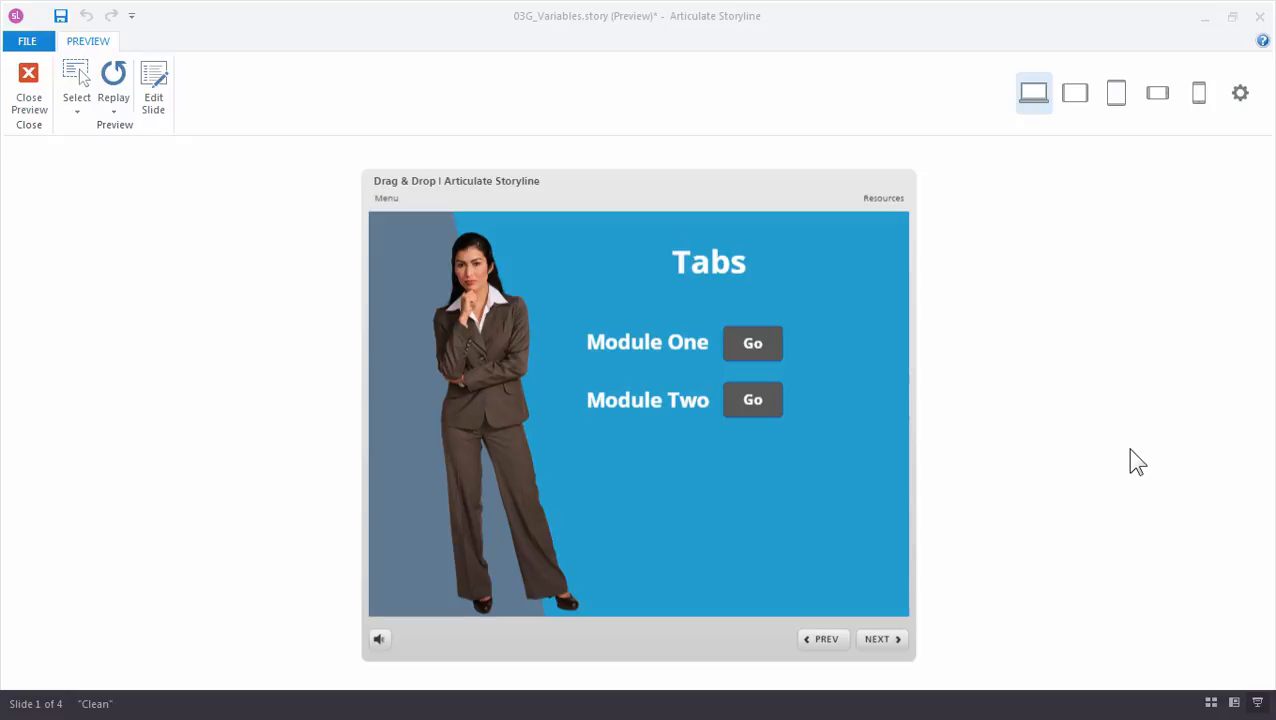
pyautogui.moveTo(868, 374)
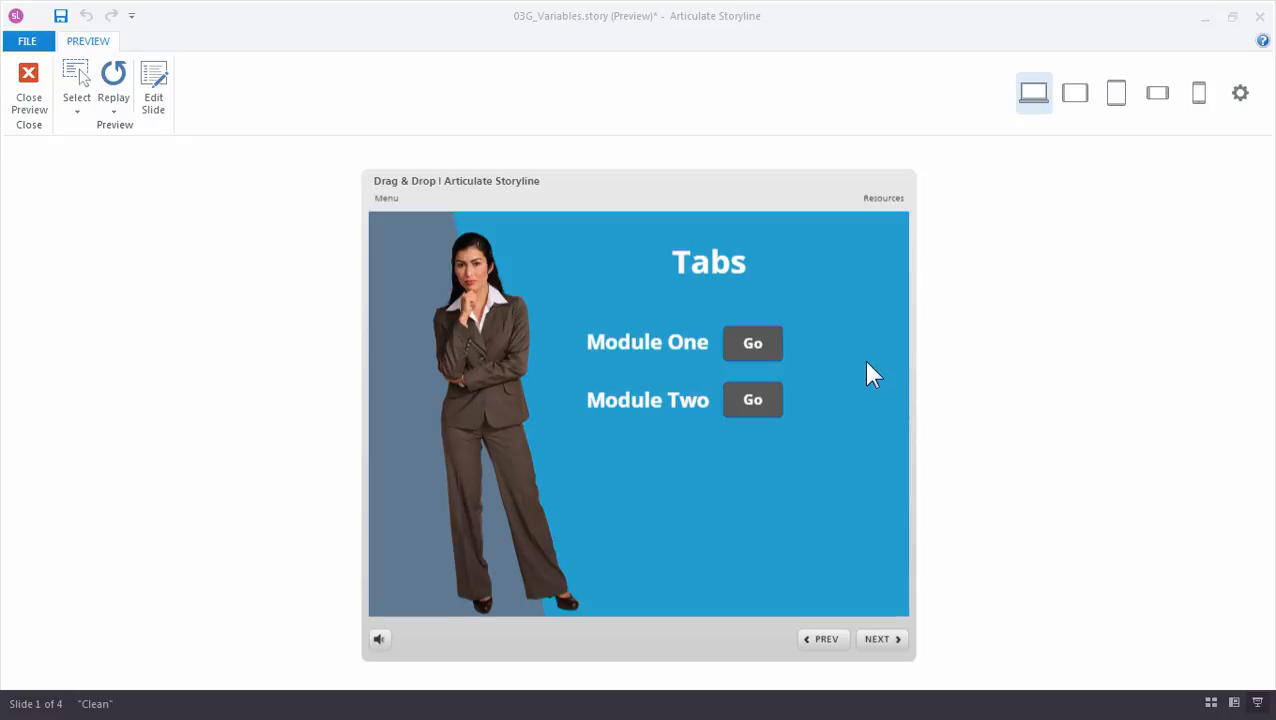
pyautogui.moveTo(810, 362)
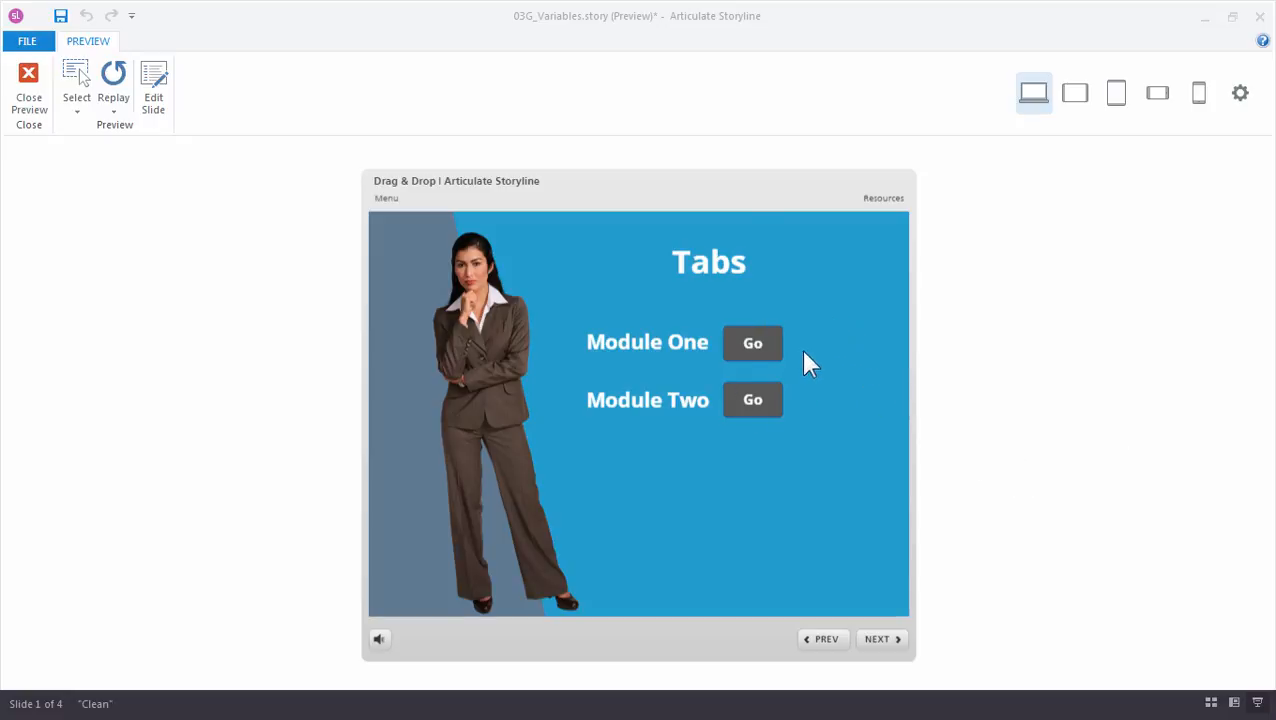
pyautogui.moveTo(802, 380)
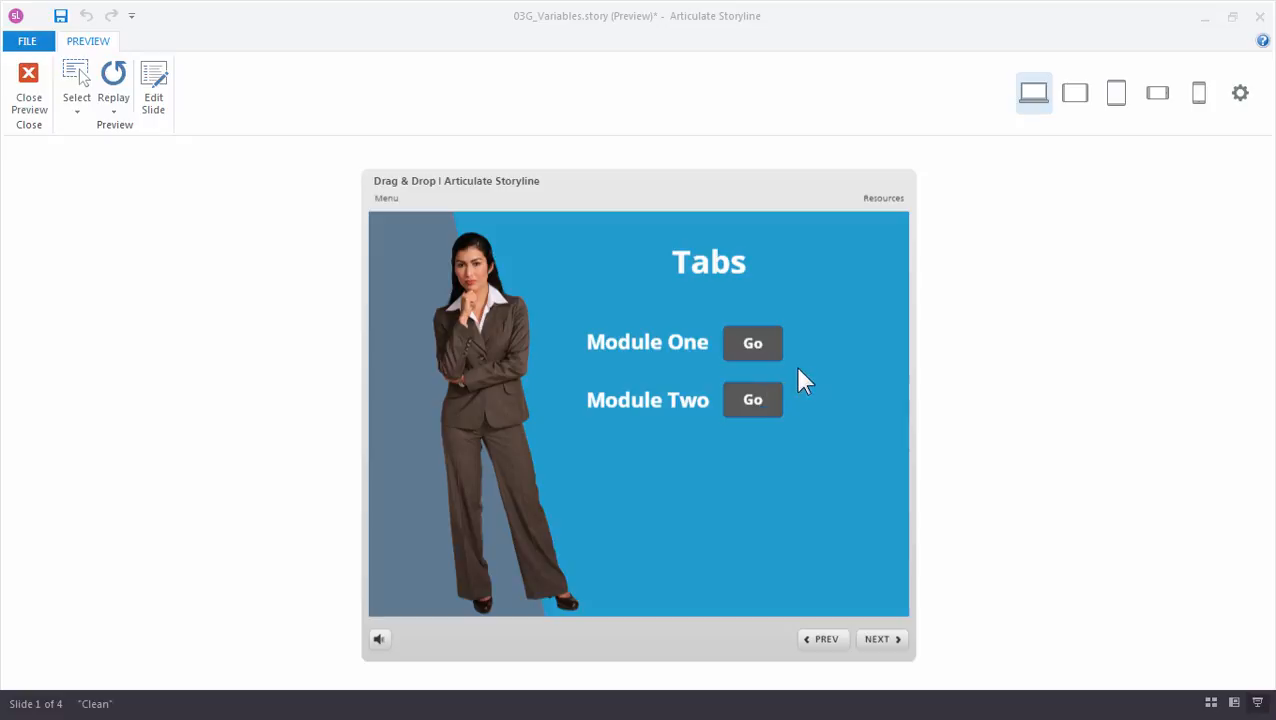
pyautogui.moveTo(794, 356)
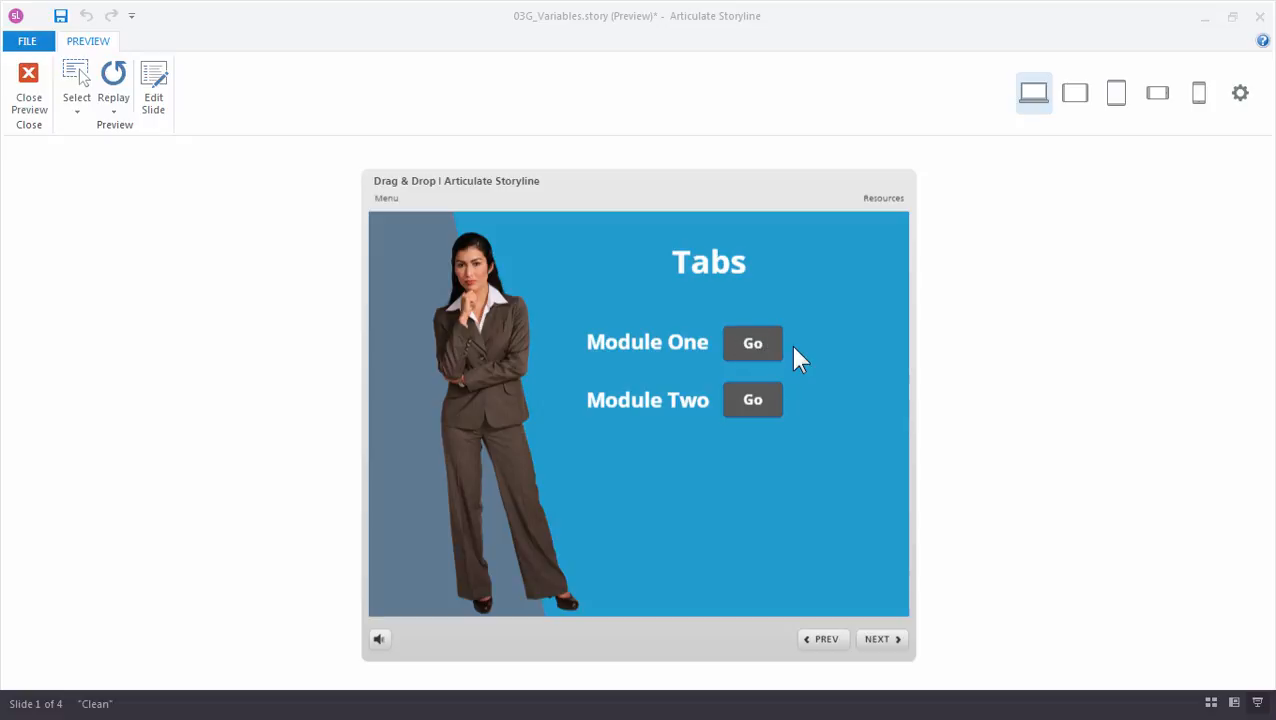
pyautogui.moveTo(752, 358)
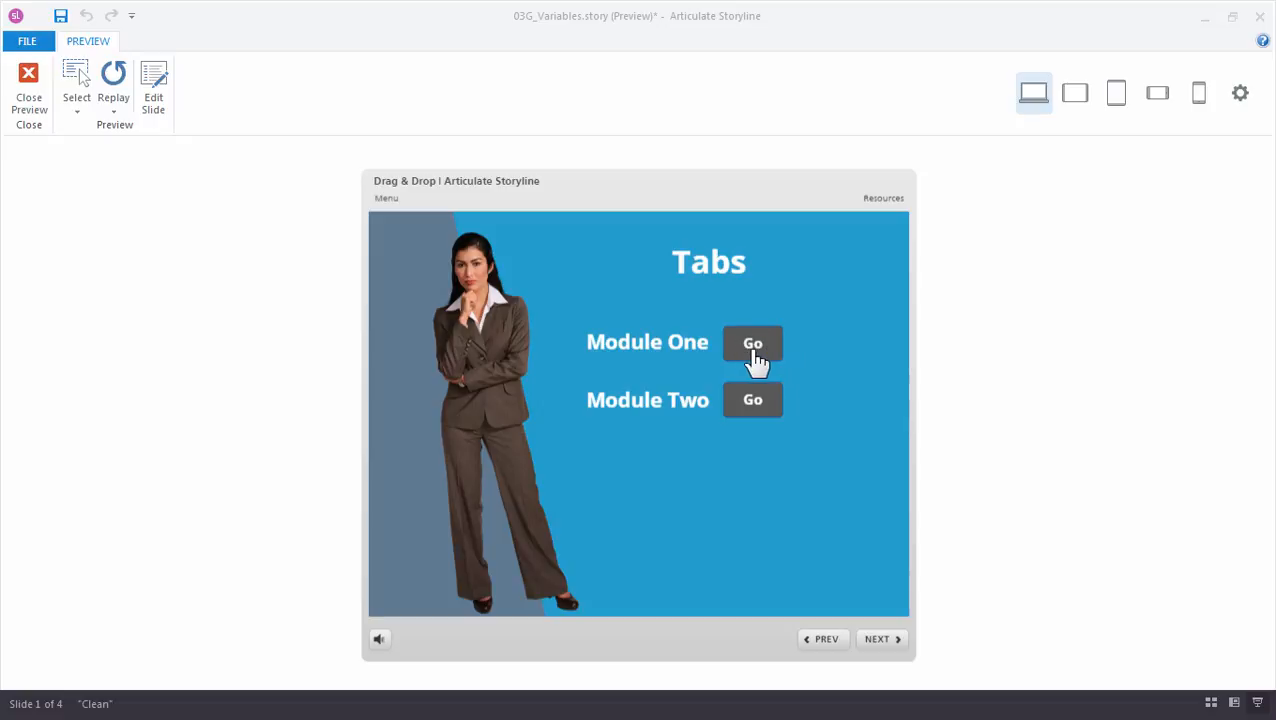
# Step: In preview, enter Module One, go Back, see the checkmark on Go, and exit the preview
pyautogui.click(752, 342)
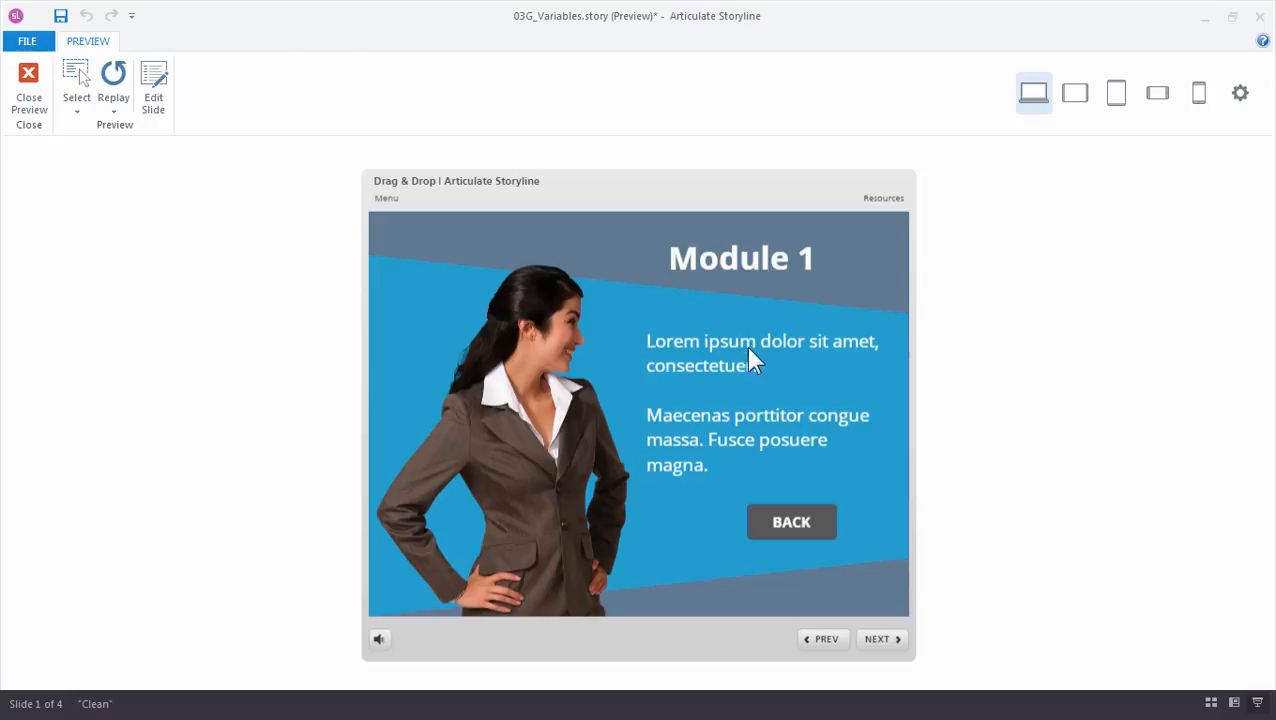
pyautogui.moveTo(788, 448)
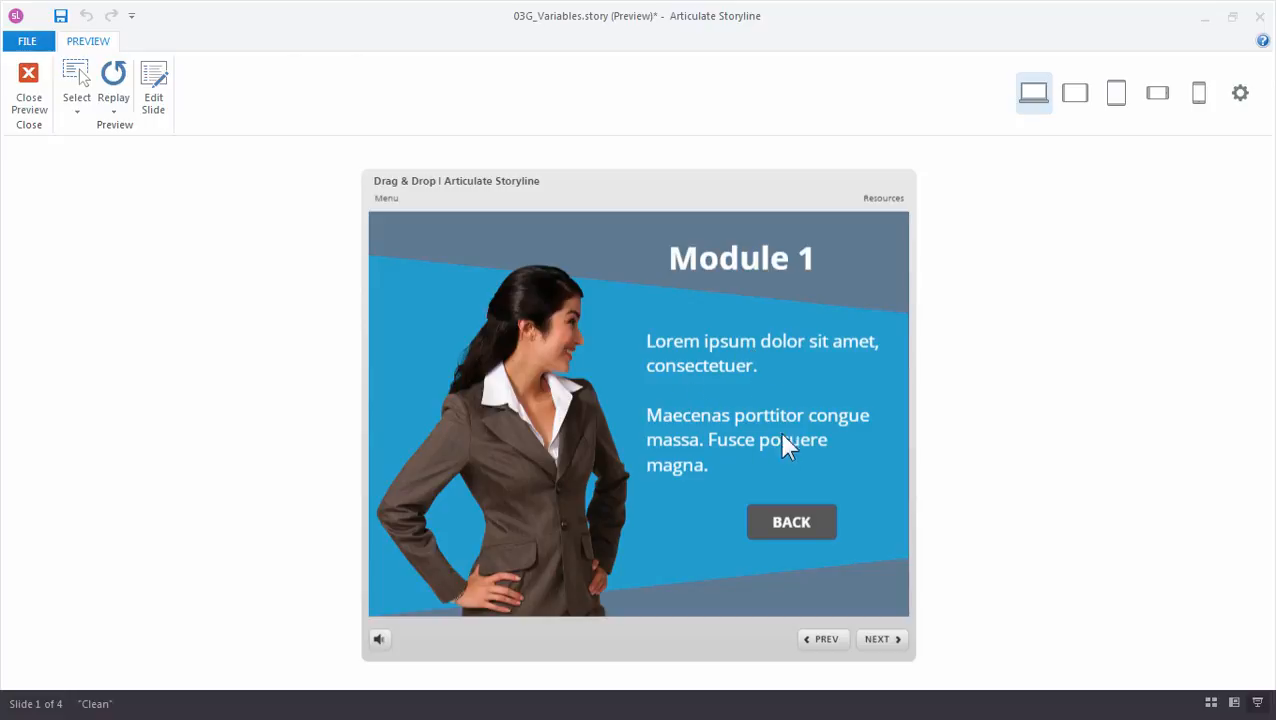
pyautogui.moveTo(776, 420)
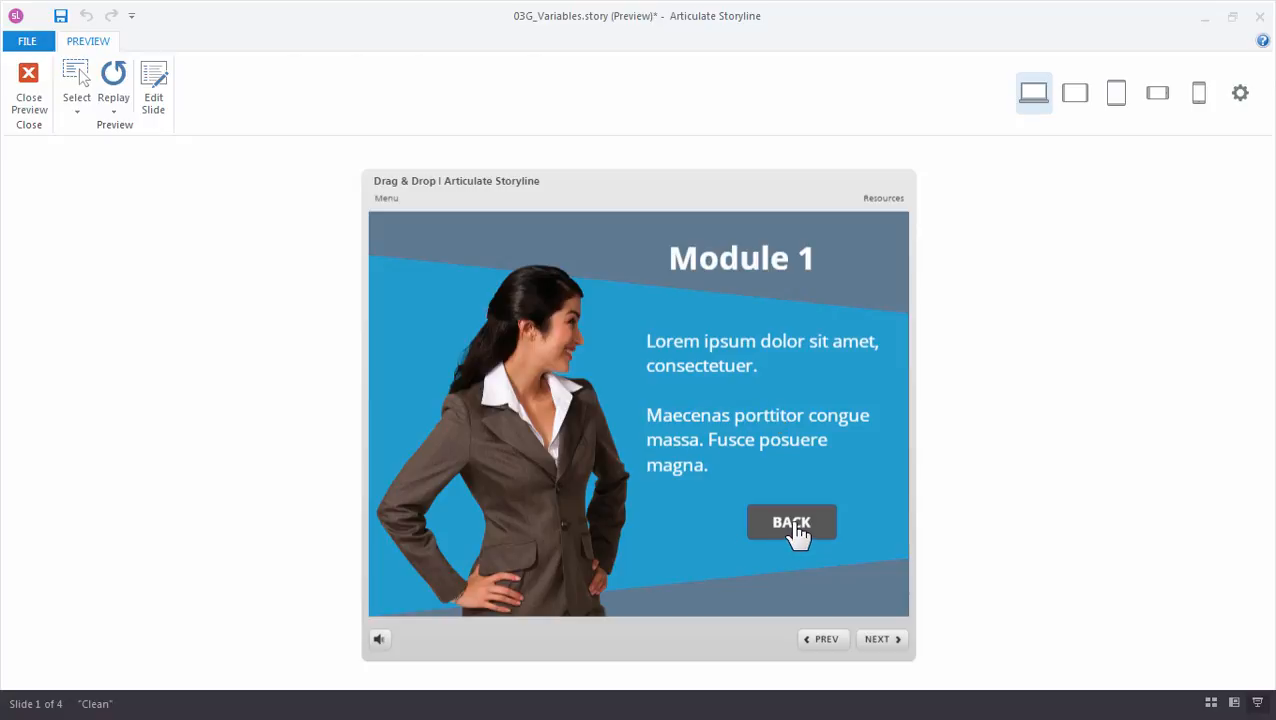
pyautogui.click(792, 522)
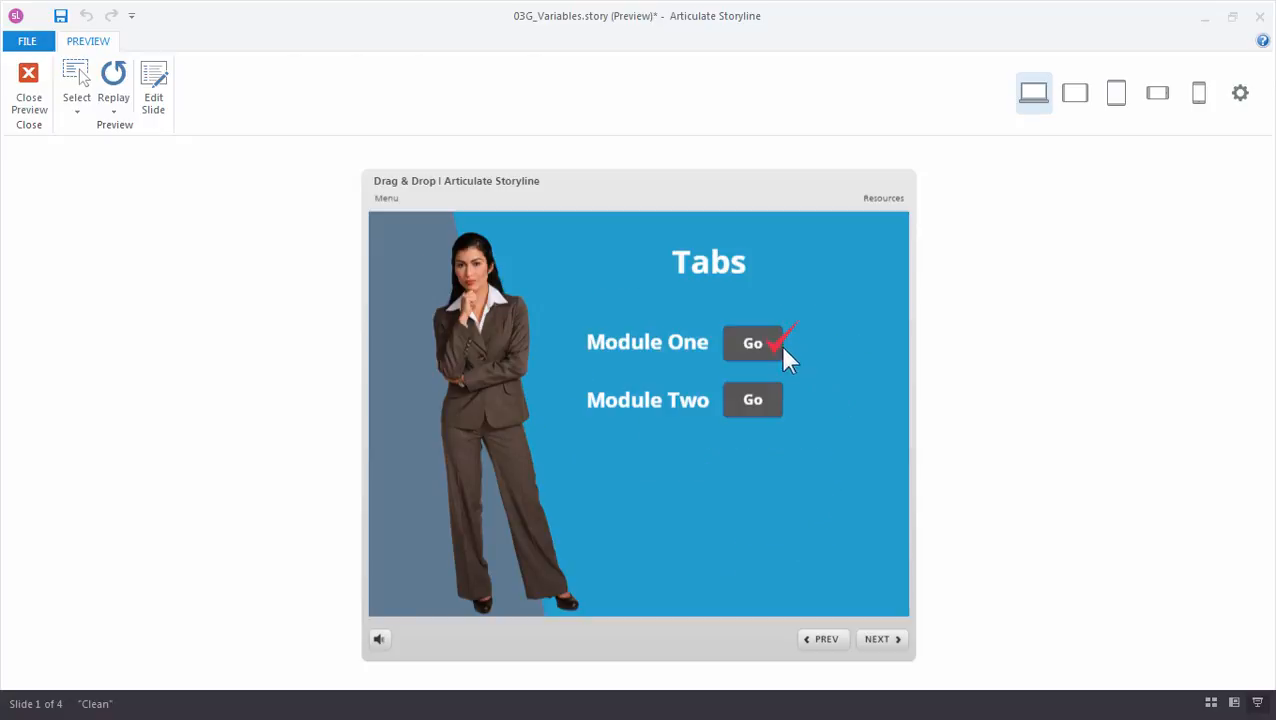
pyautogui.moveTo(804, 368)
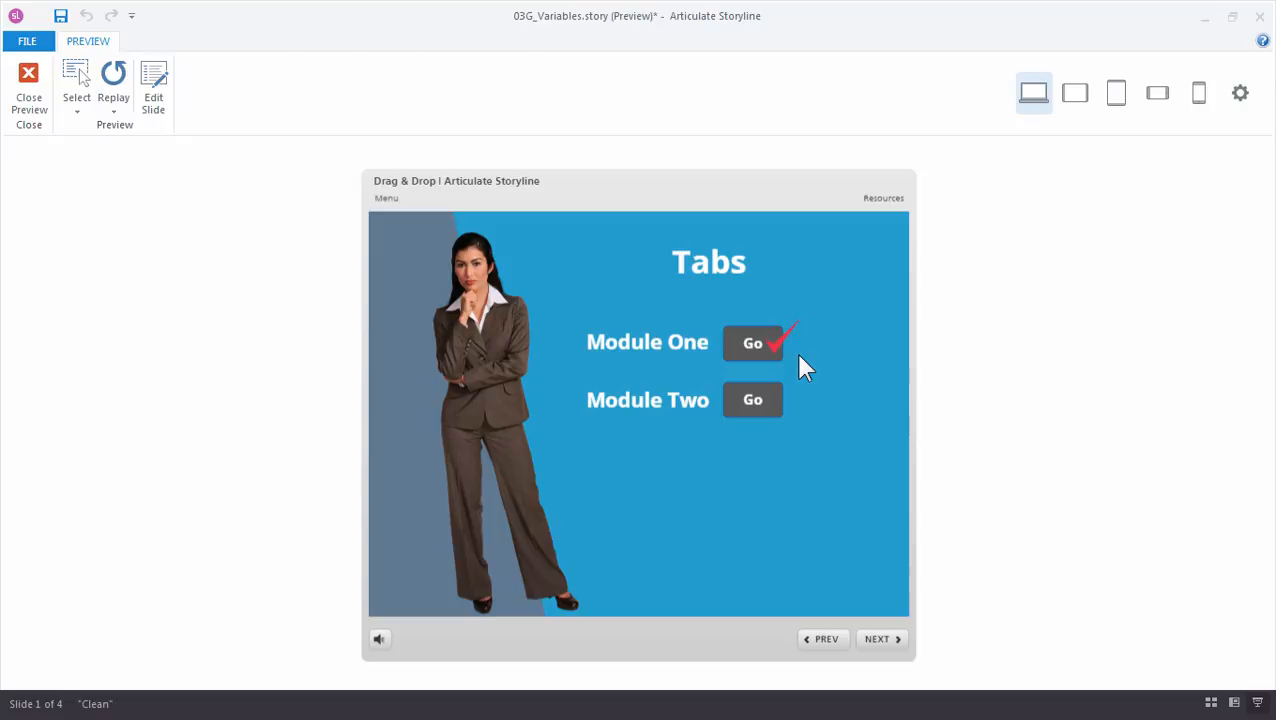
pyautogui.click(28, 80)
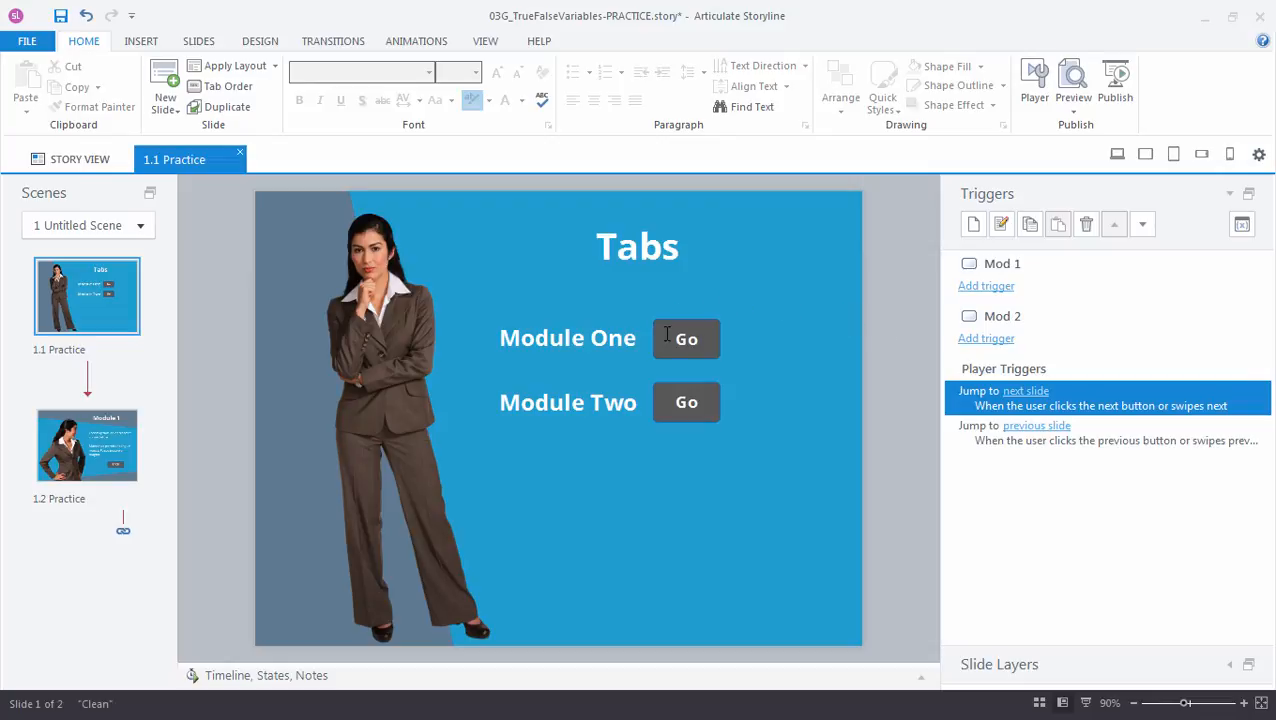
# Step: Add a Jump to next slide on user-click trigger to the Module One Go button
pyautogui.click(686, 338)
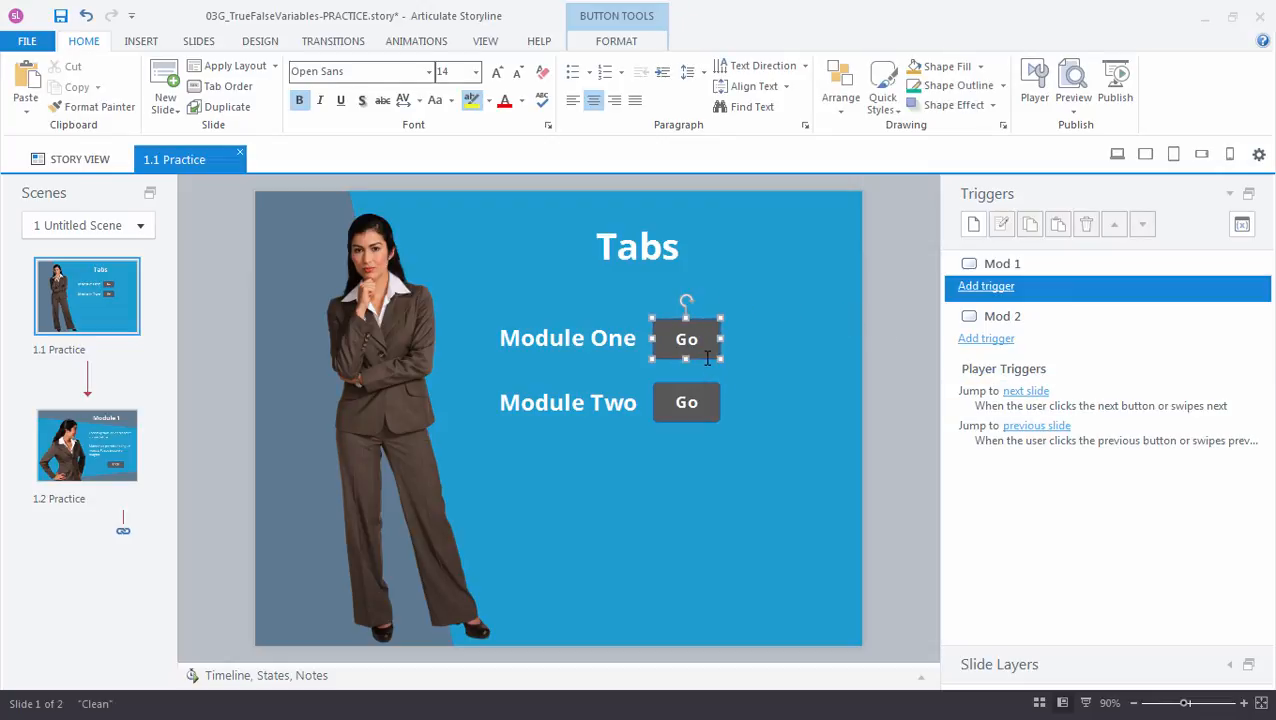
pyautogui.click(80, 446)
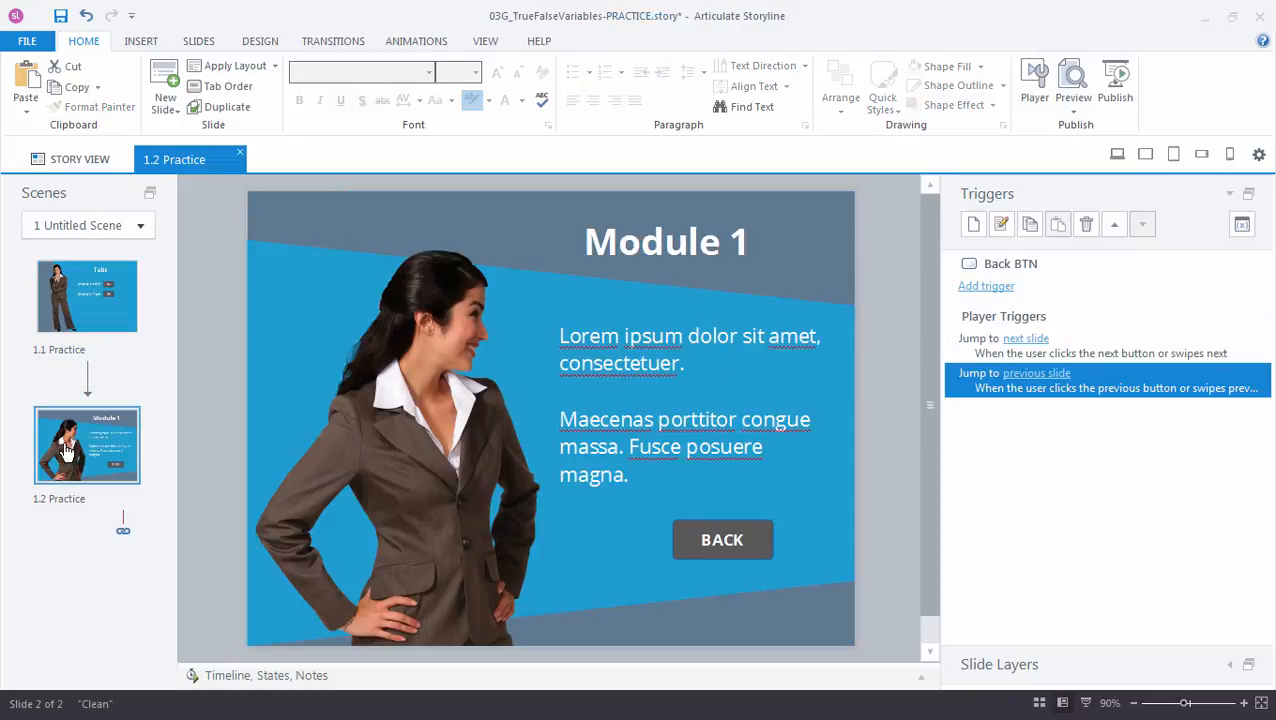
pyautogui.click(86, 296)
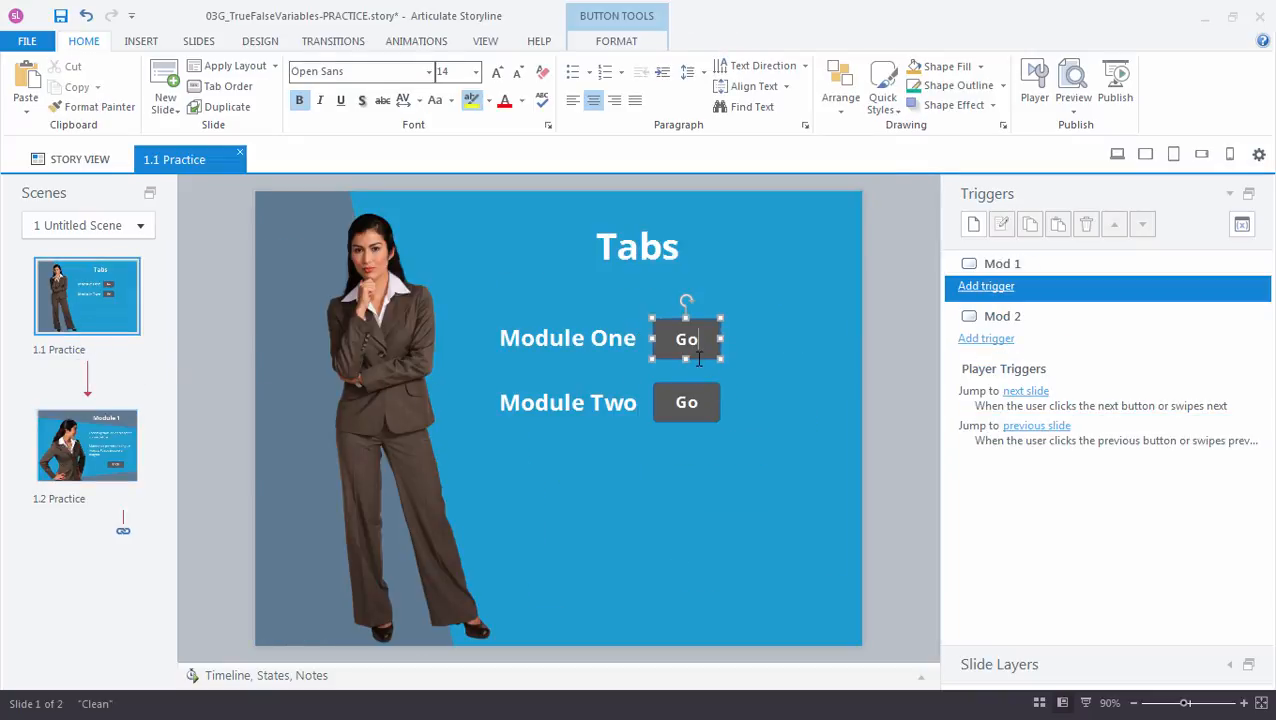
pyautogui.moveTo(848, 372)
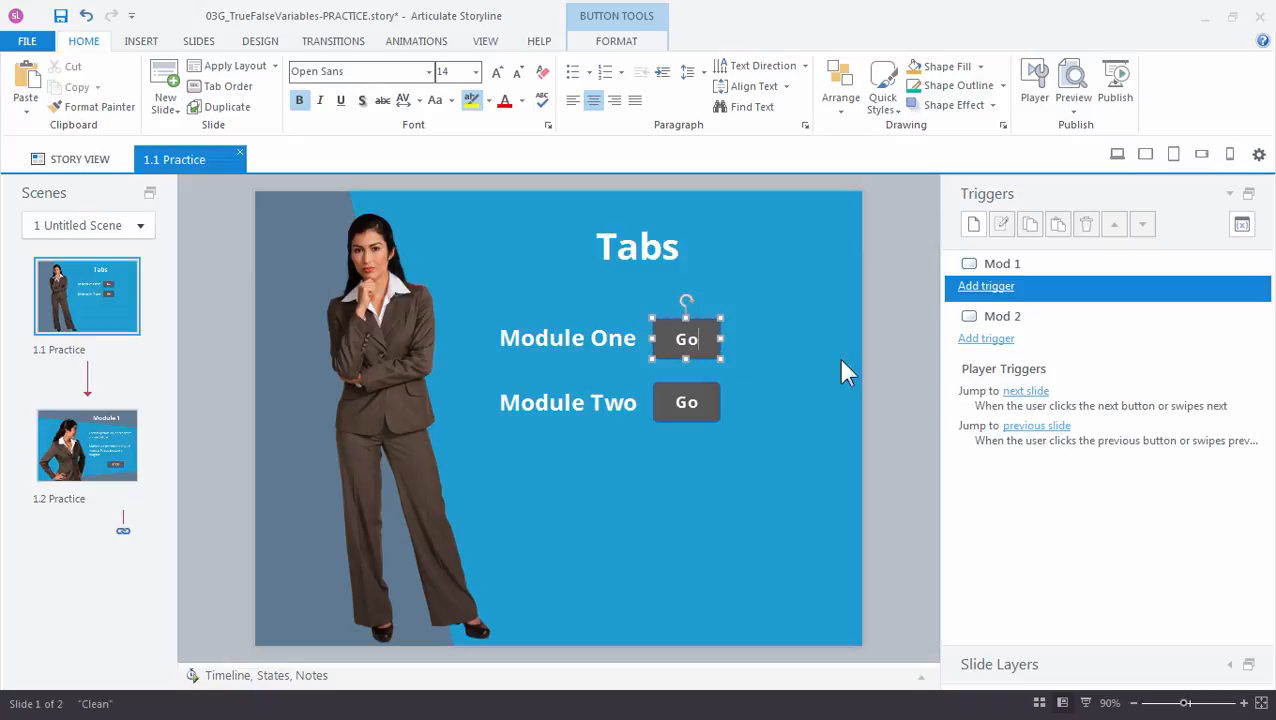
pyautogui.click(972, 224)
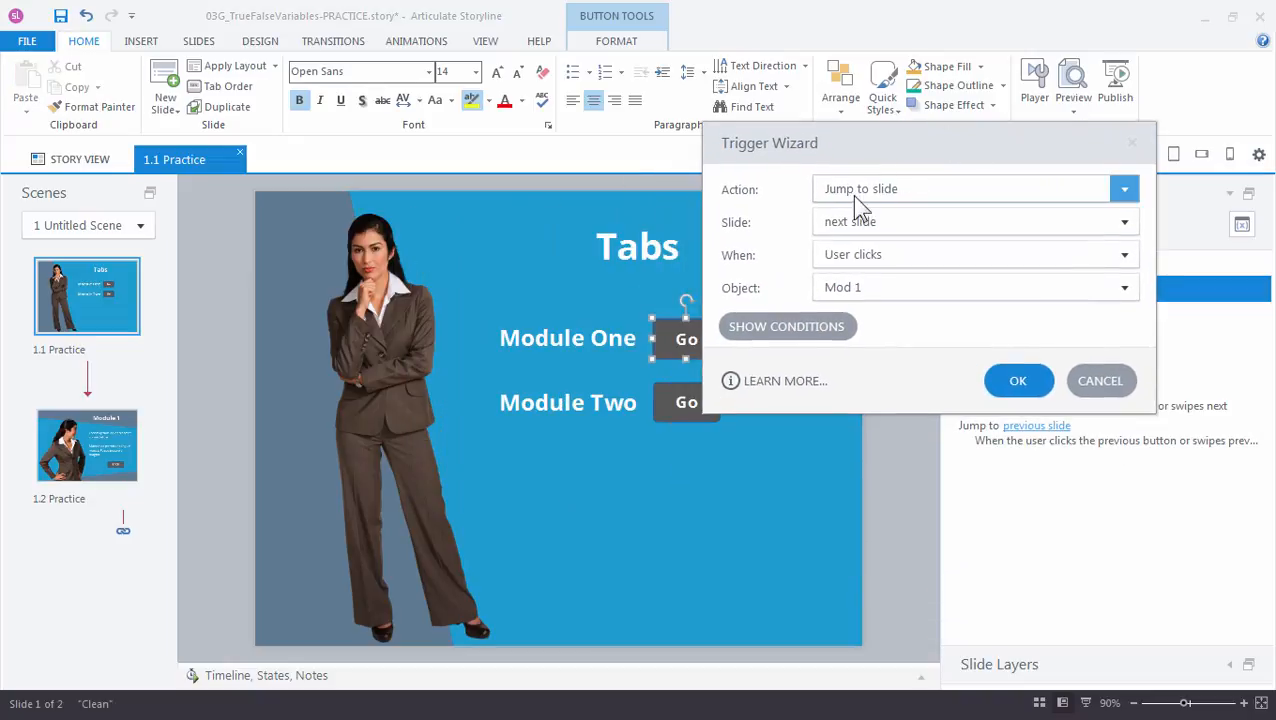
pyautogui.click(1124, 188)
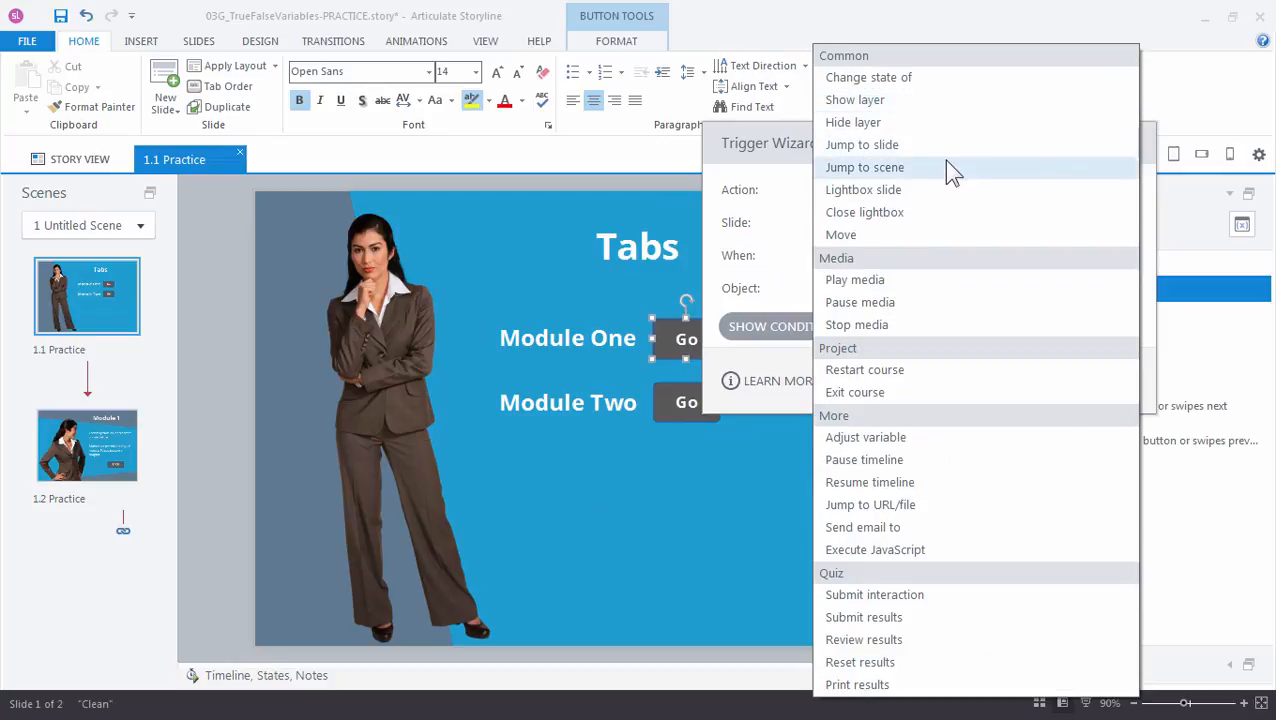
pyautogui.click(862, 144)
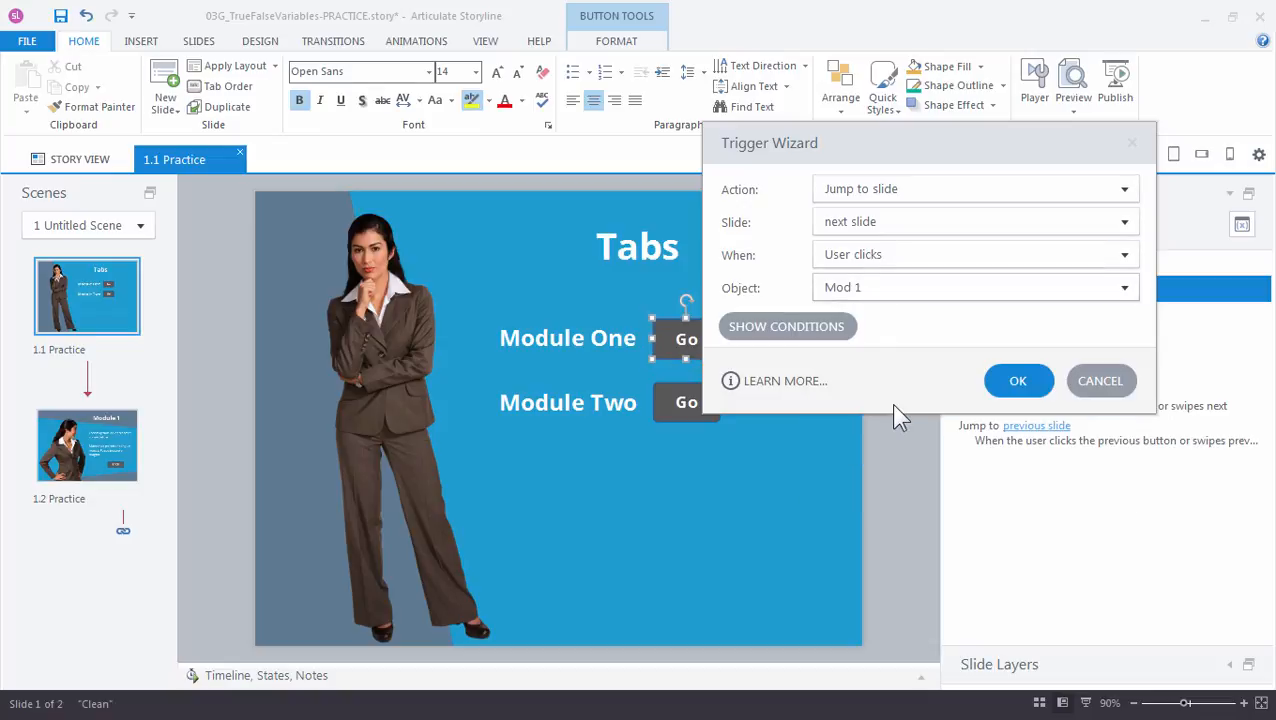
pyautogui.click(1018, 380)
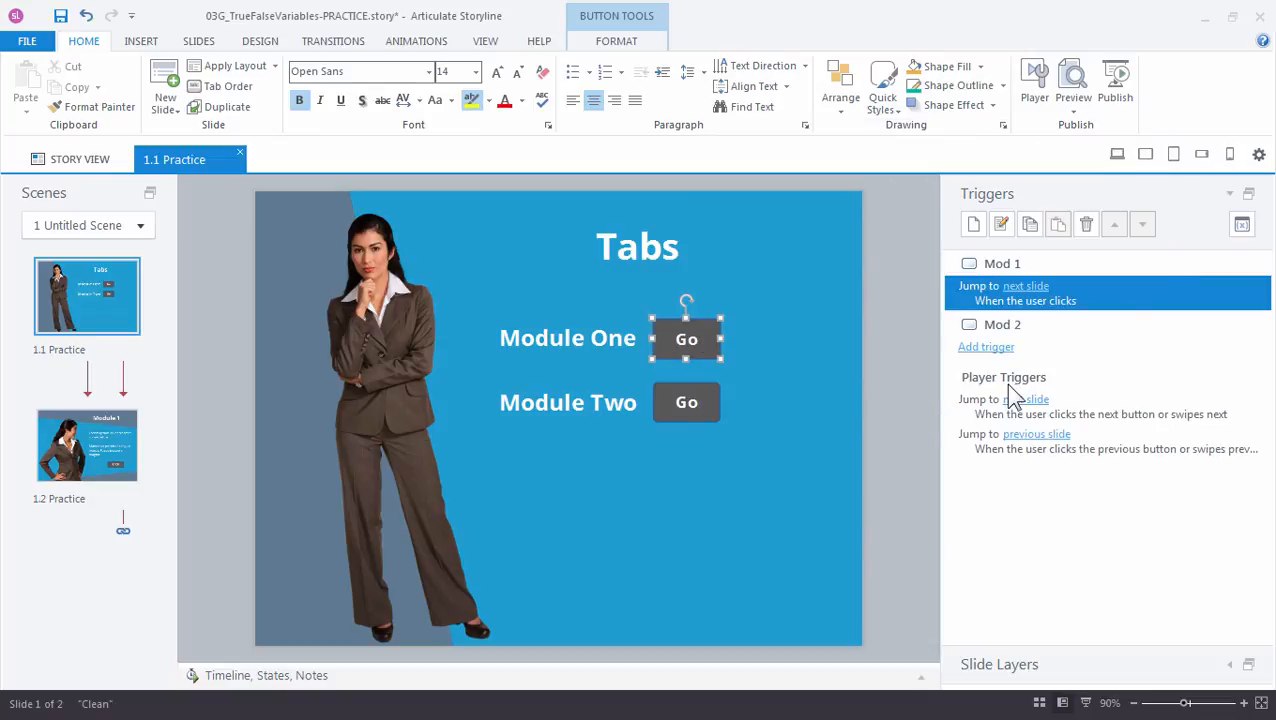
# Step: On the Module 1 slide, give the BACK button a trigger jumping to slide 1.1 Practice on click
pyautogui.click(84, 446)
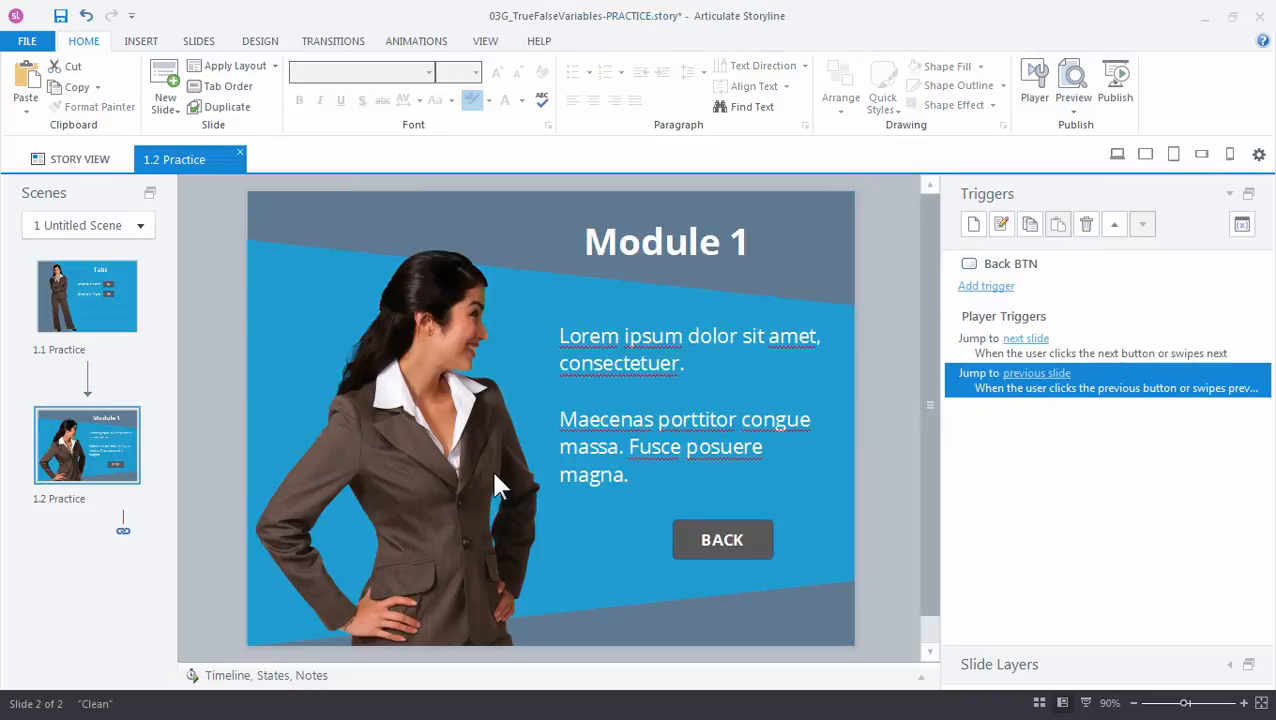
pyautogui.click(722, 540)
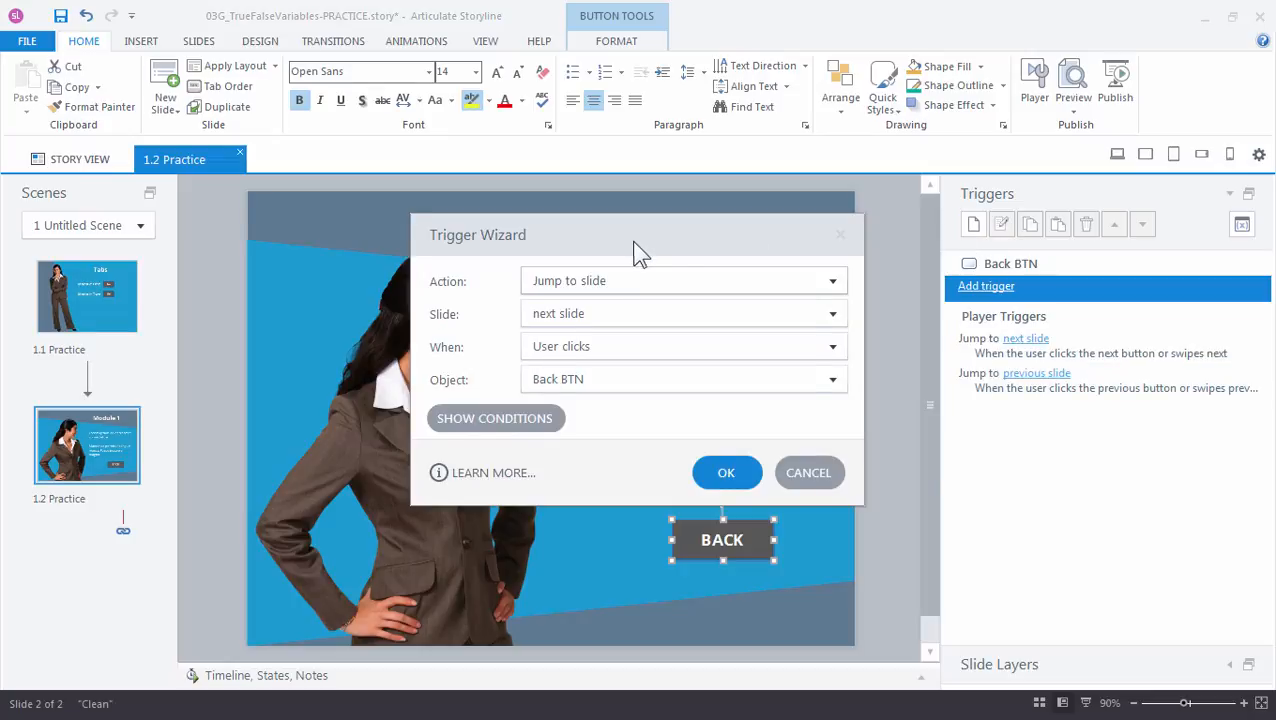
pyautogui.moveTo(640, 234); pyautogui.dragTo(948, 128)
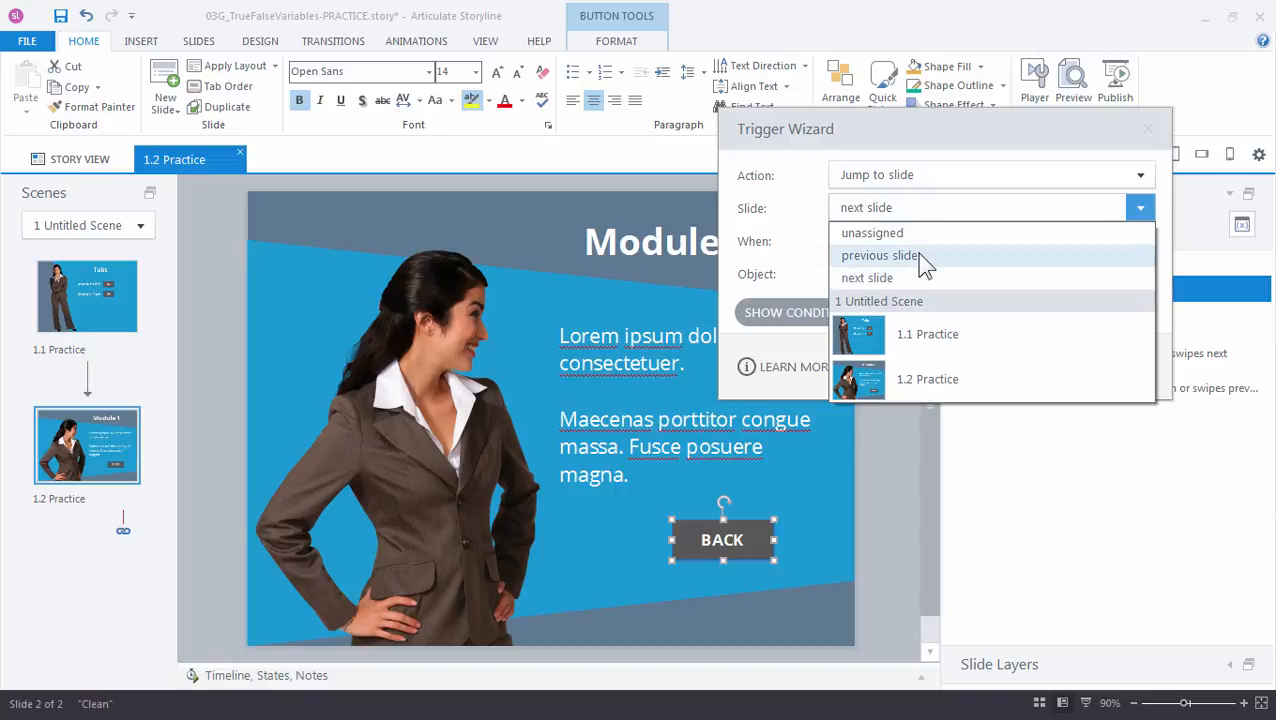
pyautogui.click(880, 256)
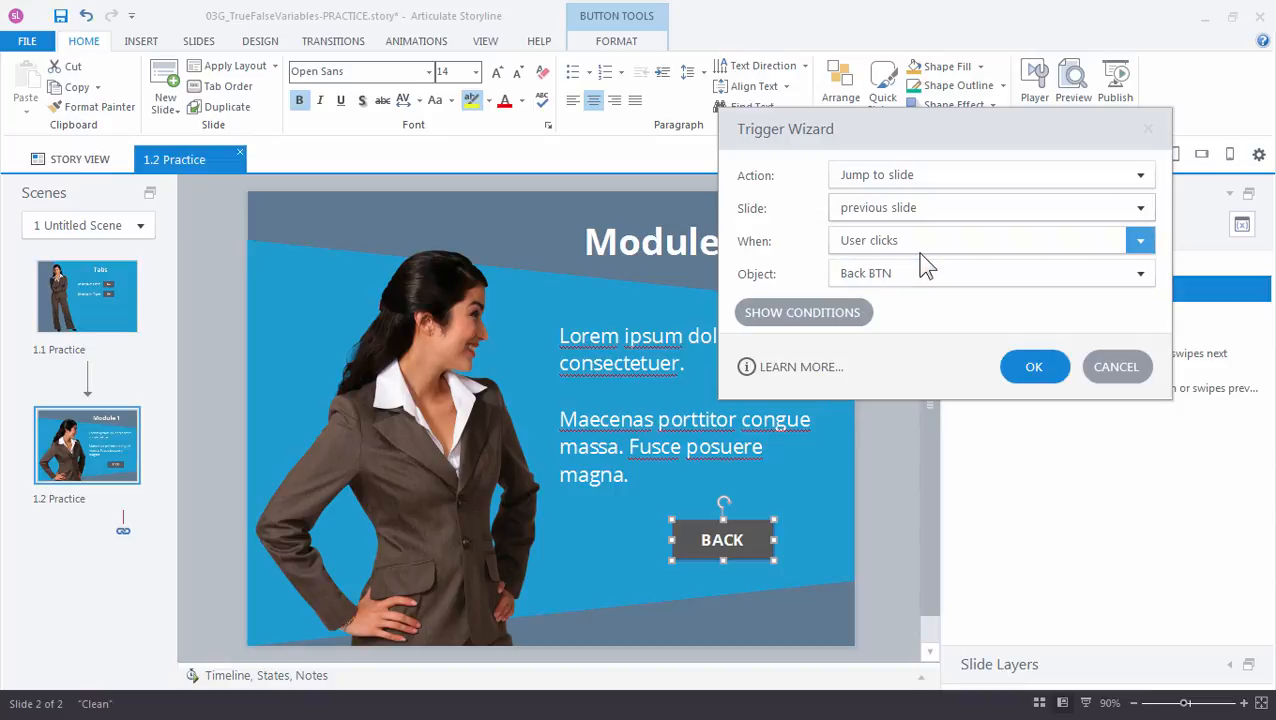
pyautogui.moveTo(158, 492)
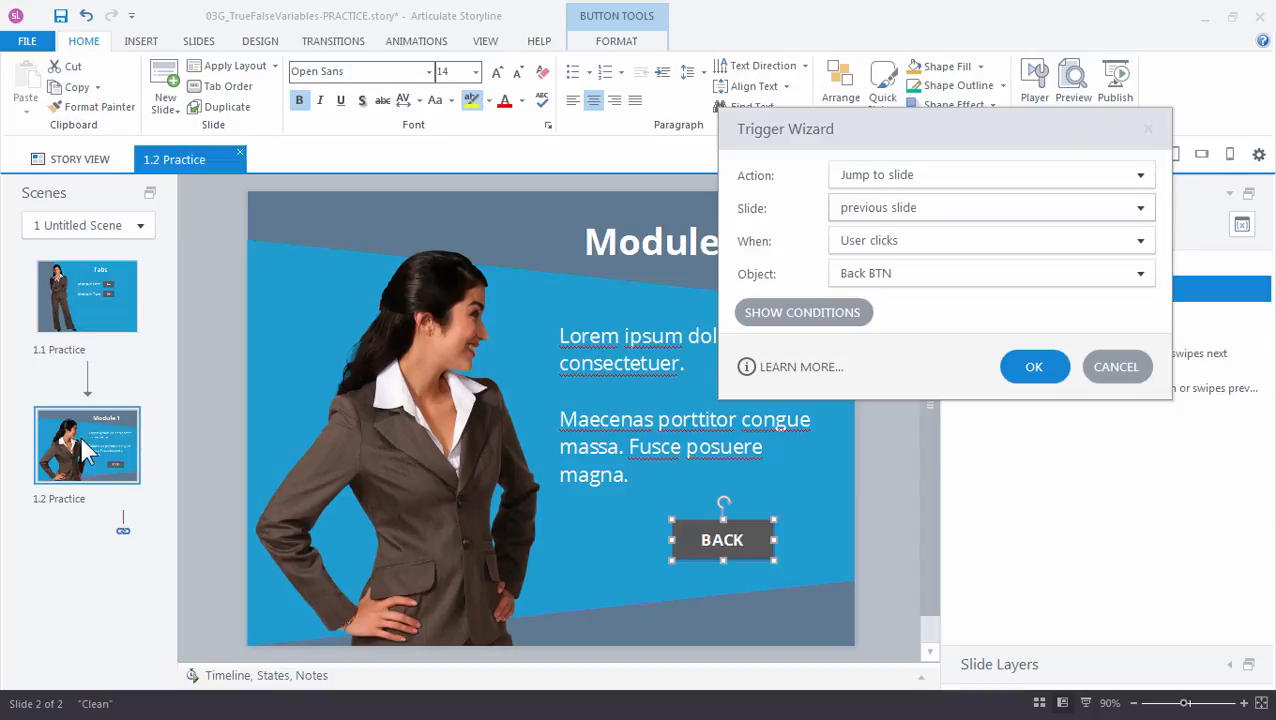
pyautogui.click(1140, 206)
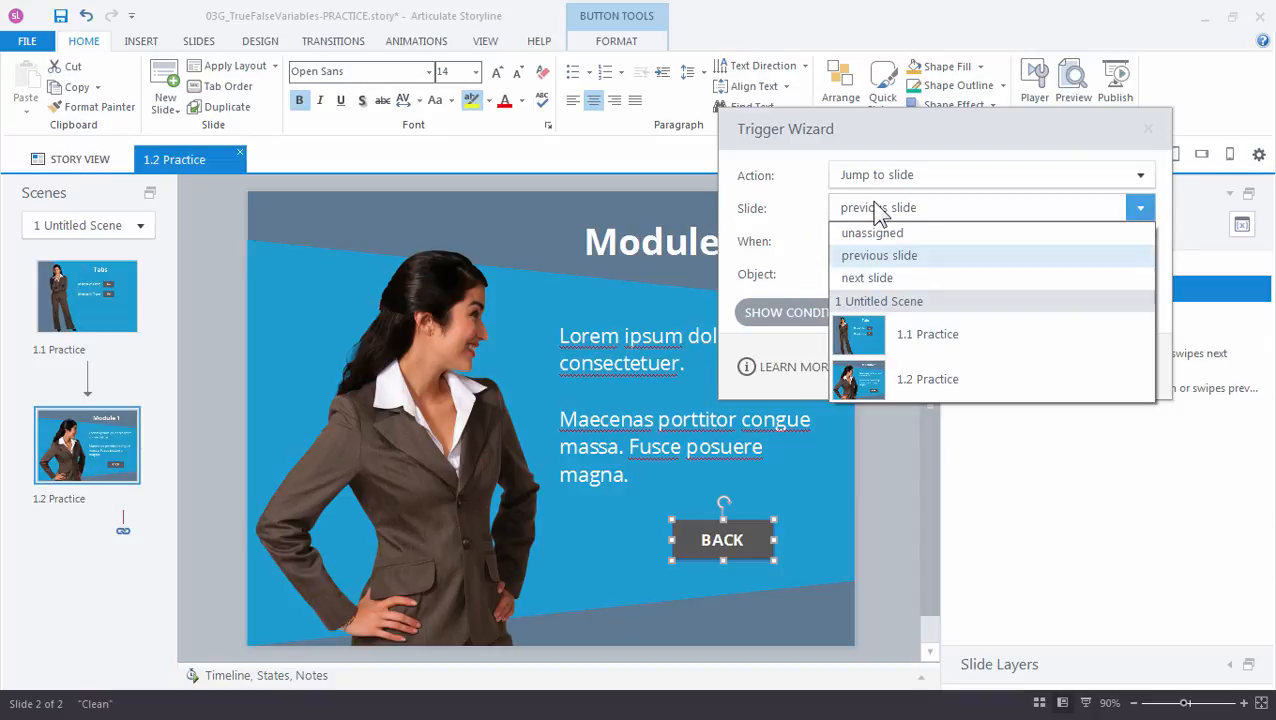
pyautogui.moveTo(1000, 340)
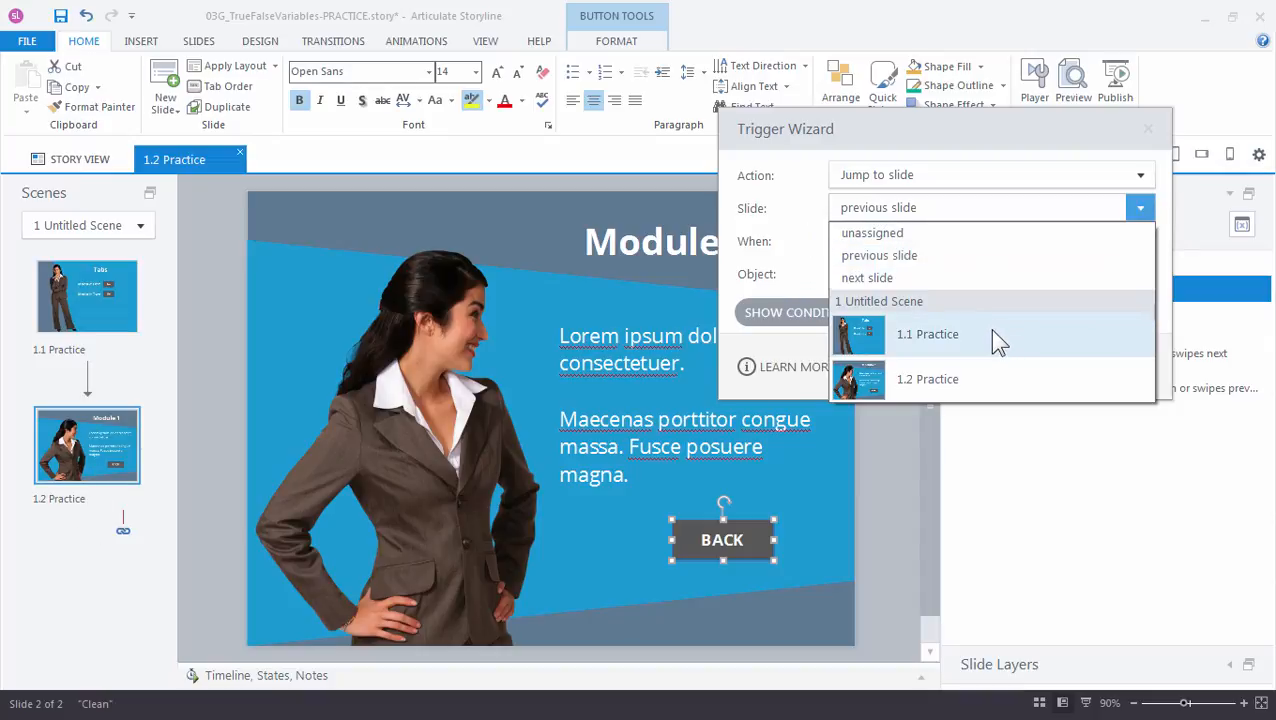
pyautogui.click(928, 334)
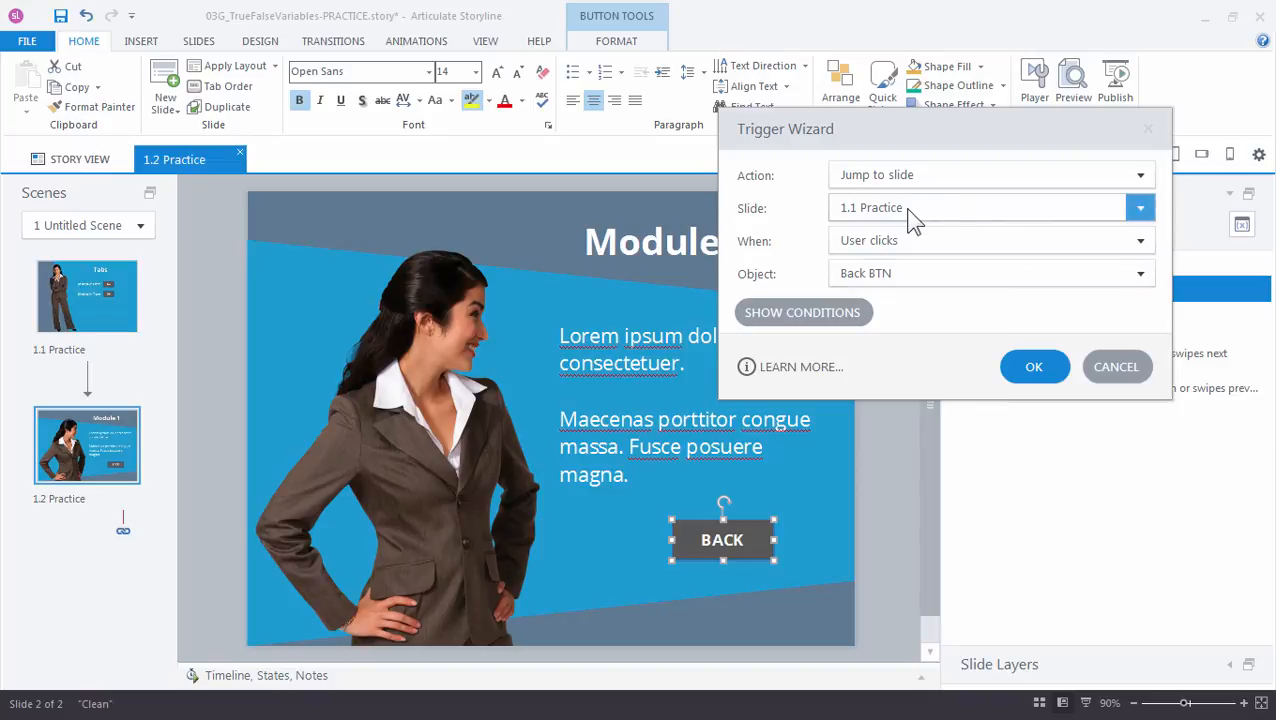
pyautogui.click(1140, 206)
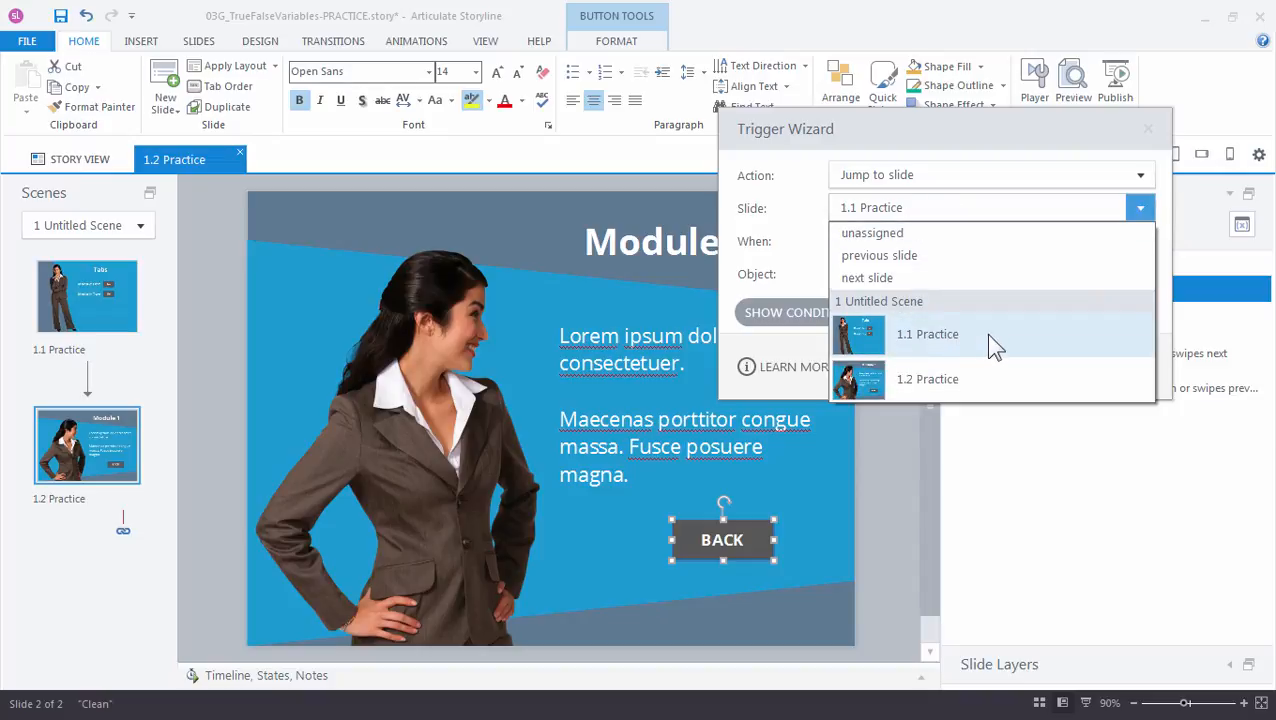
pyautogui.click(928, 334)
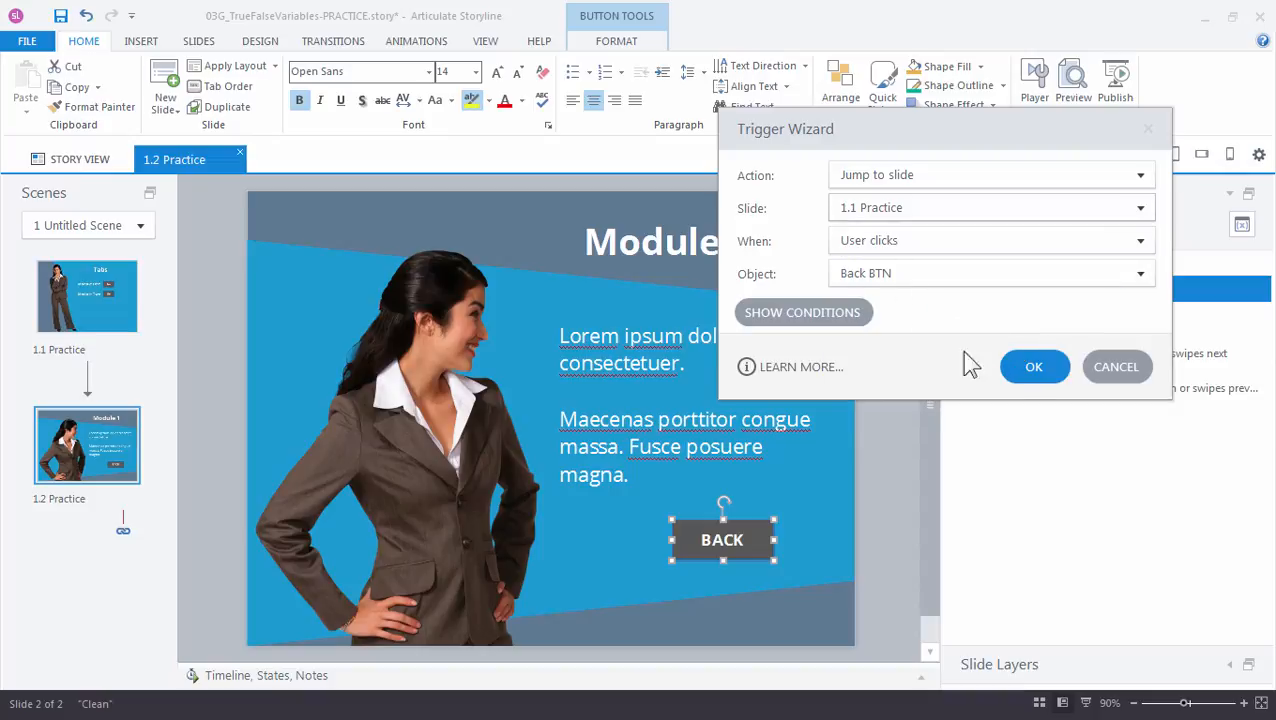
pyautogui.click(1034, 366)
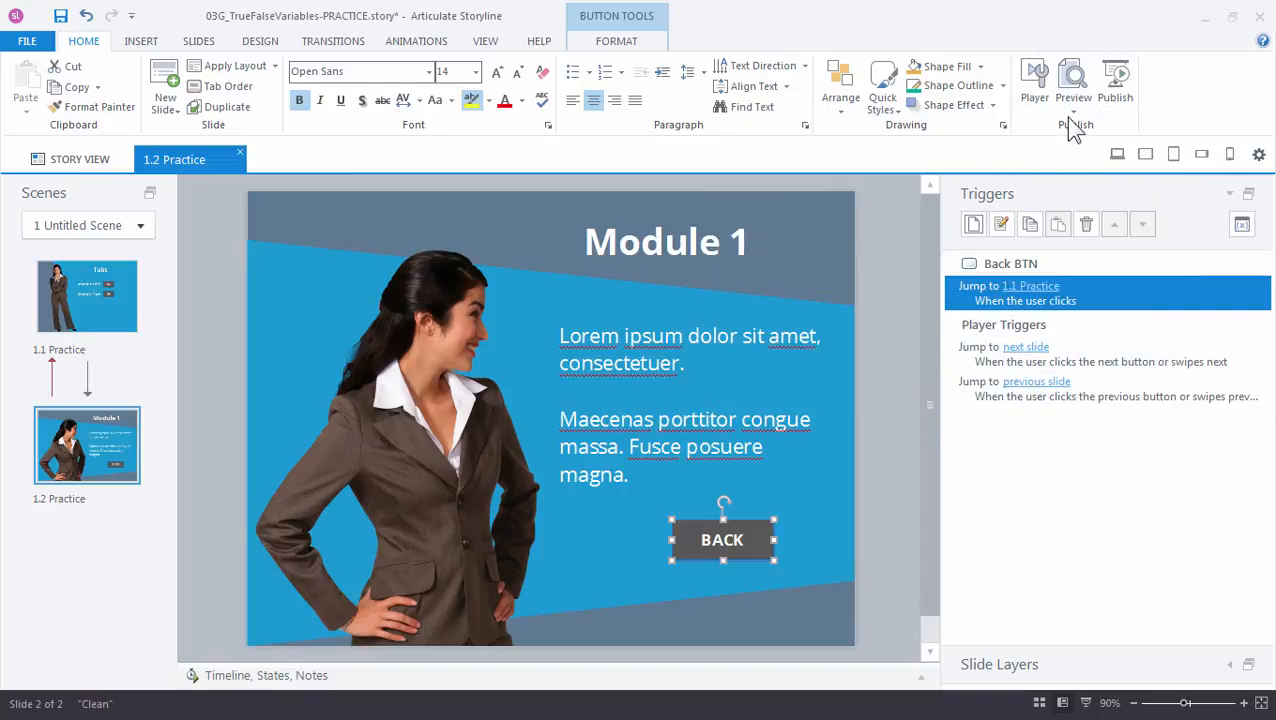
pyautogui.click(1072, 78)
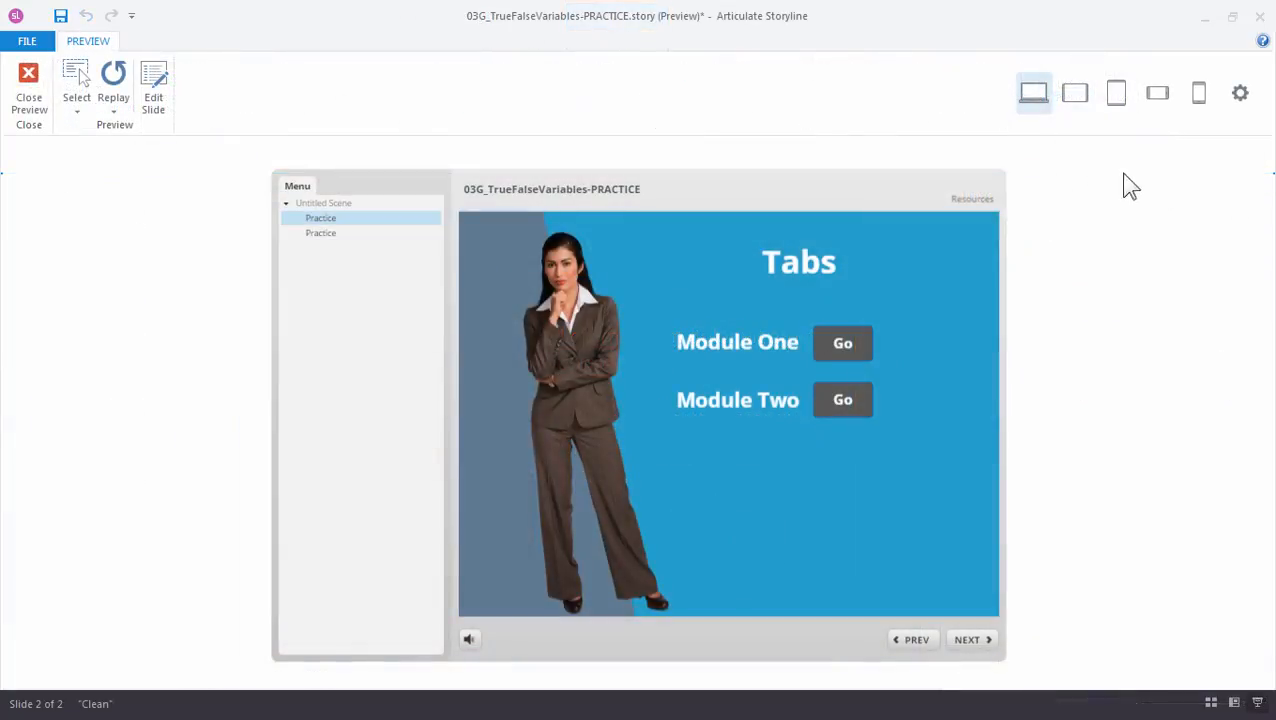
pyautogui.moveTo(844, 344)
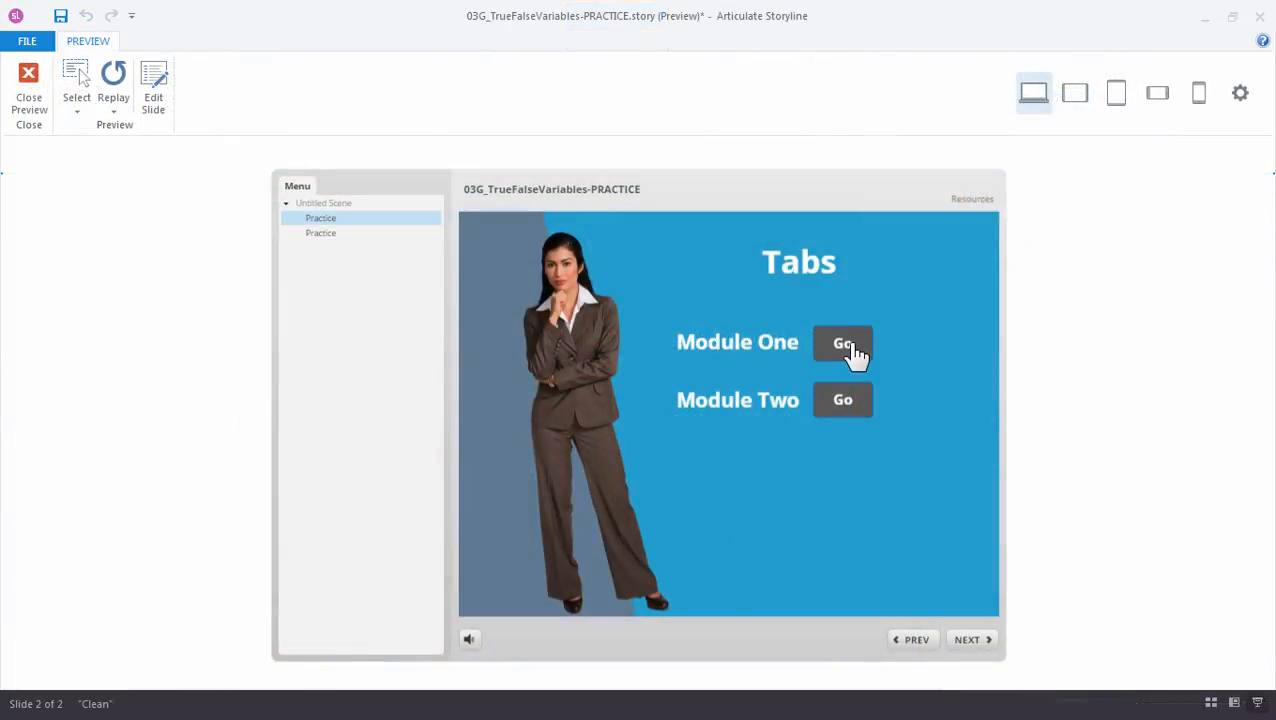
pyautogui.click(842, 342)
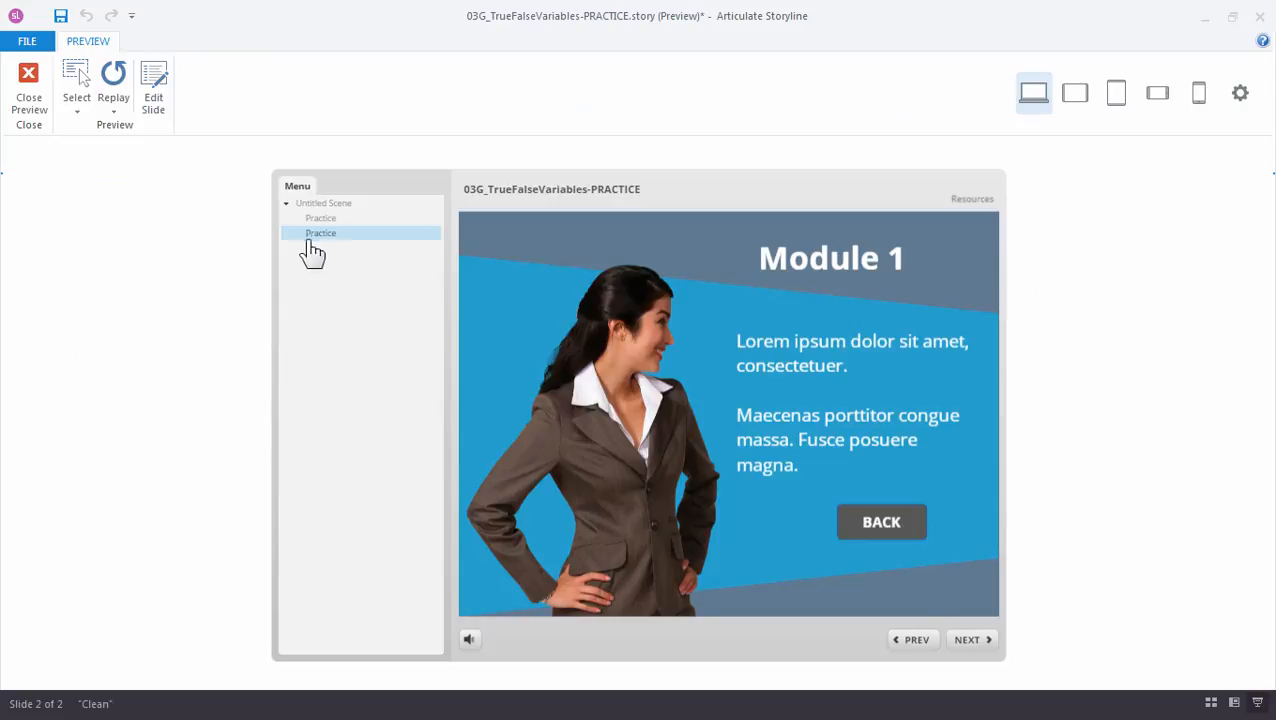
pyautogui.moveTo(880, 522)
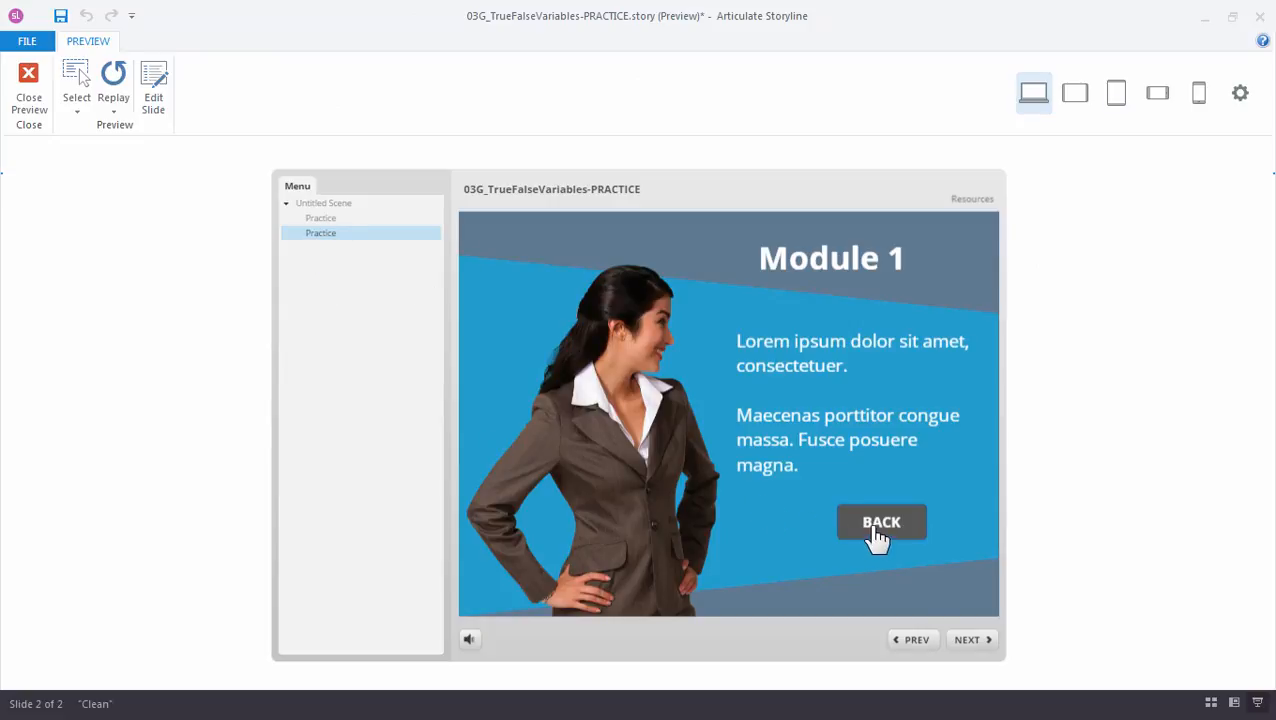
pyautogui.click(880, 522)
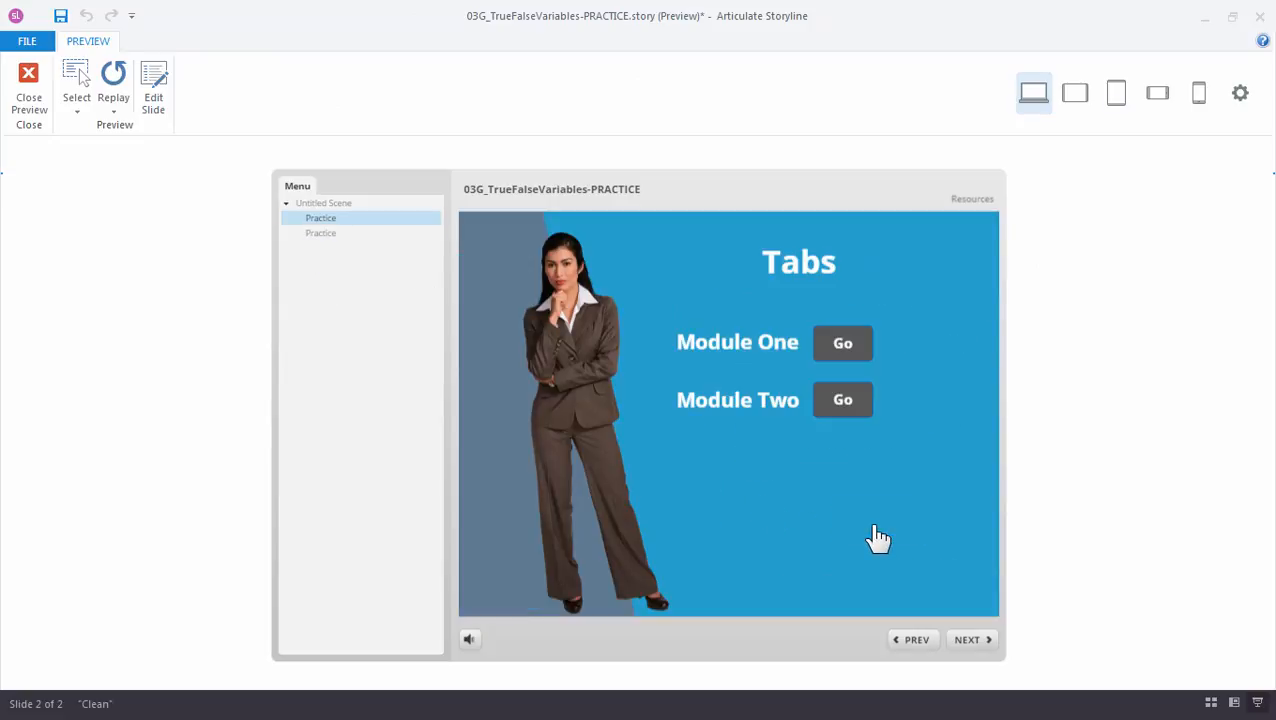
pyautogui.moveTo(870, 536)
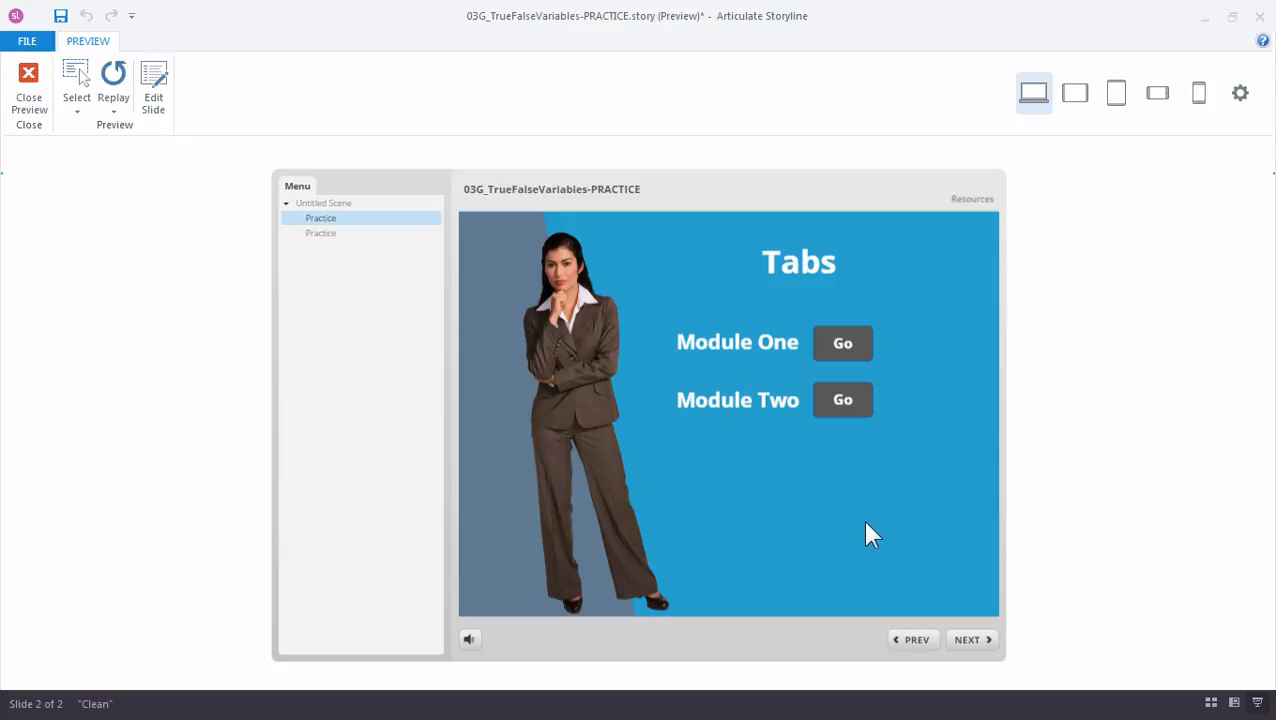
pyautogui.moveTo(864, 350)
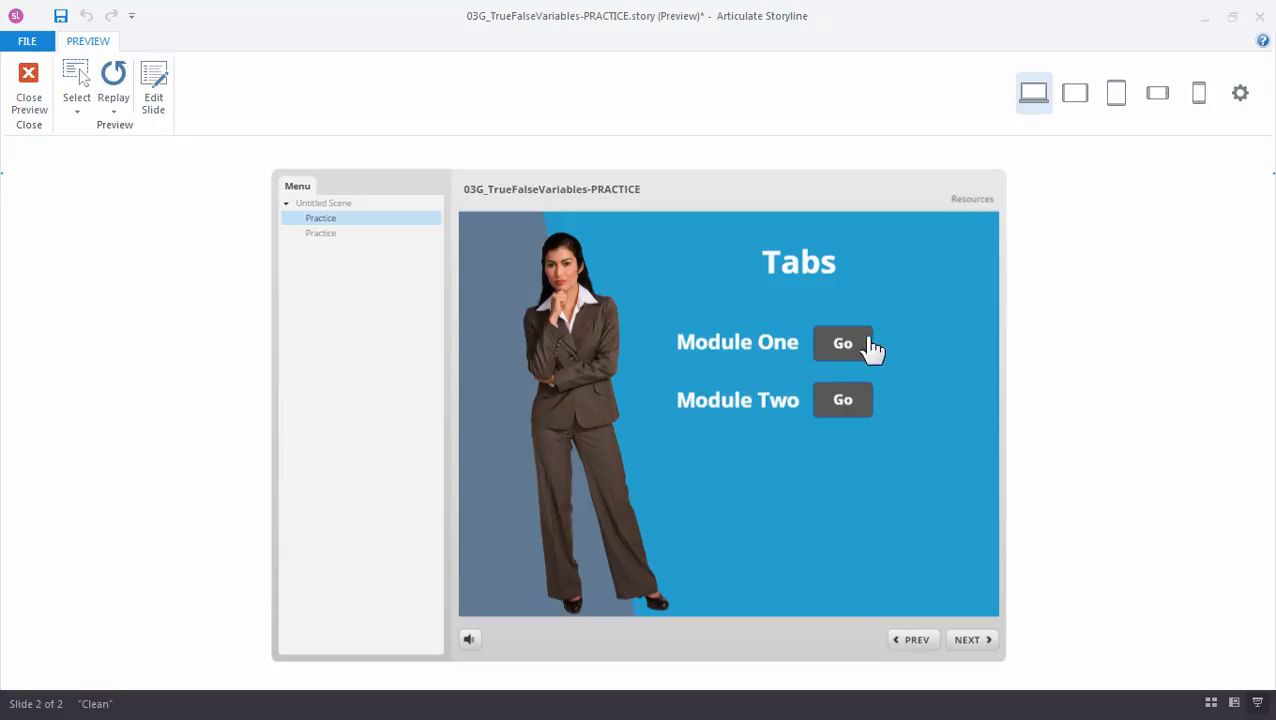
pyautogui.moveTo(890, 368)
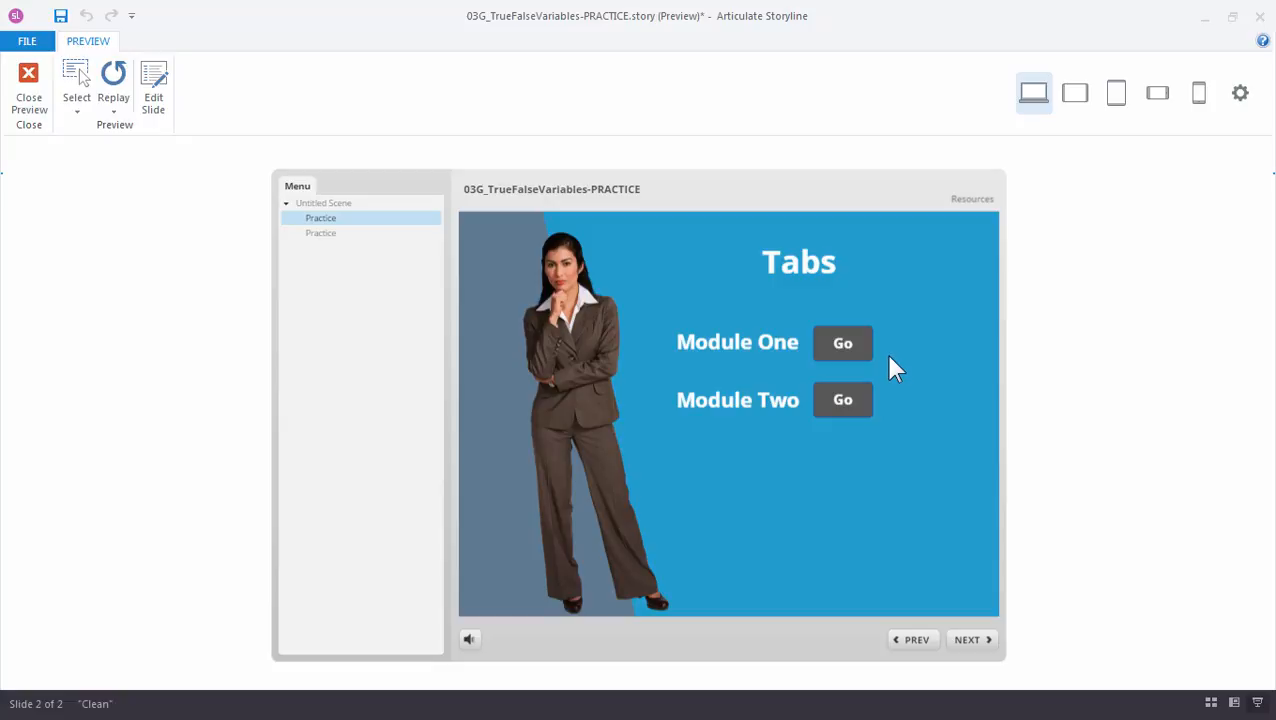
pyautogui.click(28, 78)
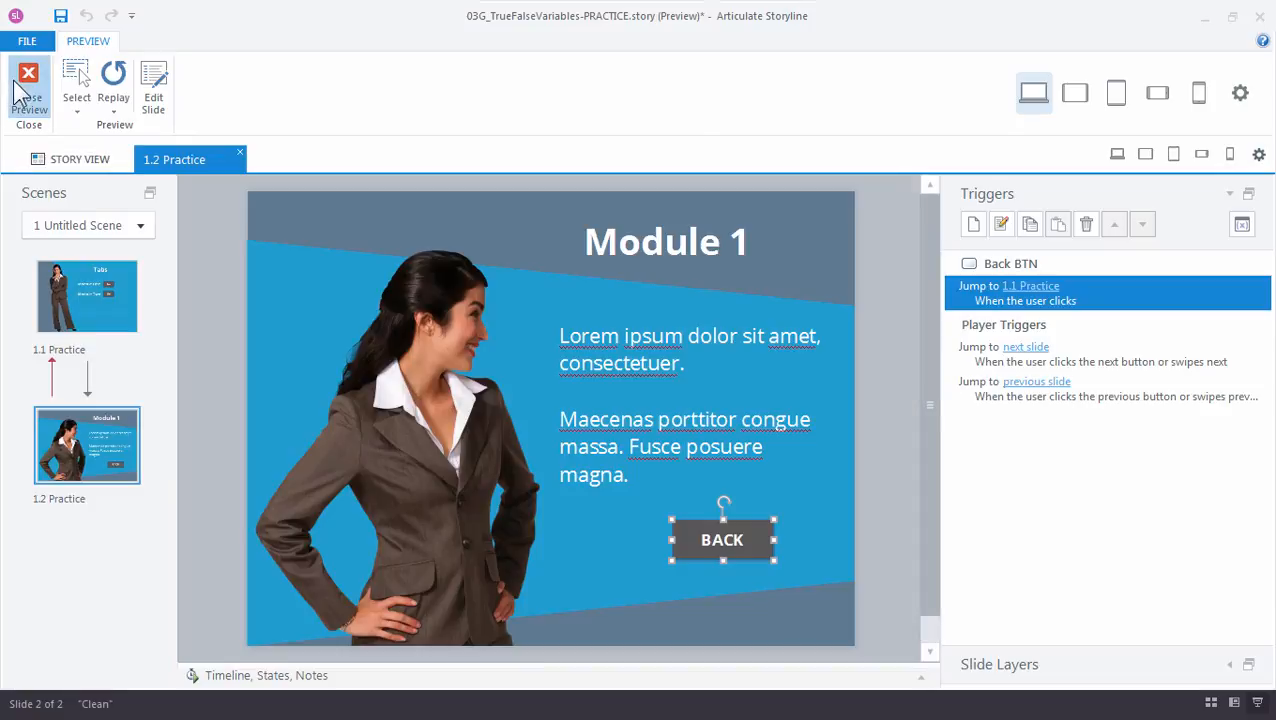
pyautogui.click(28, 76)
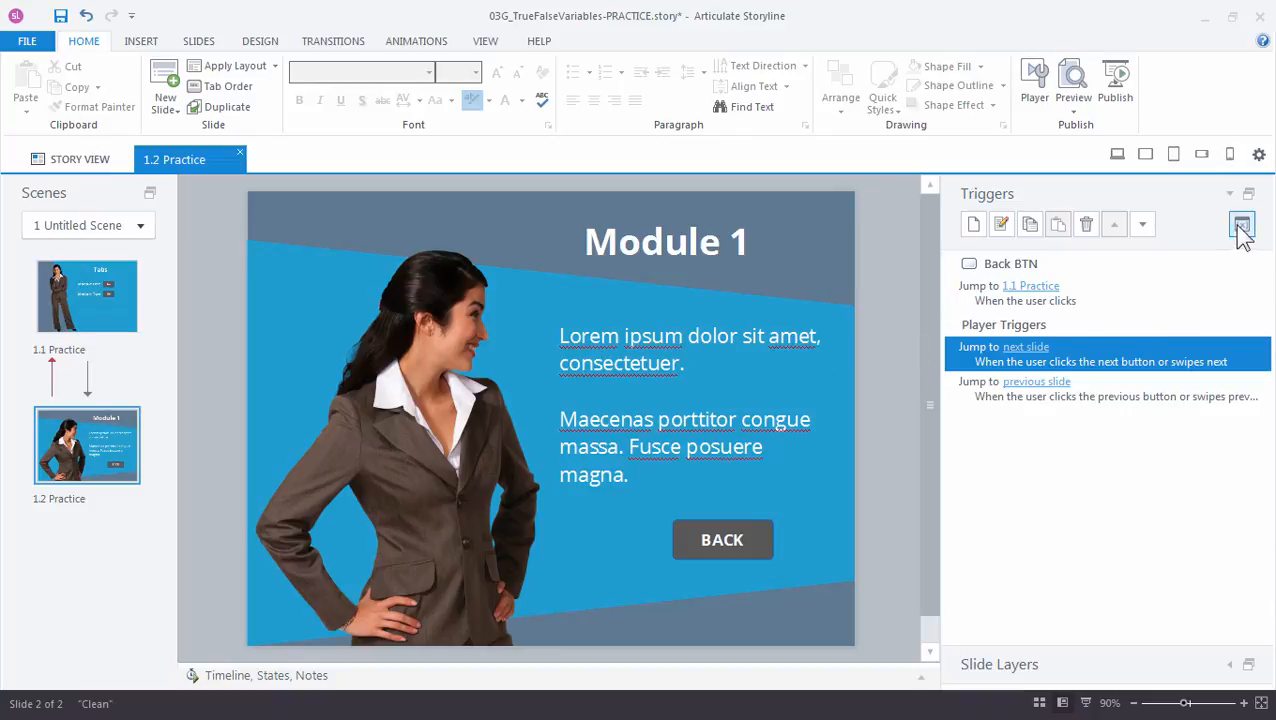
# Step: Add a project variable Mod1Complete of type True/False with default value False
pyautogui.click(1240, 224)
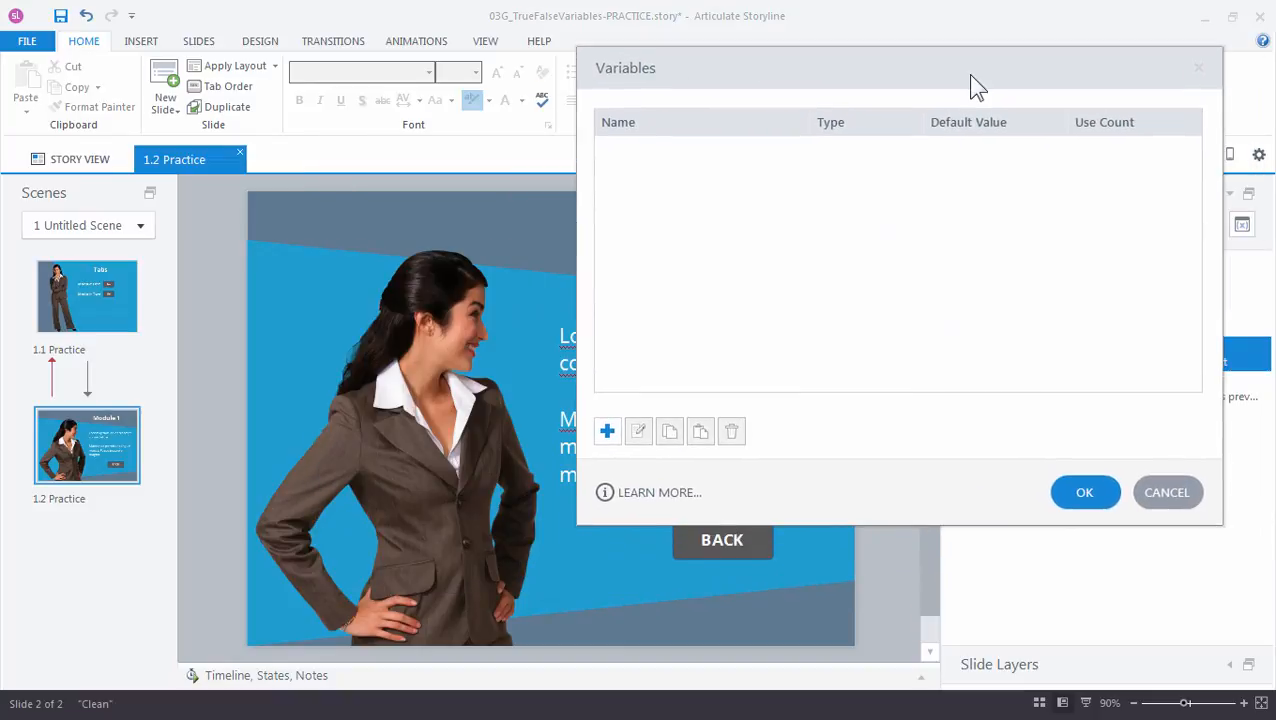
pyautogui.click(608, 432)
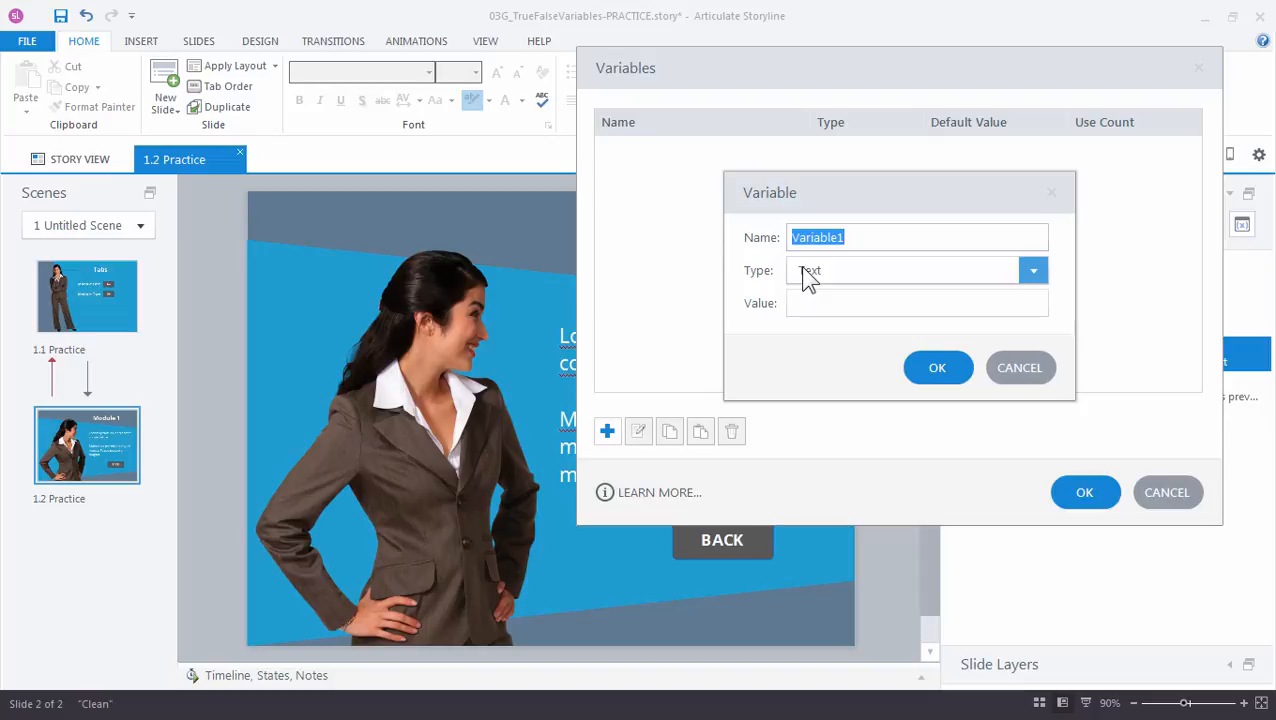
pyautogui.write('Mod1Complete')
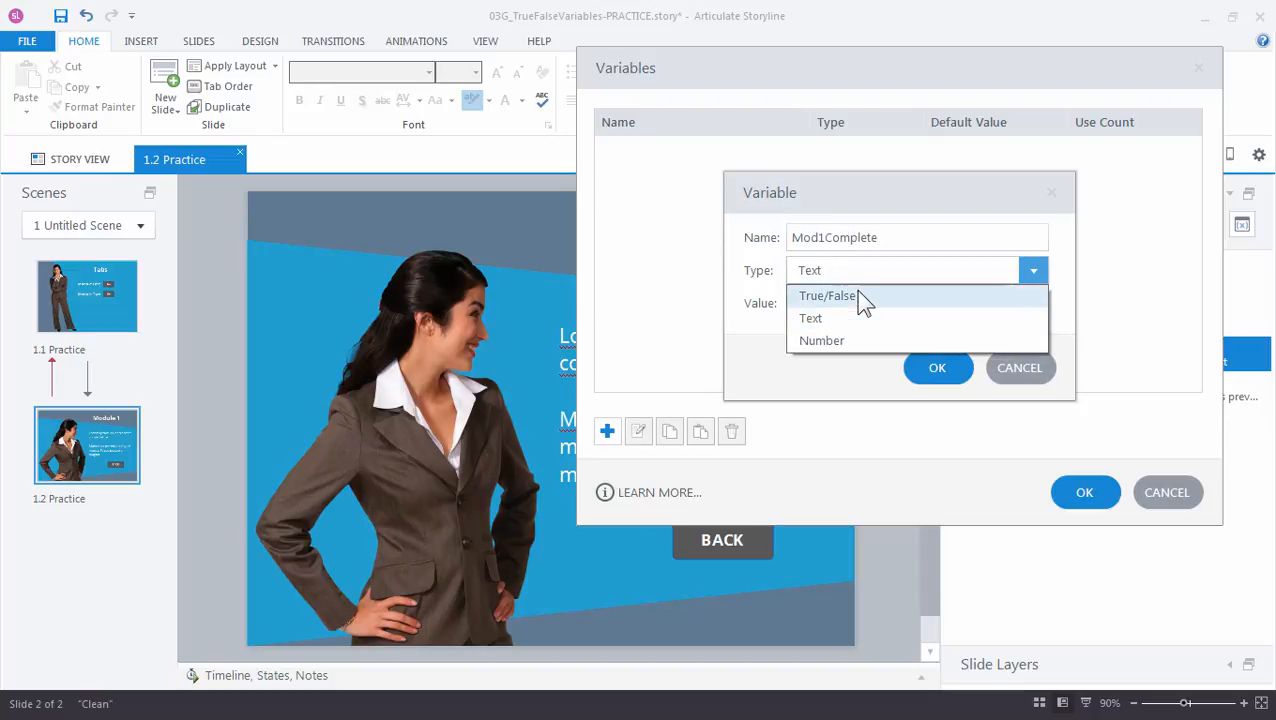
pyautogui.click(828, 296)
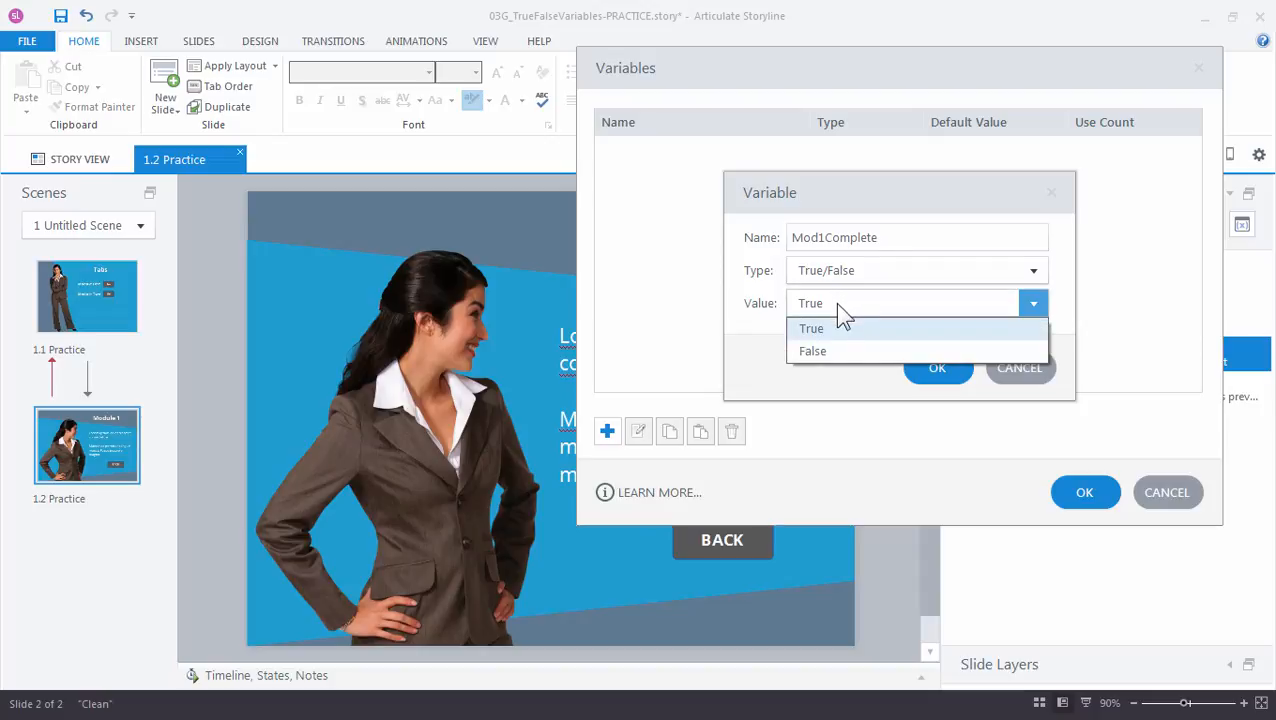
pyautogui.click(812, 352)
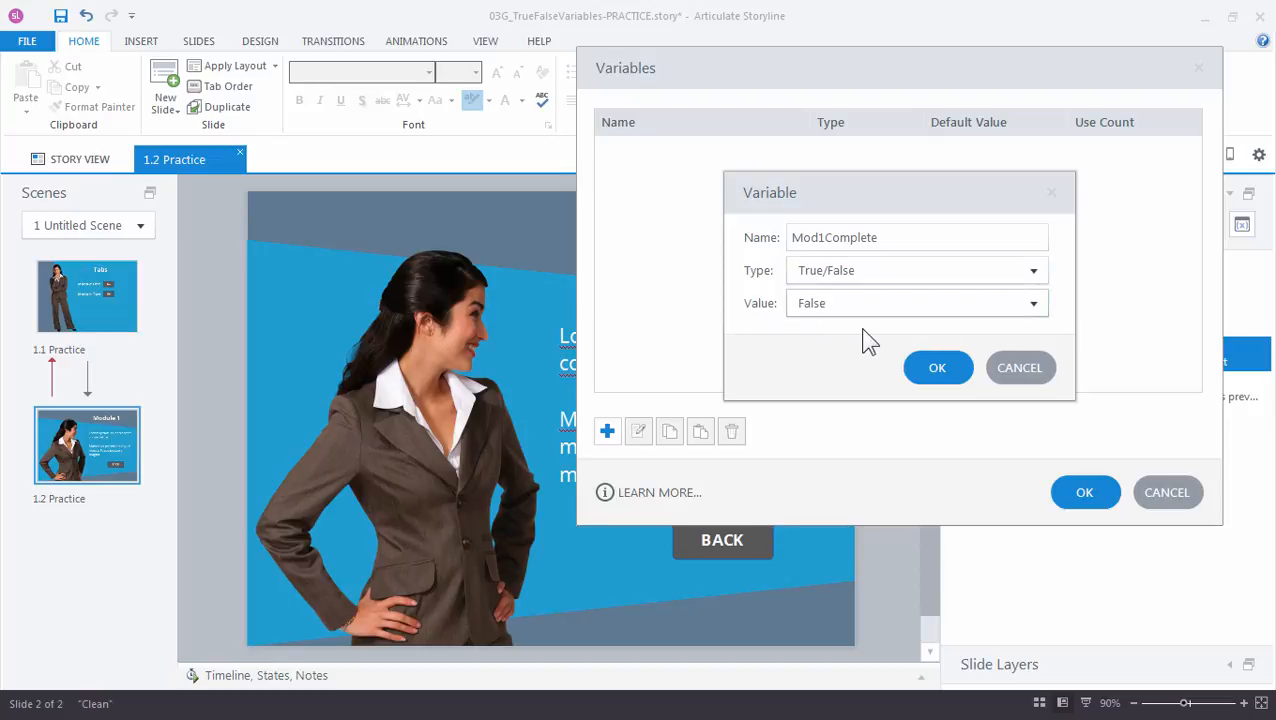
pyautogui.moveTo(936, 368)
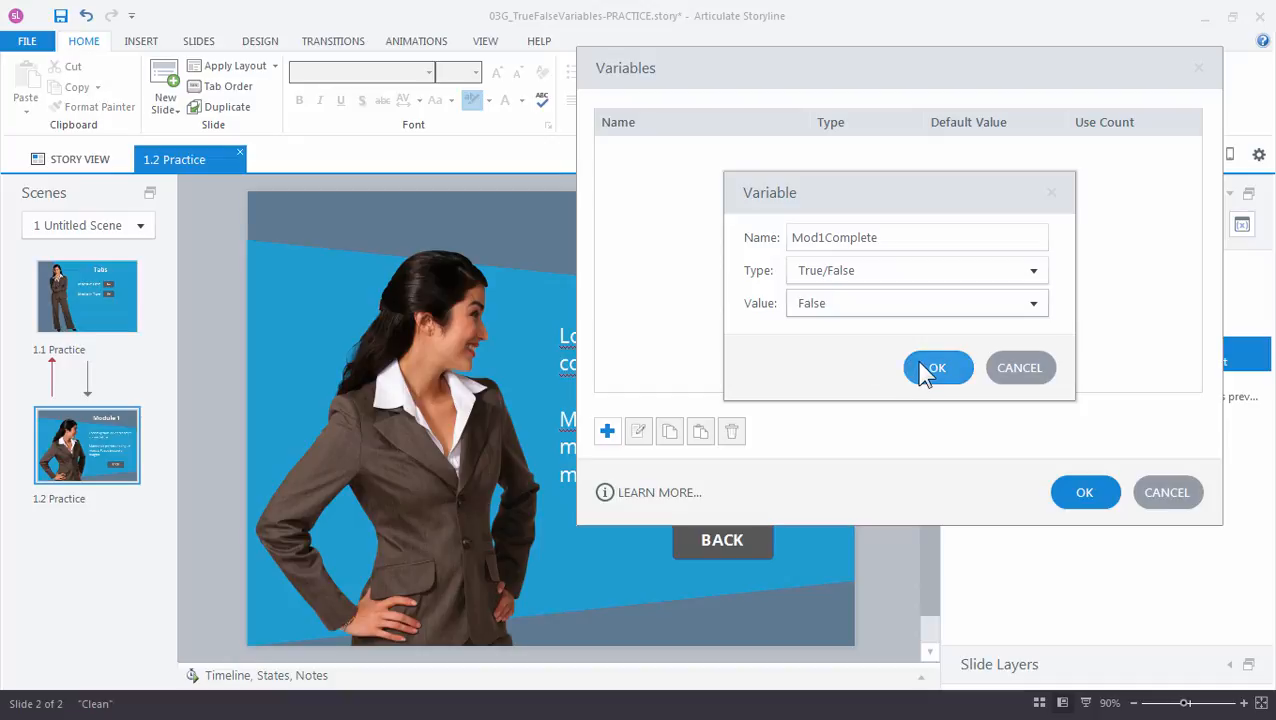
pyautogui.click(938, 368)
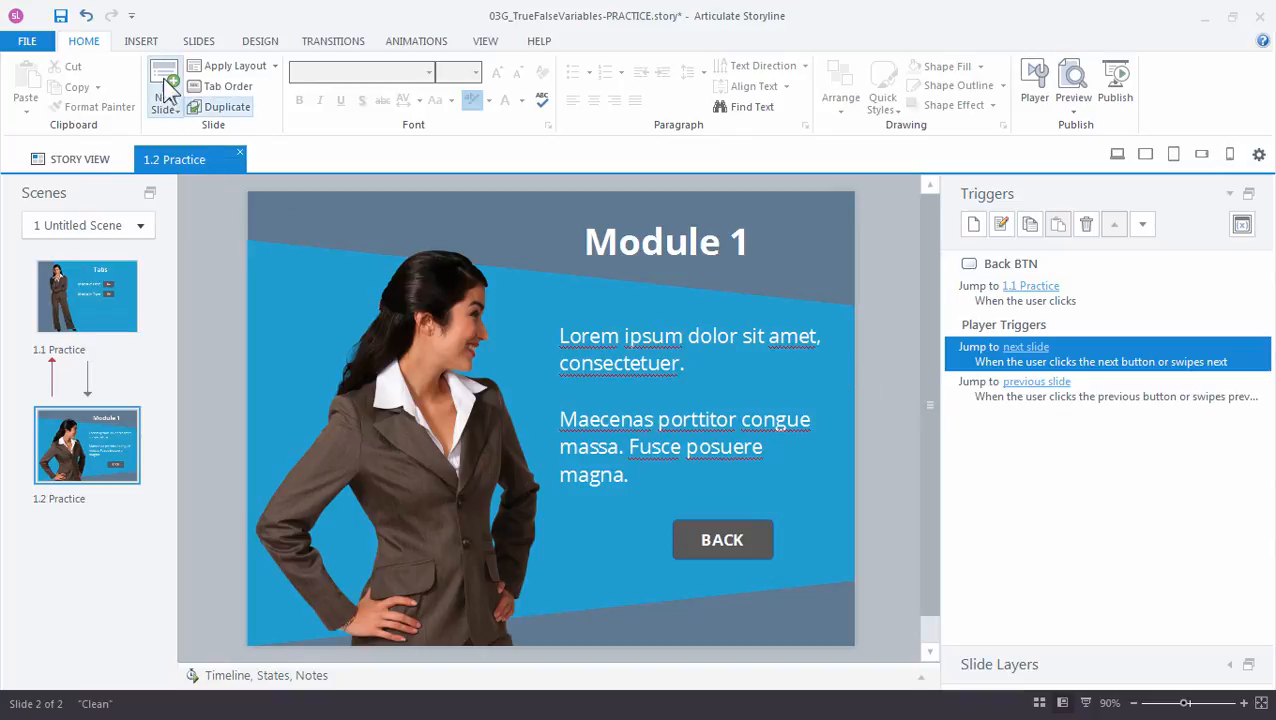
# Step: Insert a text box on the Module 1 slide containing a reference to the Mod1Complete variable
pyautogui.click(132, 40)
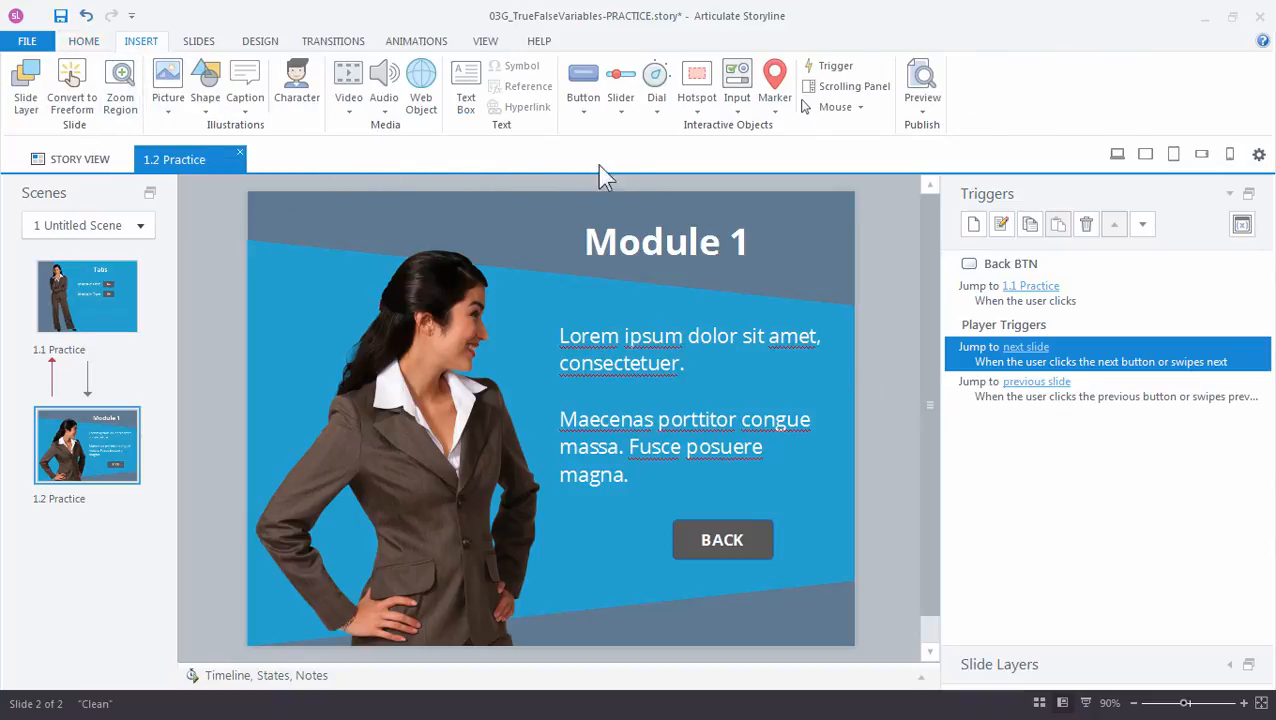
pyautogui.click(464, 84)
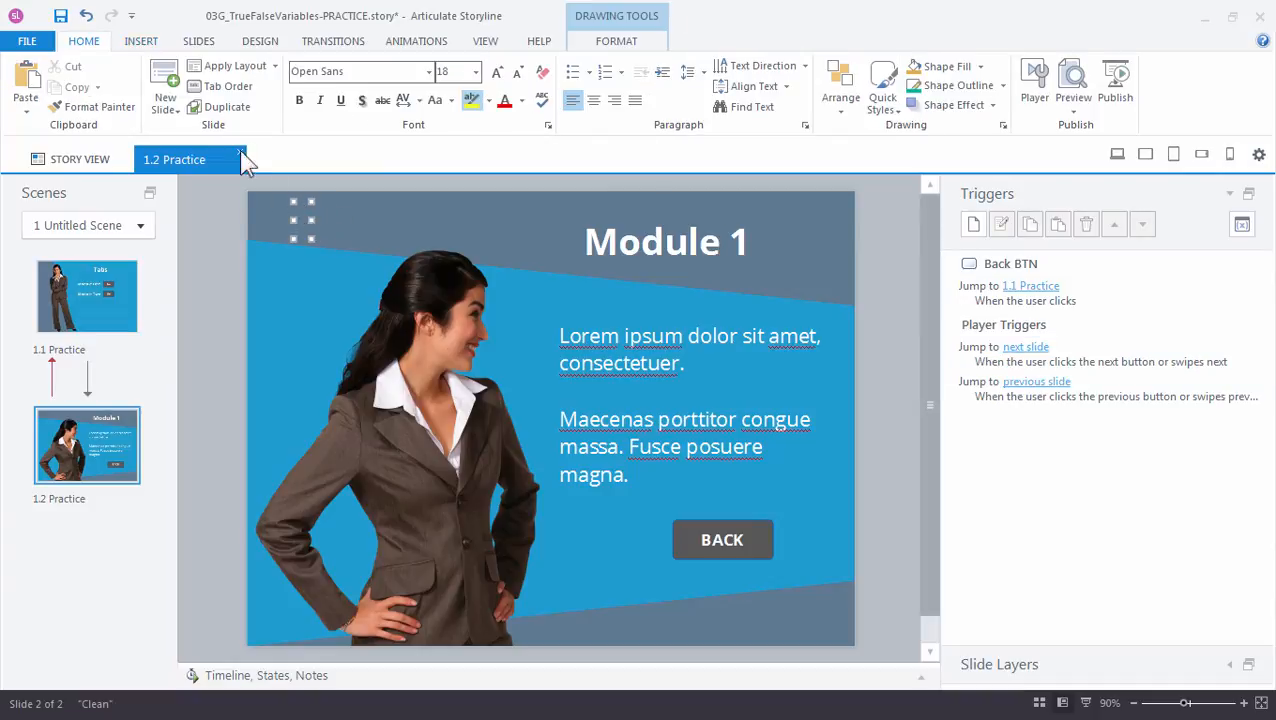
pyautogui.click(144, 40)
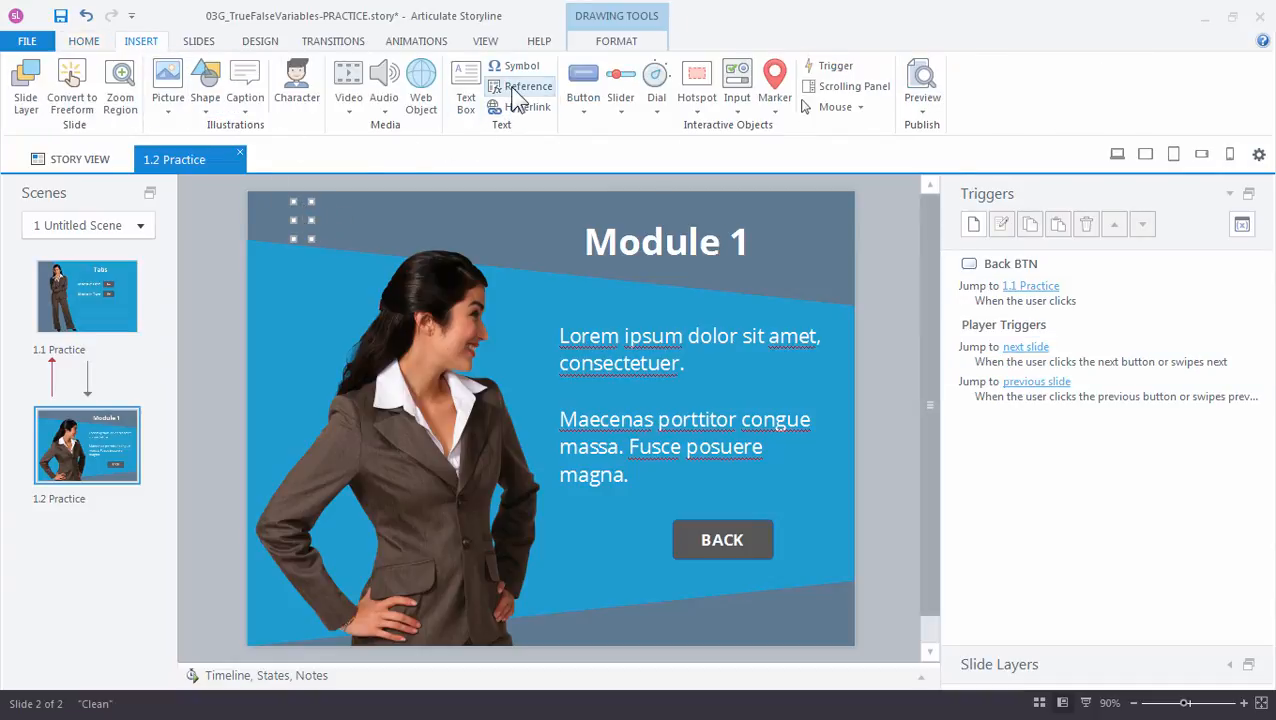
pyautogui.click(524, 86)
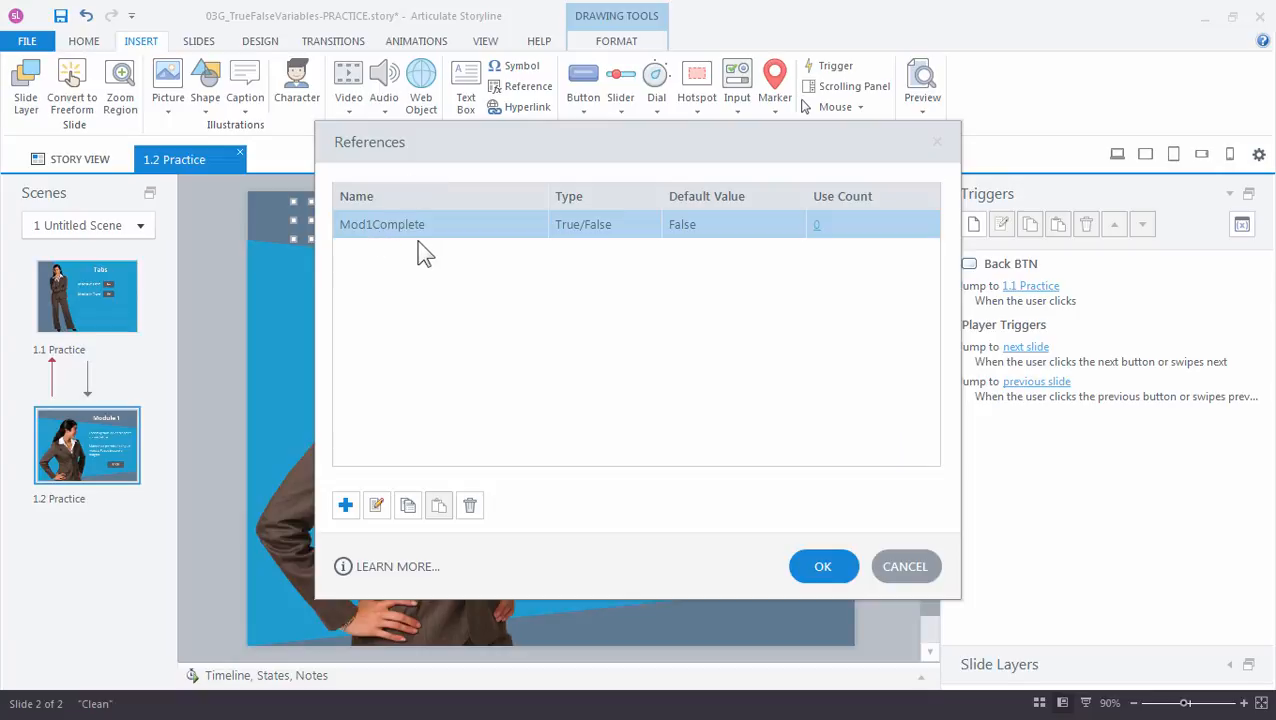
pyautogui.click(822, 566)
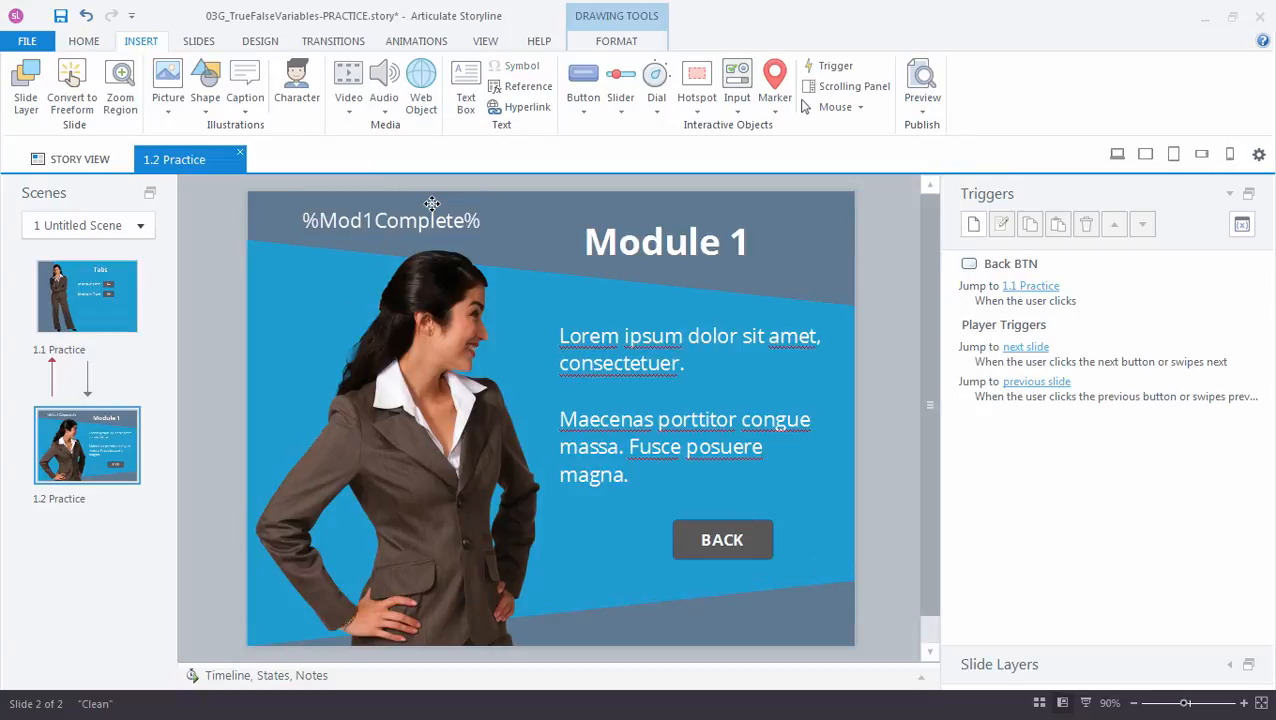
pyautogui.click(392, 220)
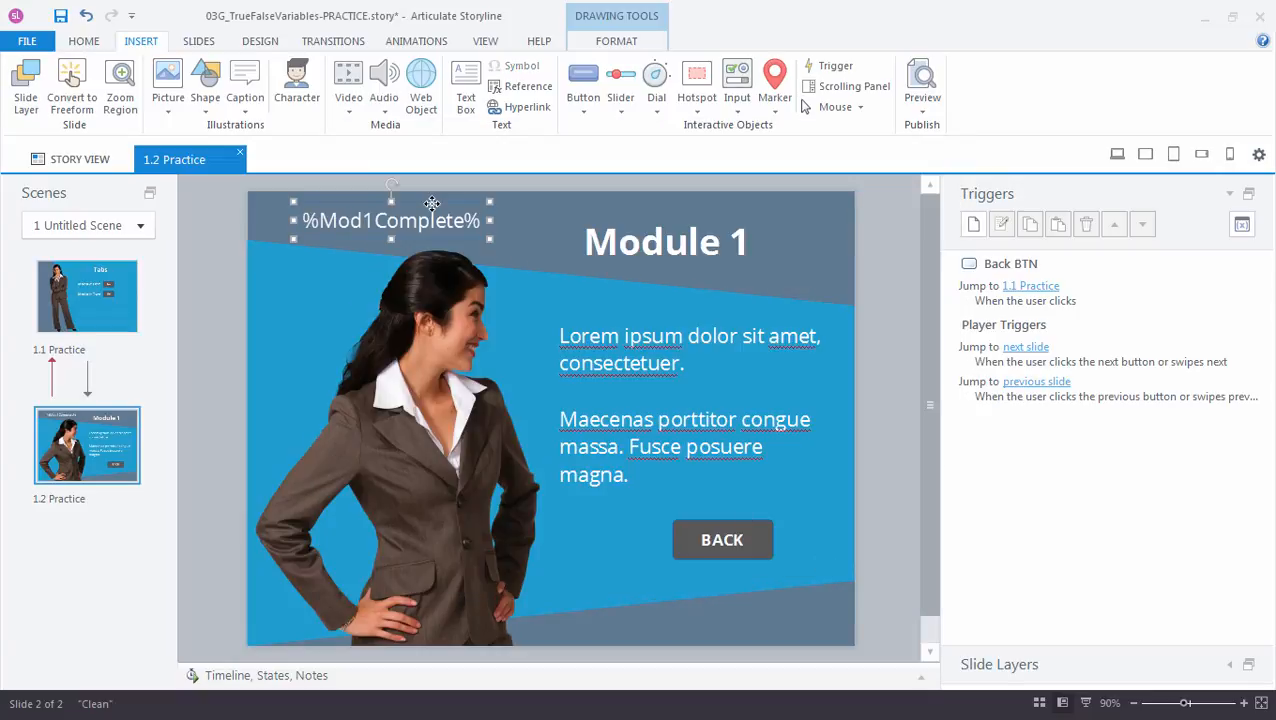
pyautogui.click(88, 296)
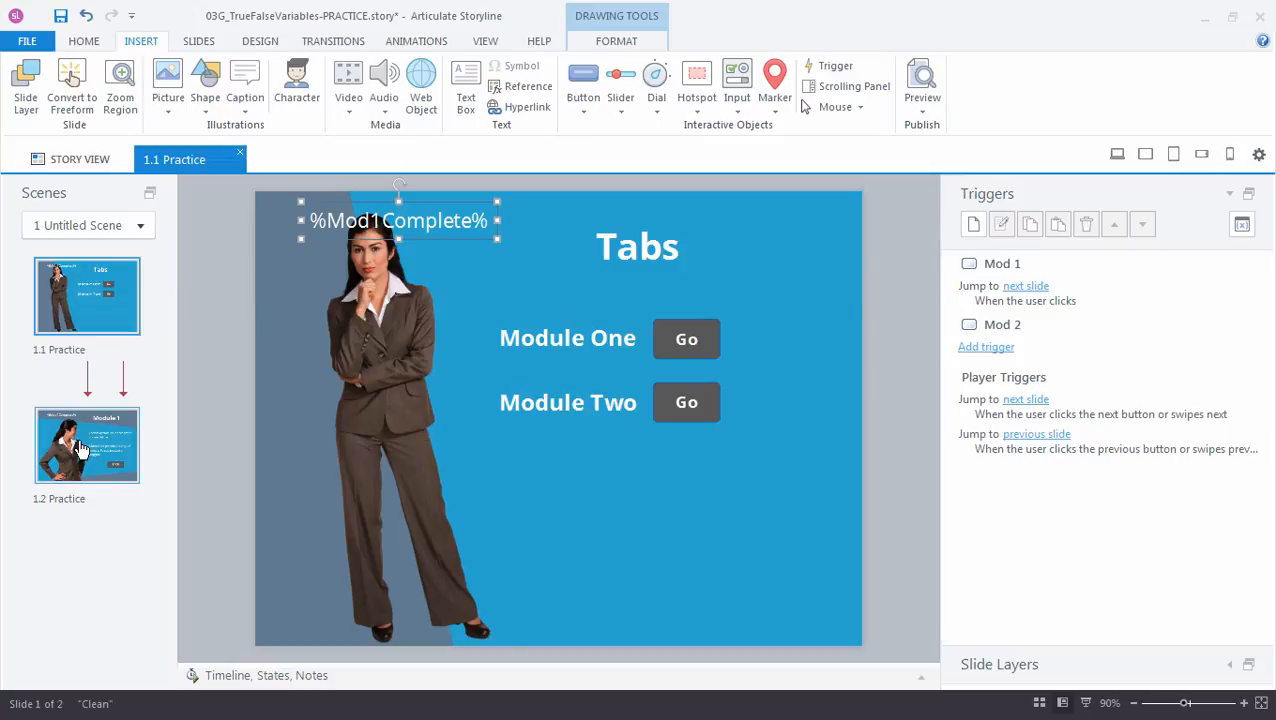
pyautogui.click(88, 444)
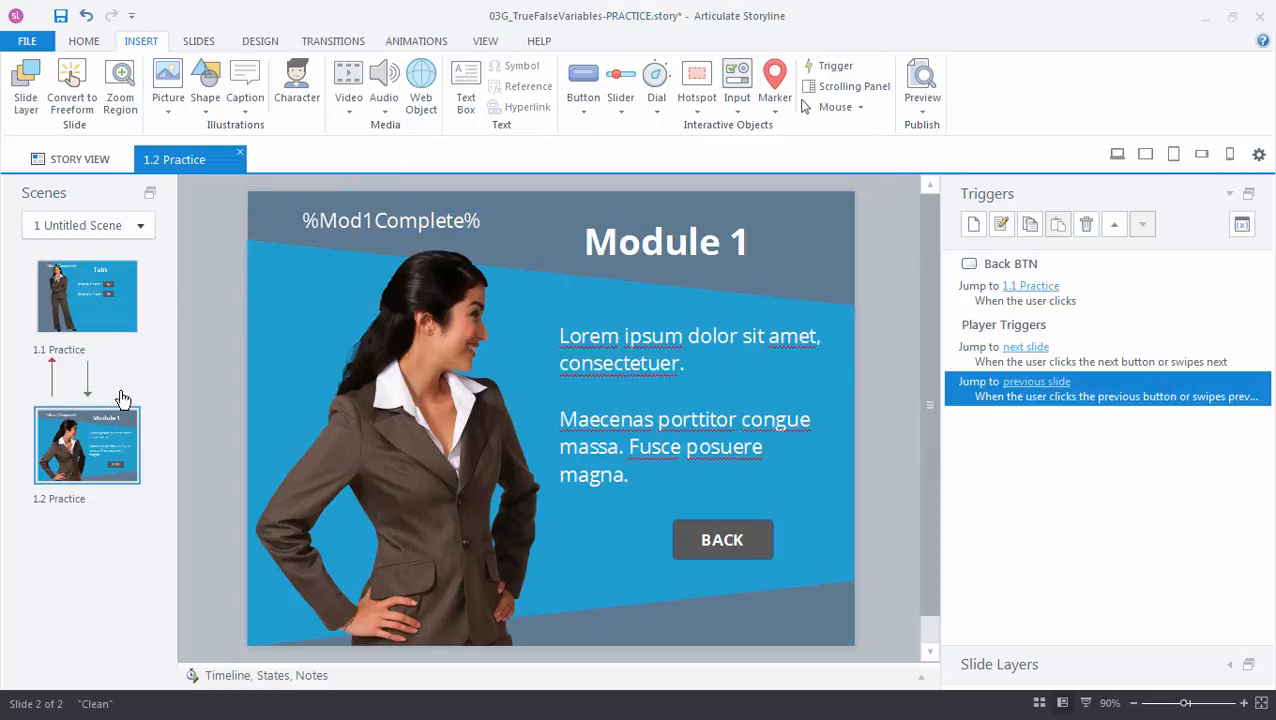
pyautogui.moveTo(330, 228)
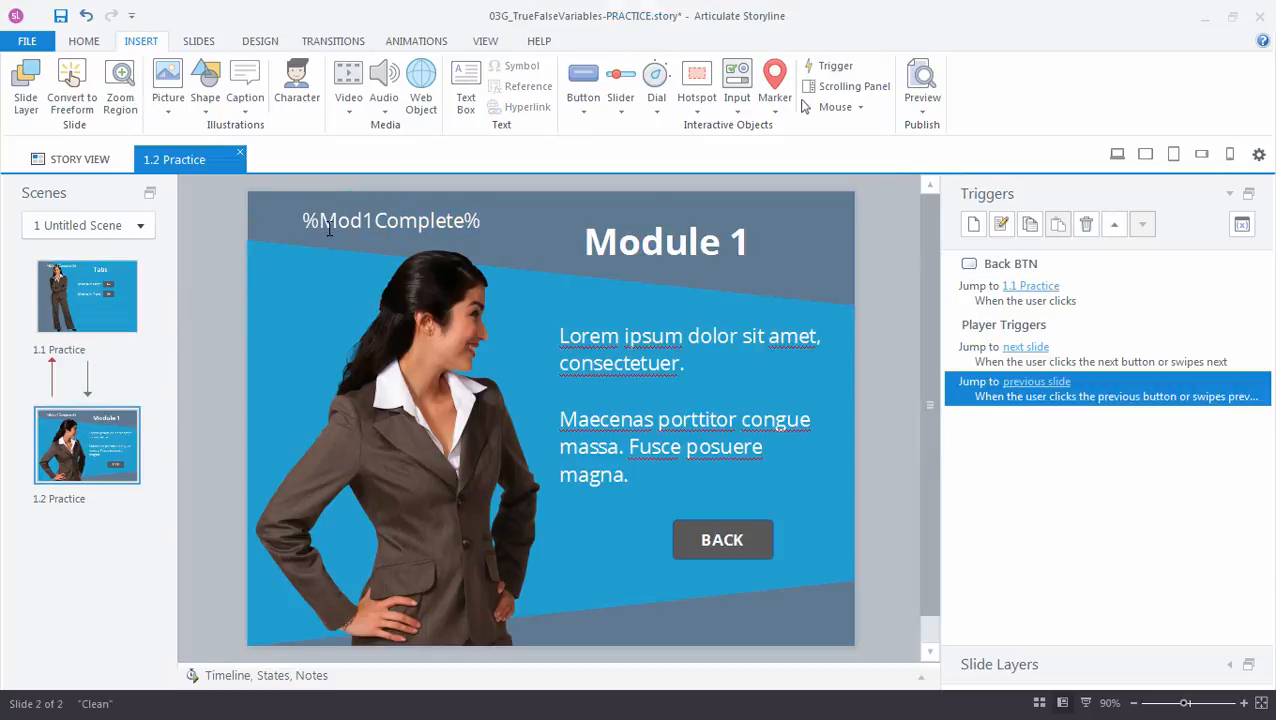
pyautogui.moveTo(358, 236)
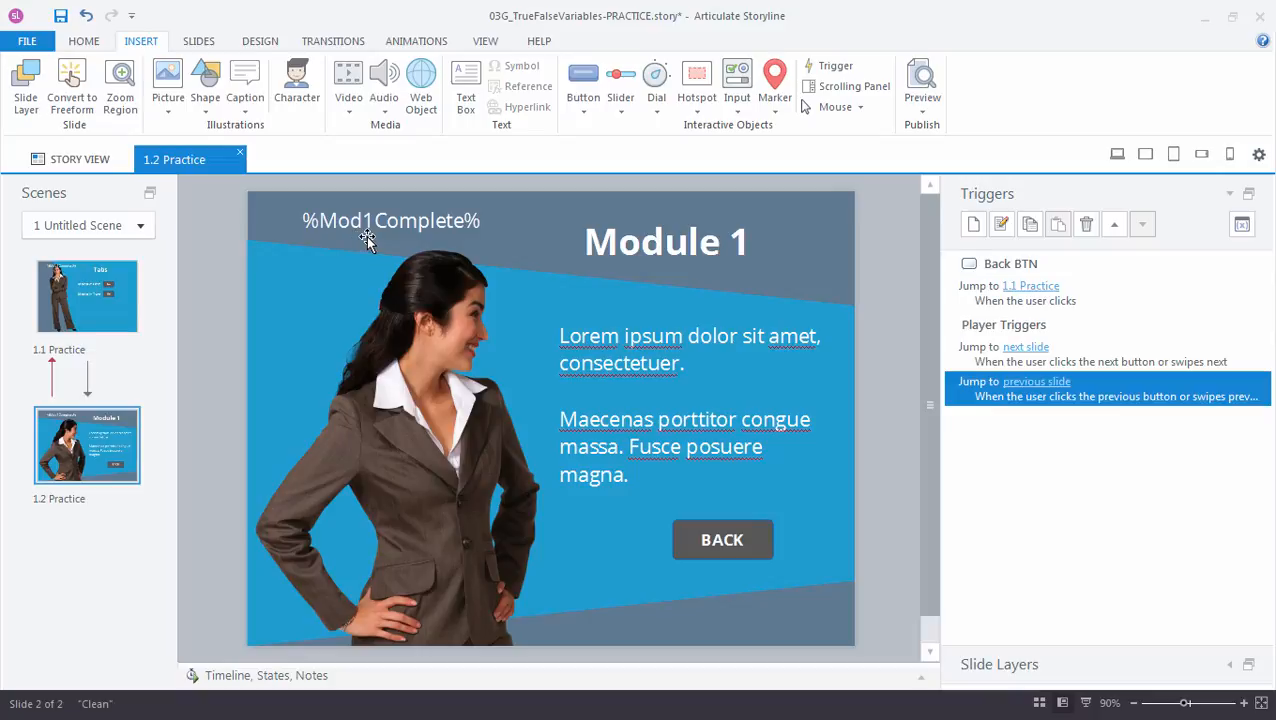
pyautogui.moveTo(920, 80)
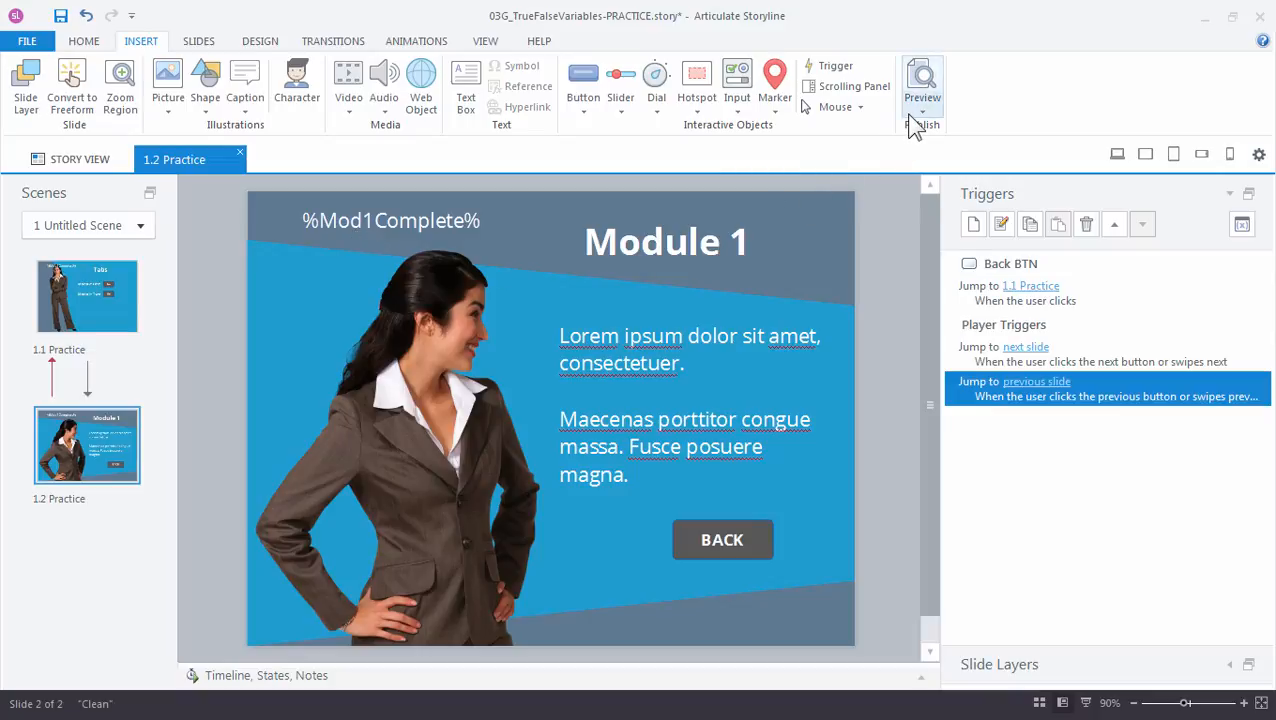
# Step: Preview the course to see Mod1Complete reading false, then exit the preview
pyautogui.click(922, 108)
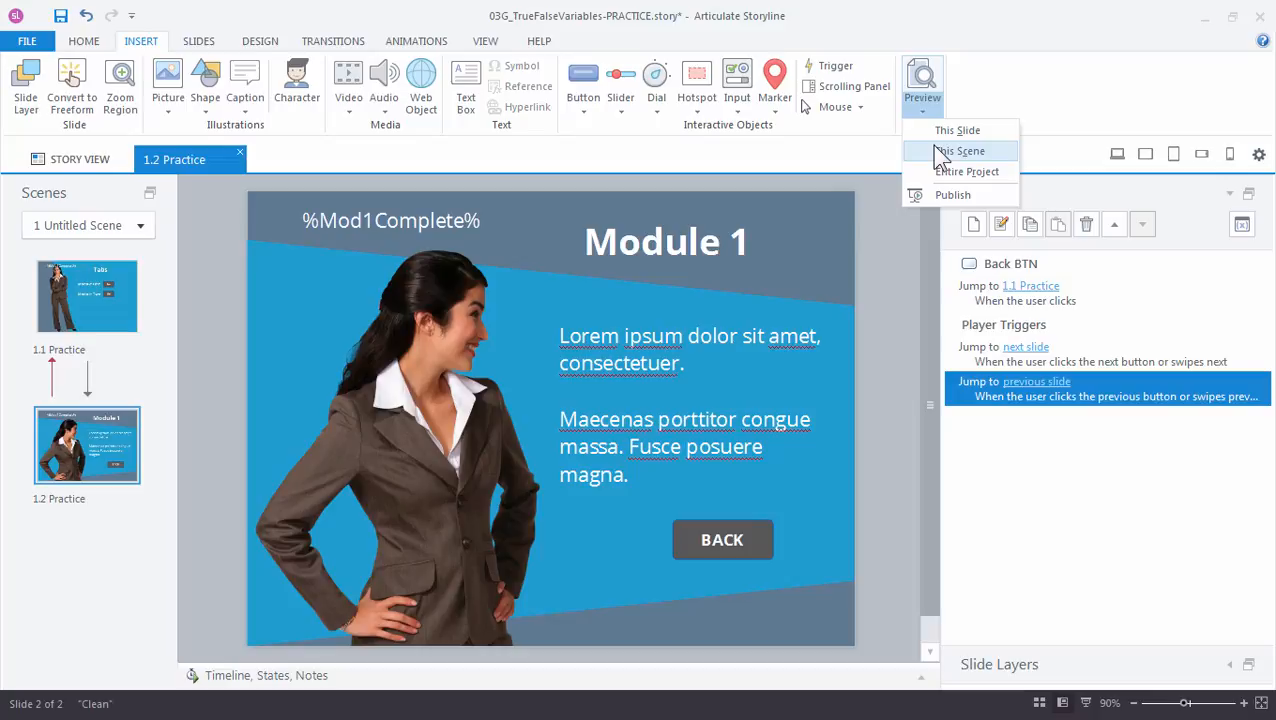
pyautogui.click(960, 152)
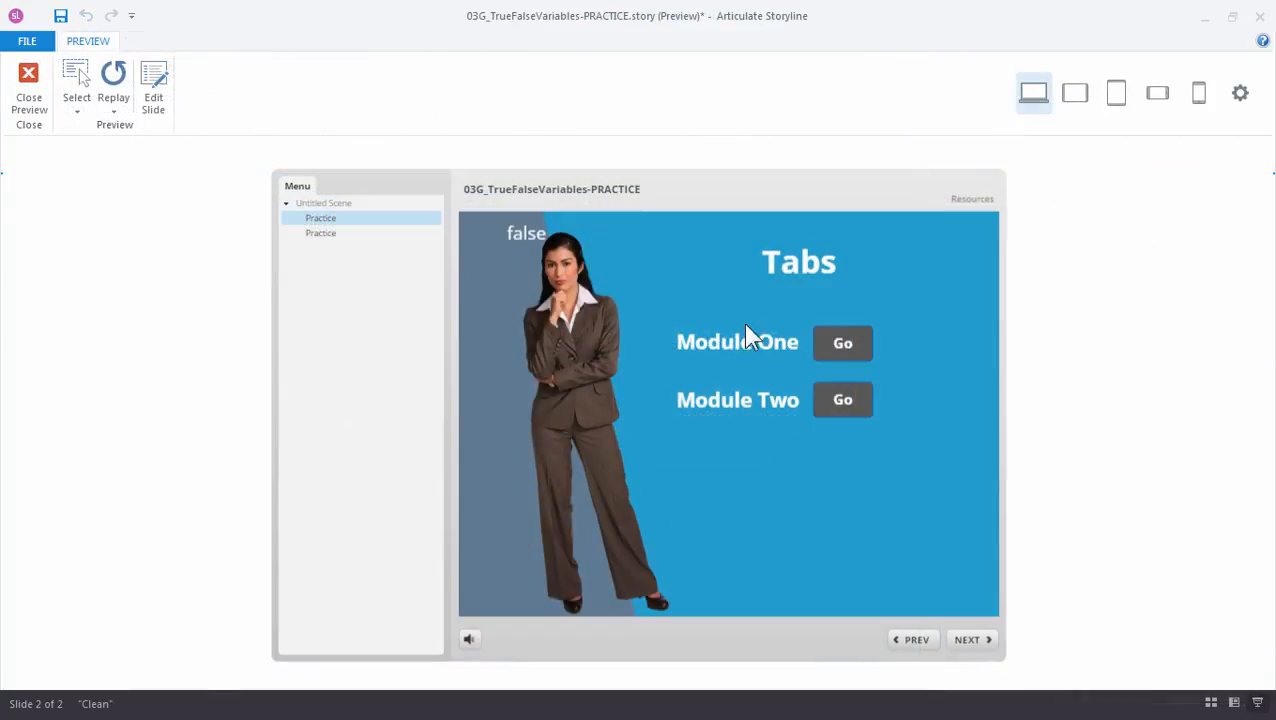
pyautogui.click(840, 342)
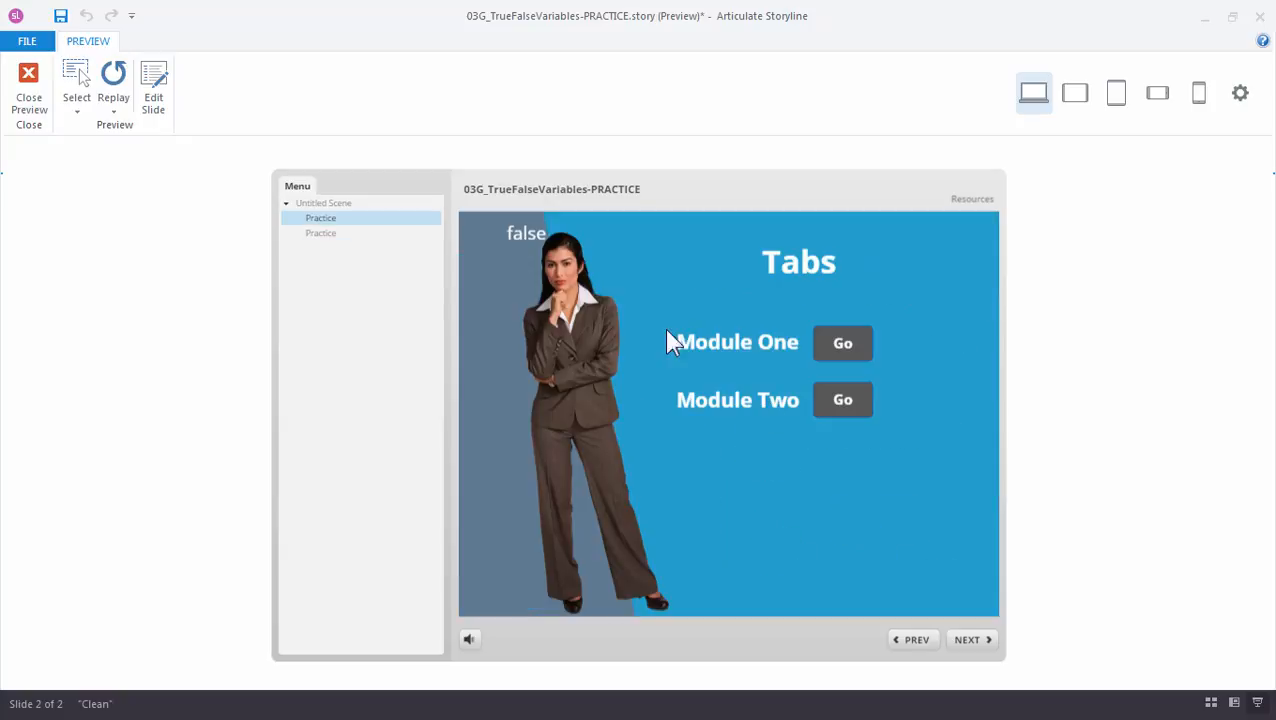
pyautogui.moveTo(246, 228)
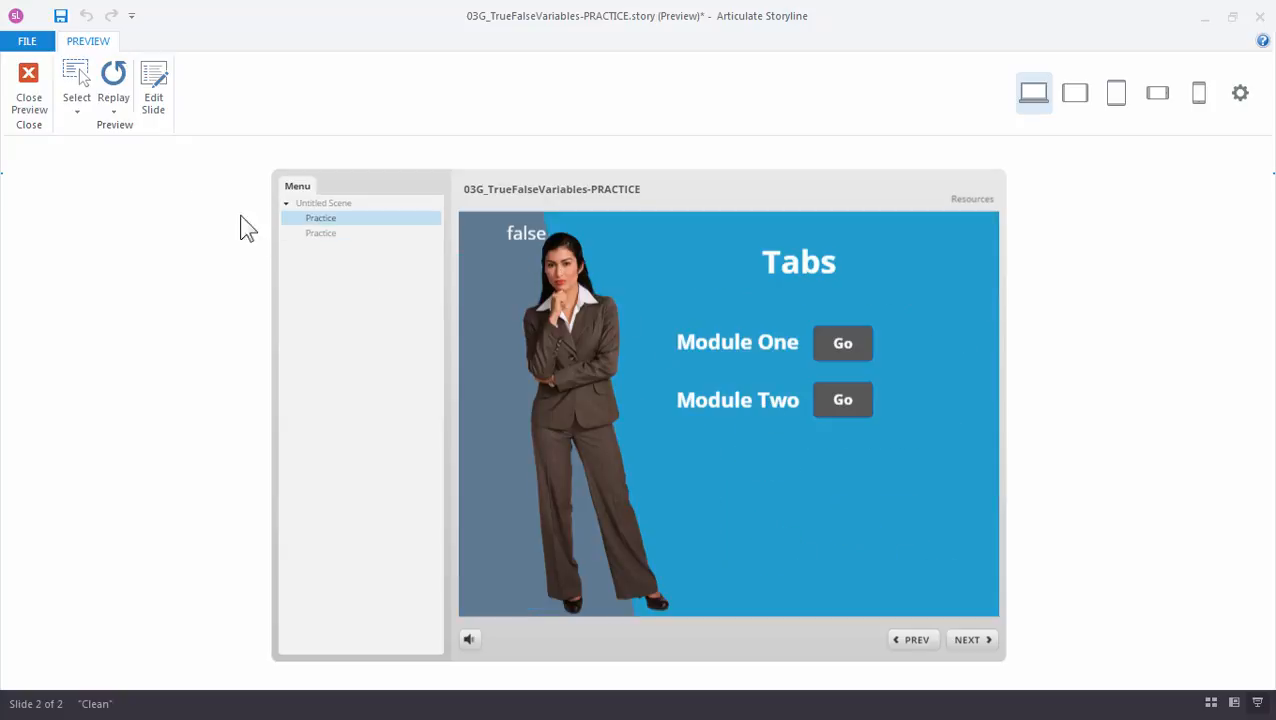
pyautogui.click(28, 78)
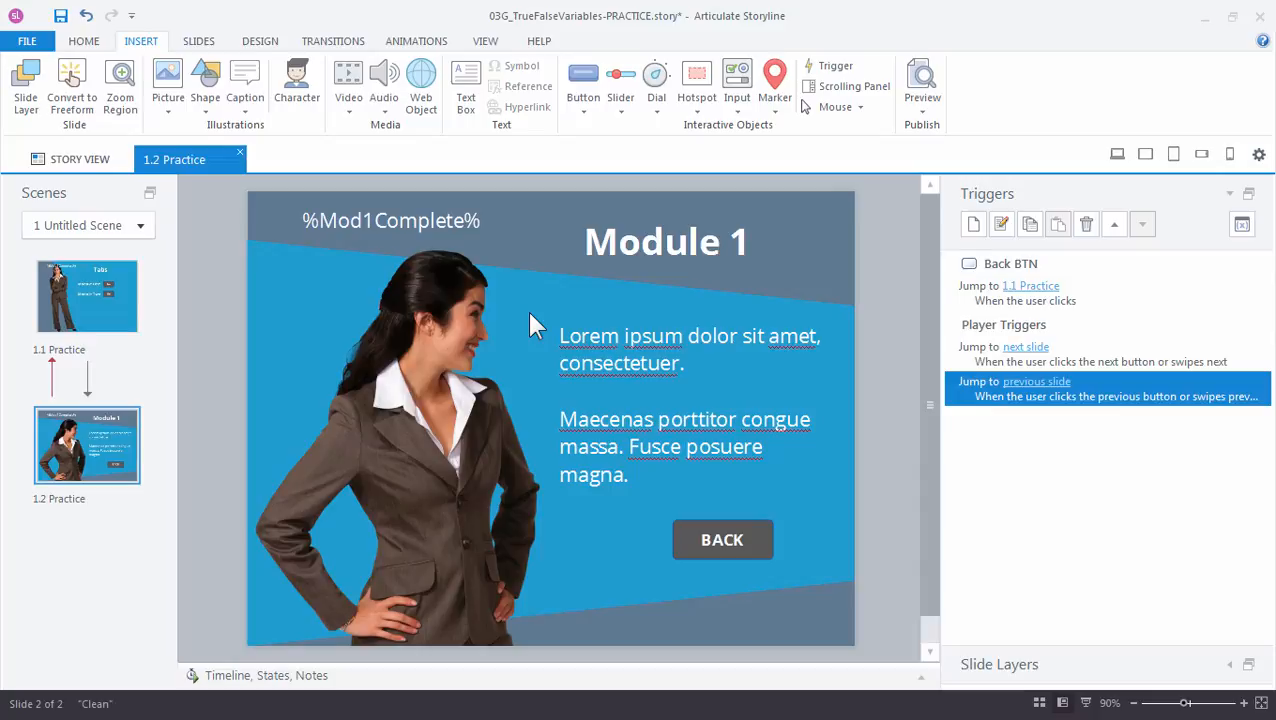
pyautogui.moveTo(758, 564)
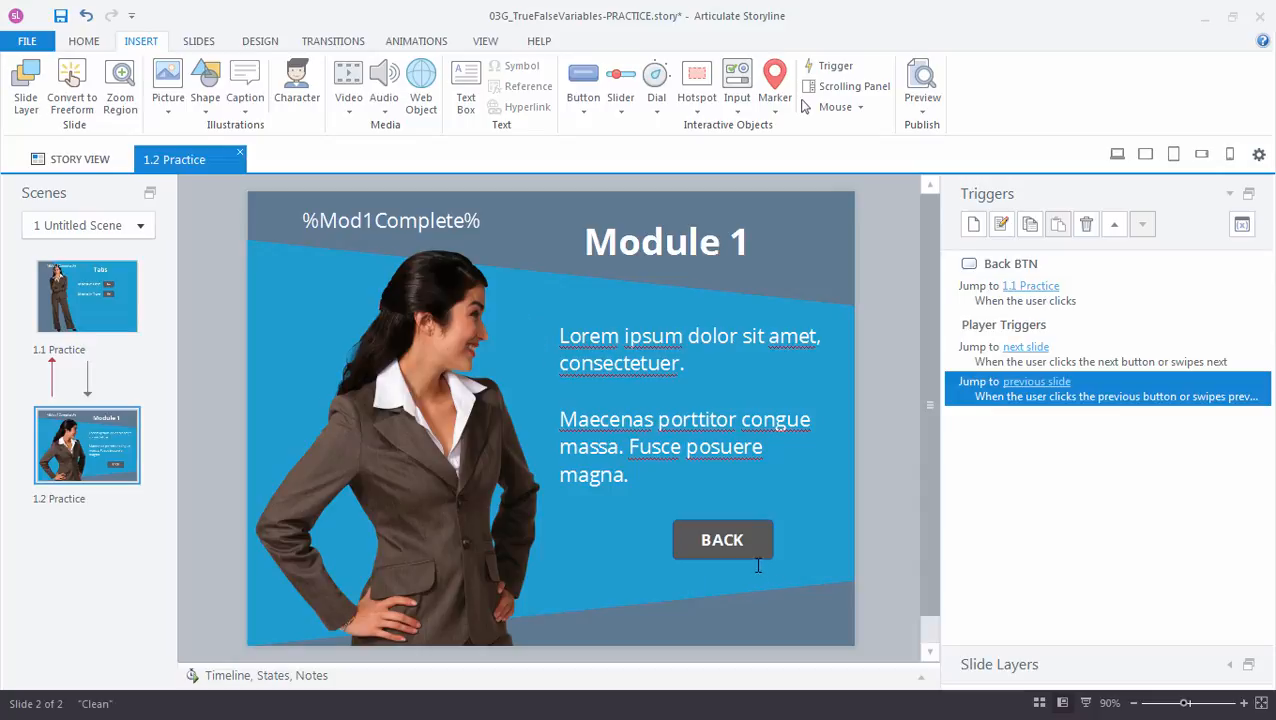
# Step: Add an Adjust variable trigger on BACK setting Mod1Complete to True when clicked
pyautogui.click(722, 540)
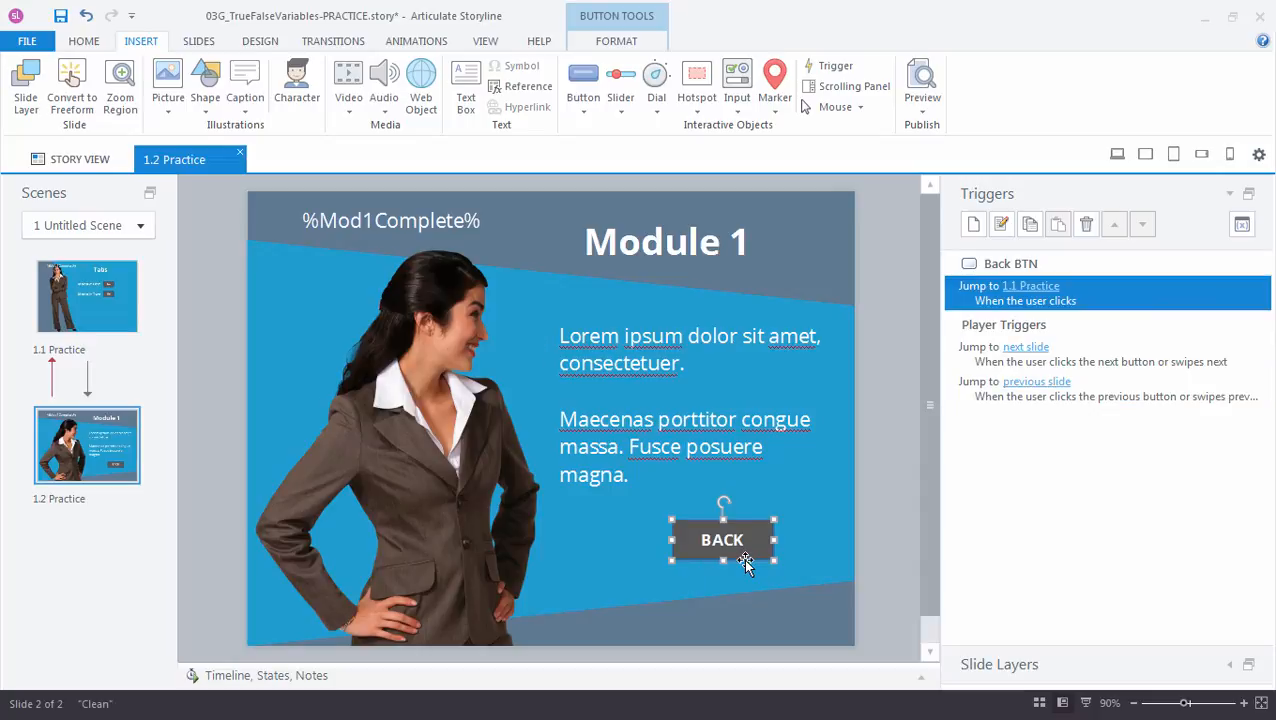
pyautogui.moveTo(776, 564)
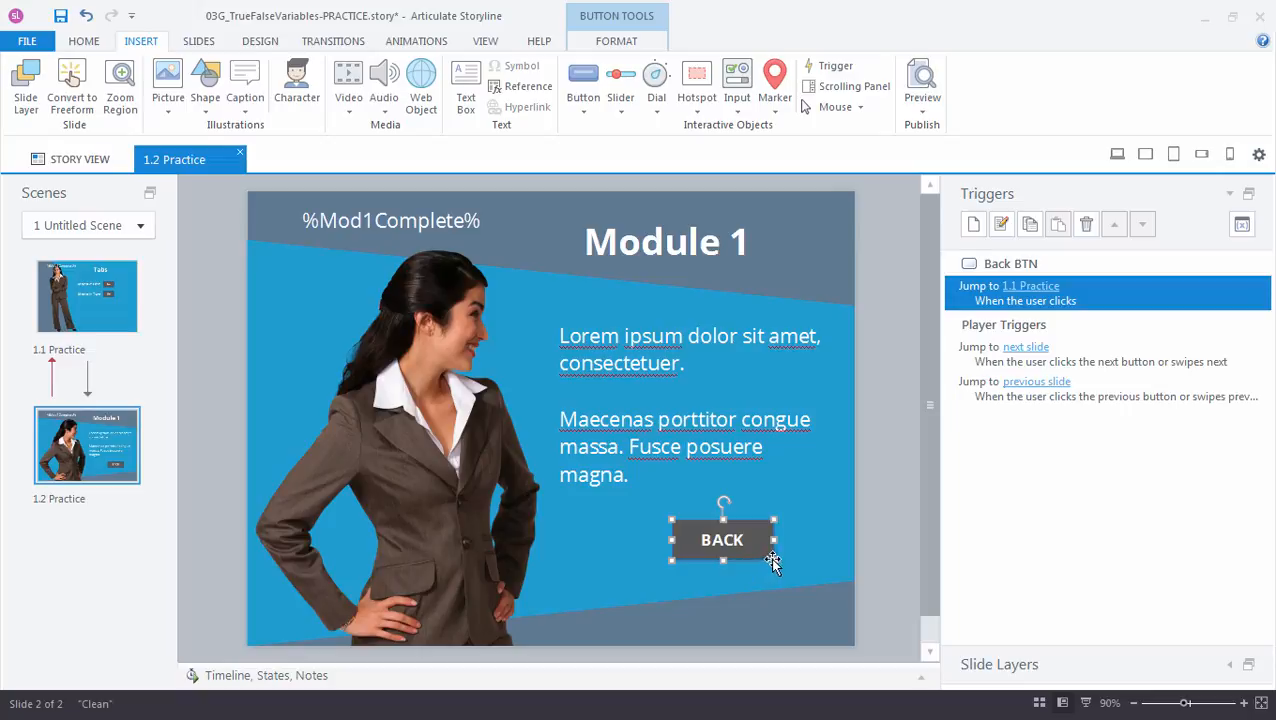
pyautogui.moveTo(500, 252)
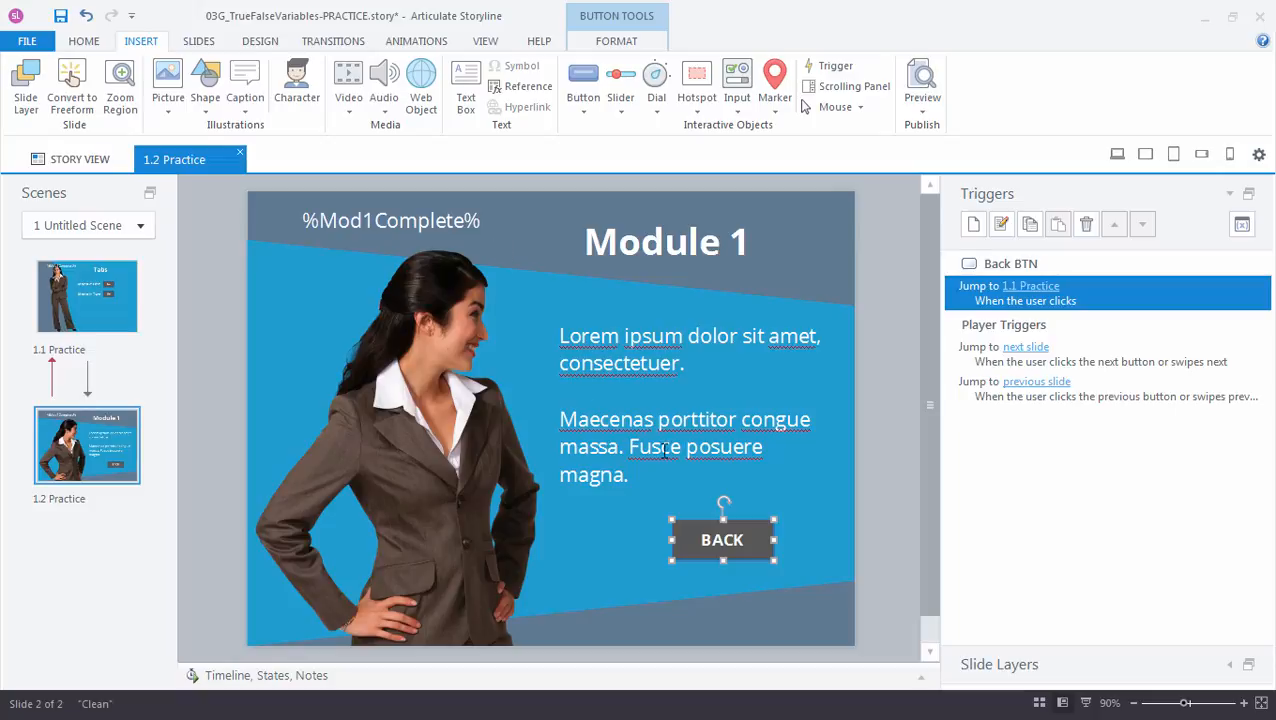
pyautogui.moveTo(976, 248)
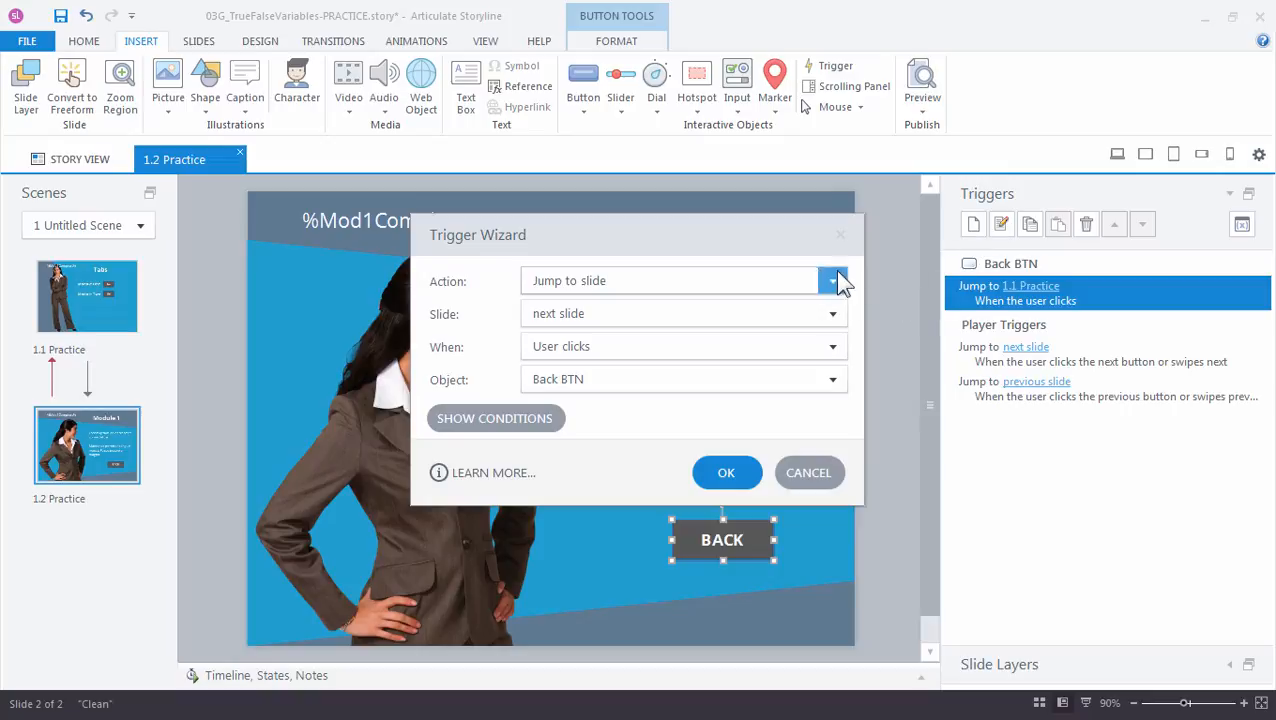
pyautogui.click(834, 280)
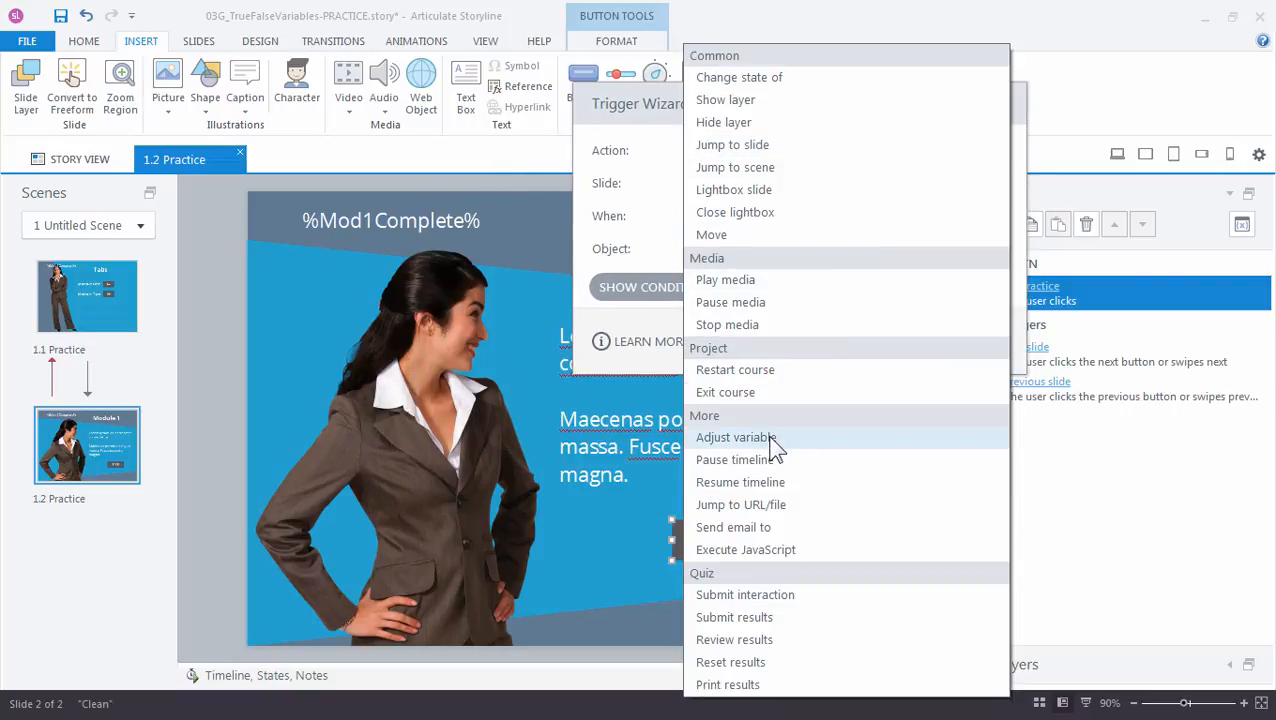
pyautogui.click(740, 436)
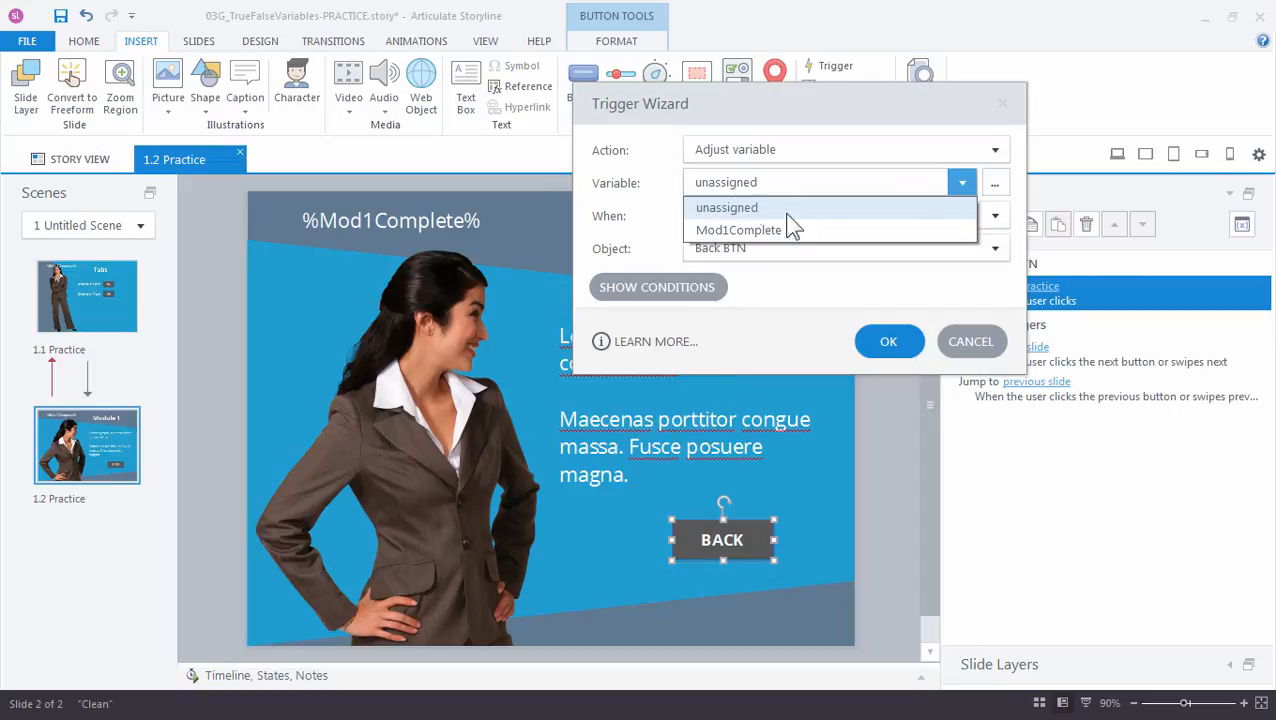
pyautogui.click(738, 230)
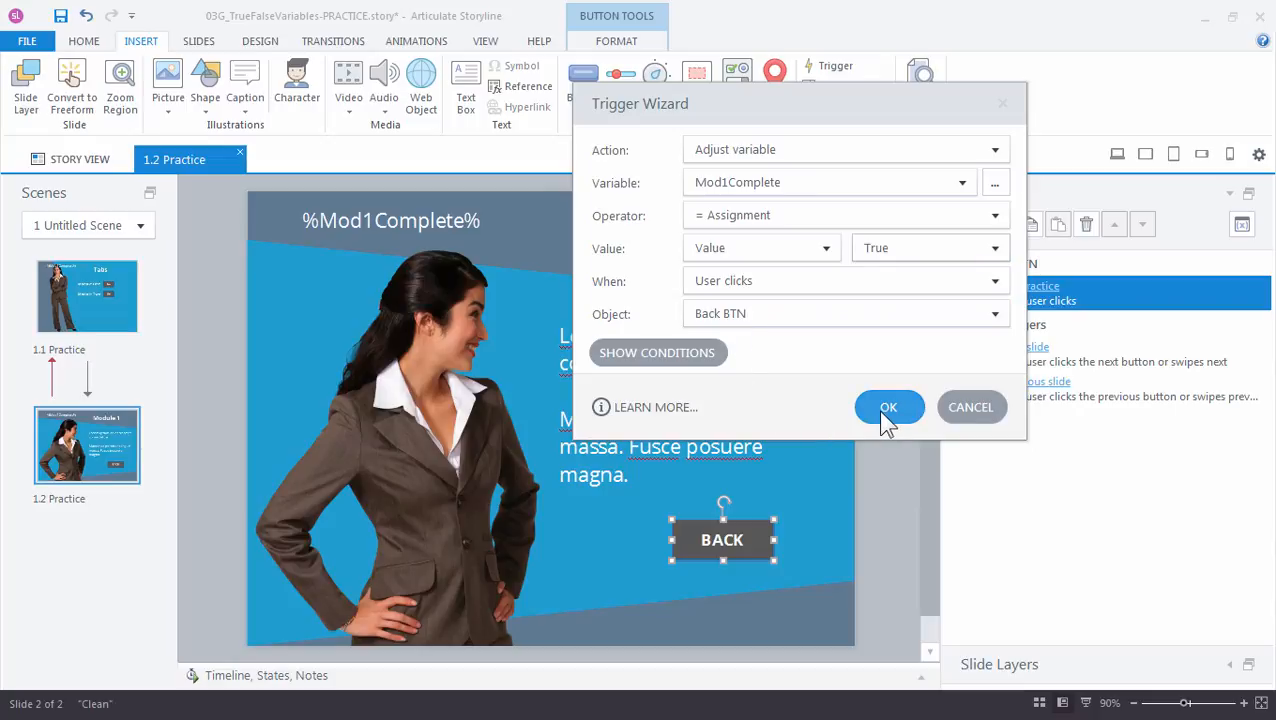
pyautogui.click(888, 408)
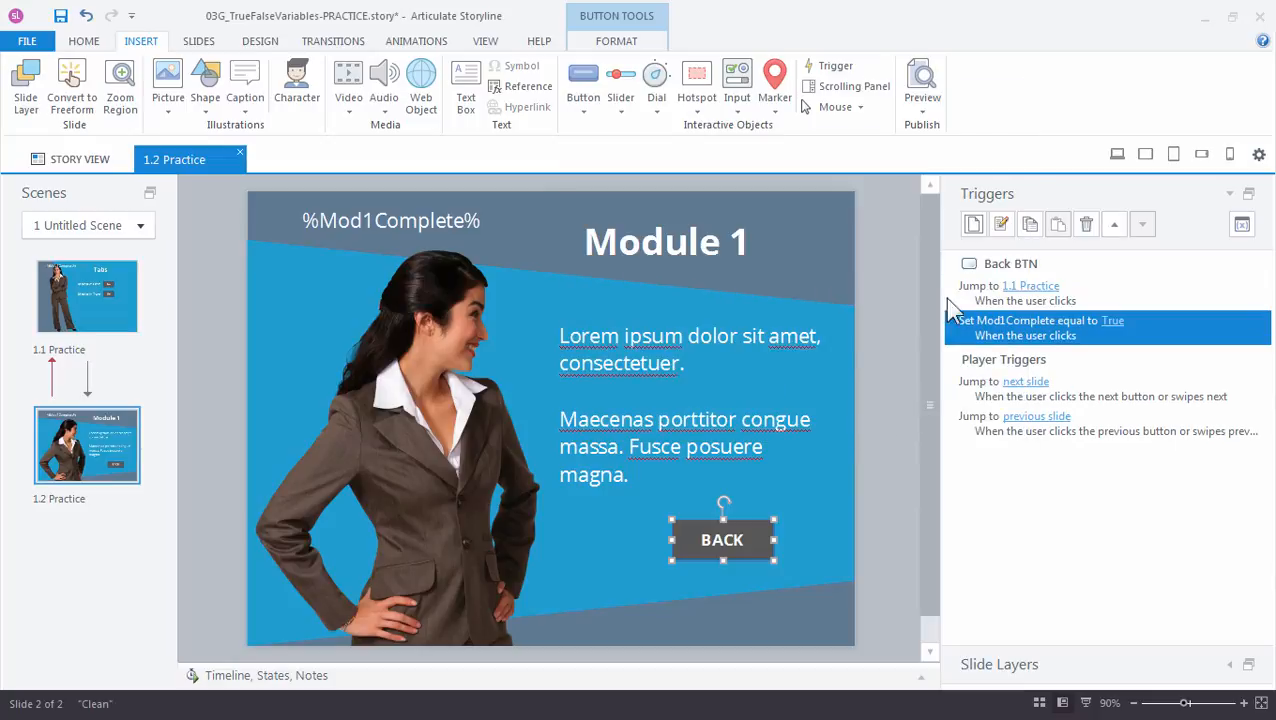
# Step: Preview Go and BACK to find Mod1Complete still reads false, then exit the preview
pyautogui.click(924, 76)
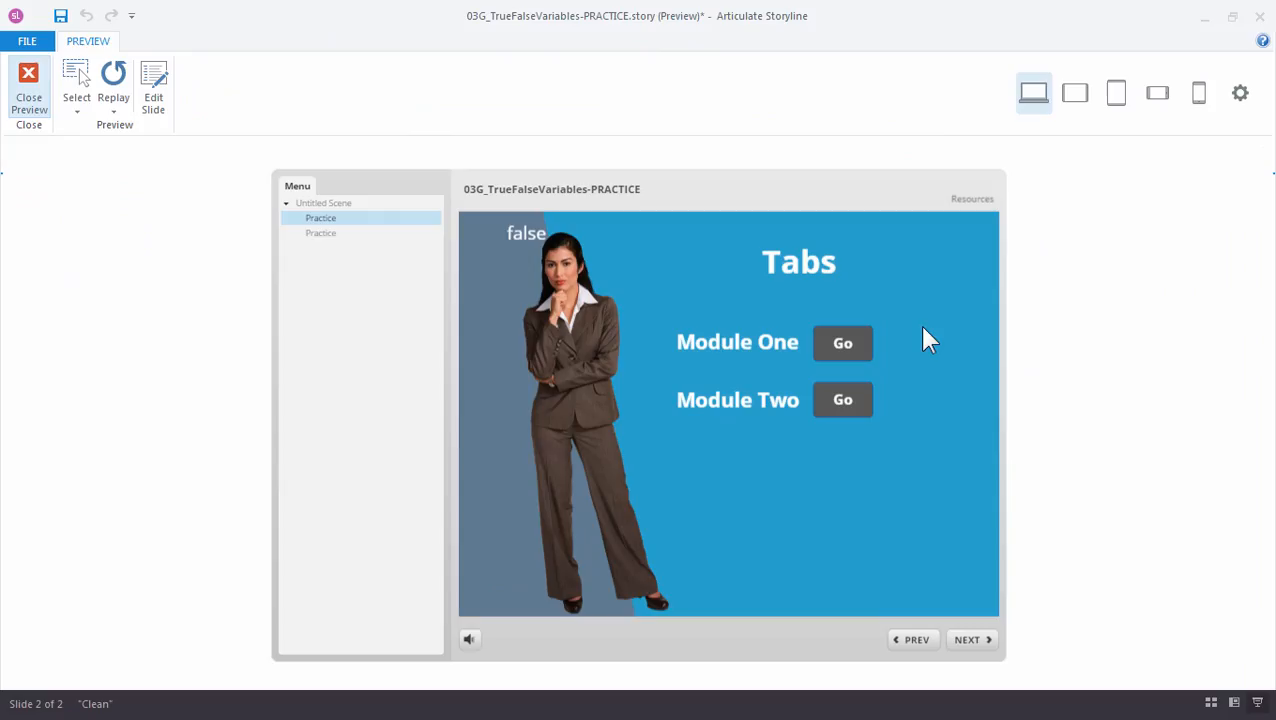
pyautogui.moveTo(518, 256)
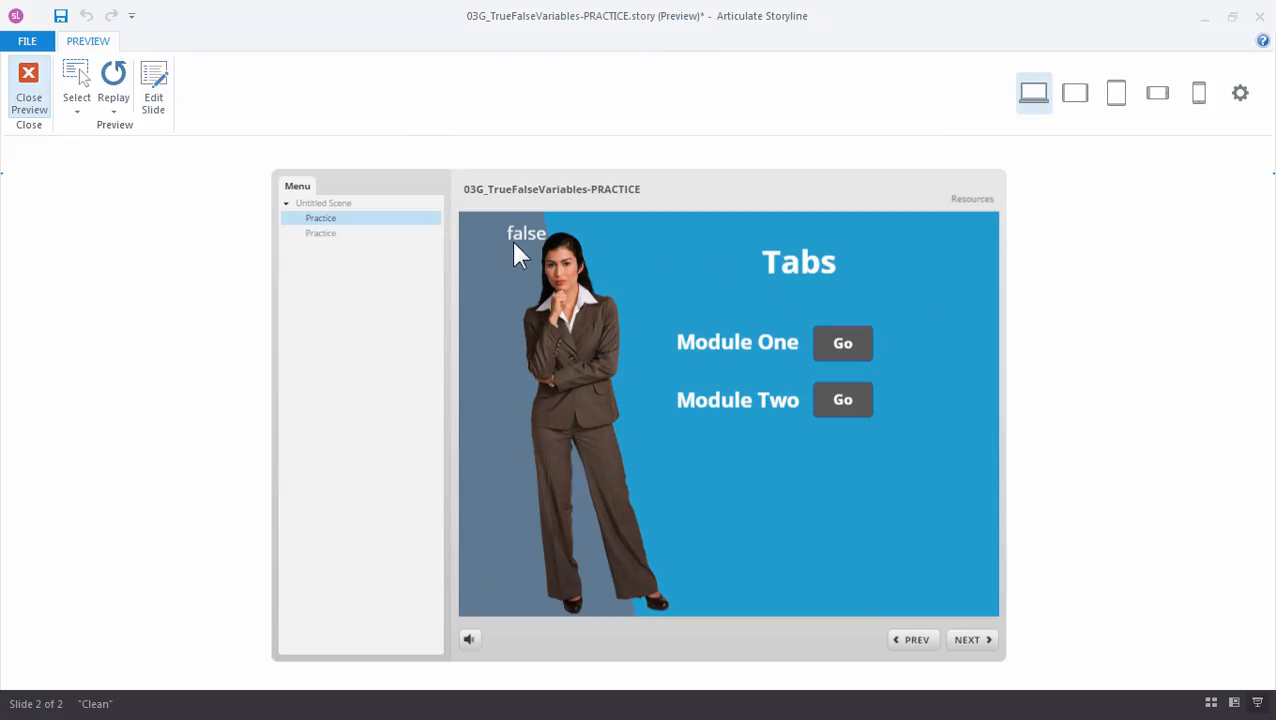
pyautogui.moveTo(844, 344)
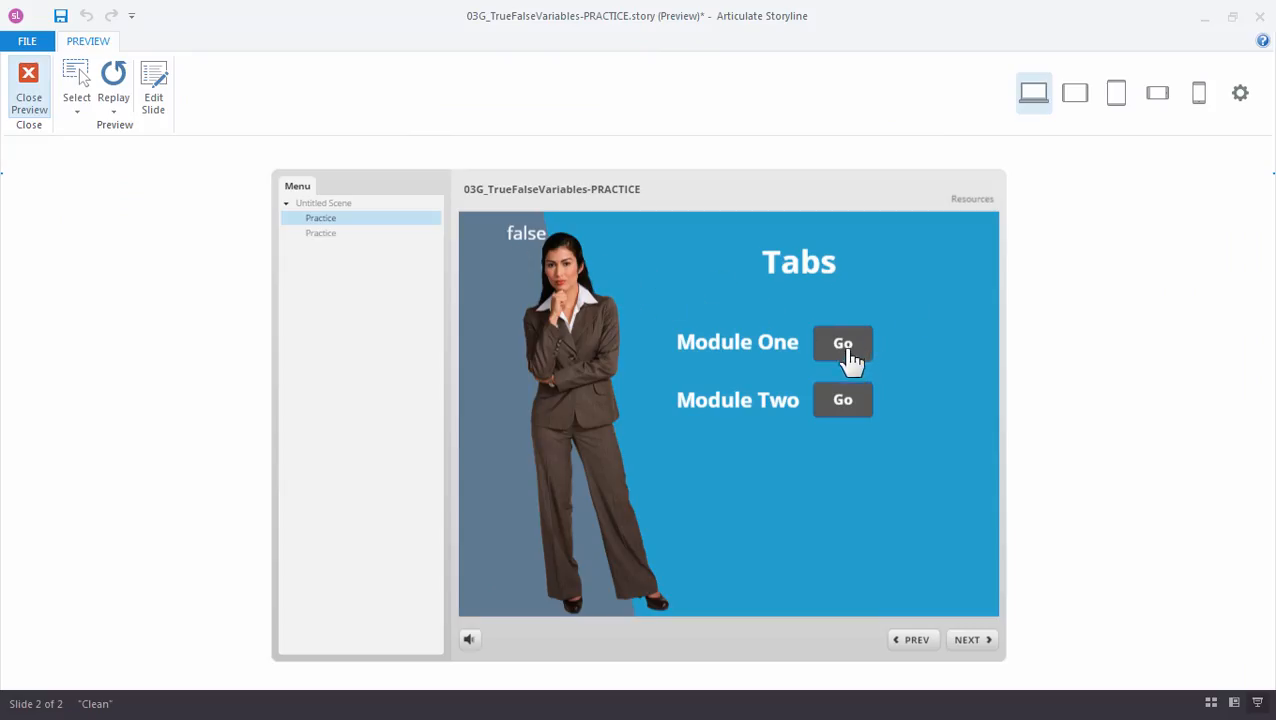
pyautogui.click(842, 342)
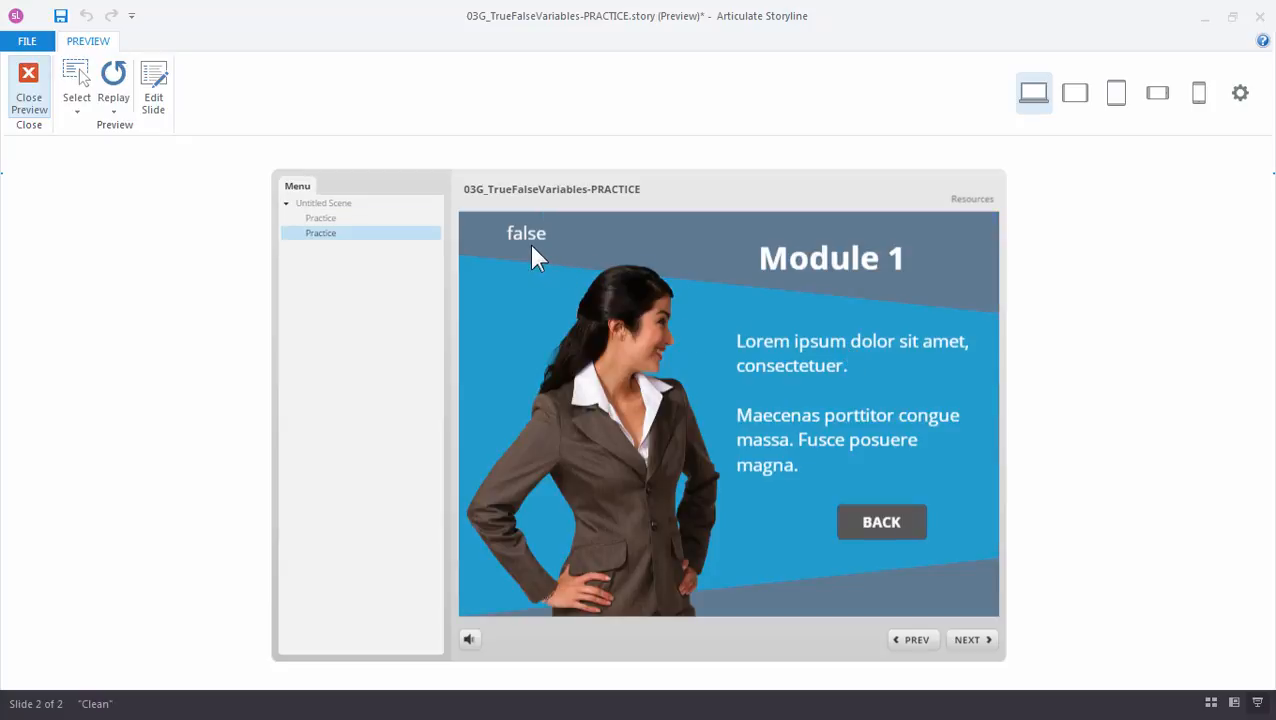
pyautogui.moveTo(882, 522)
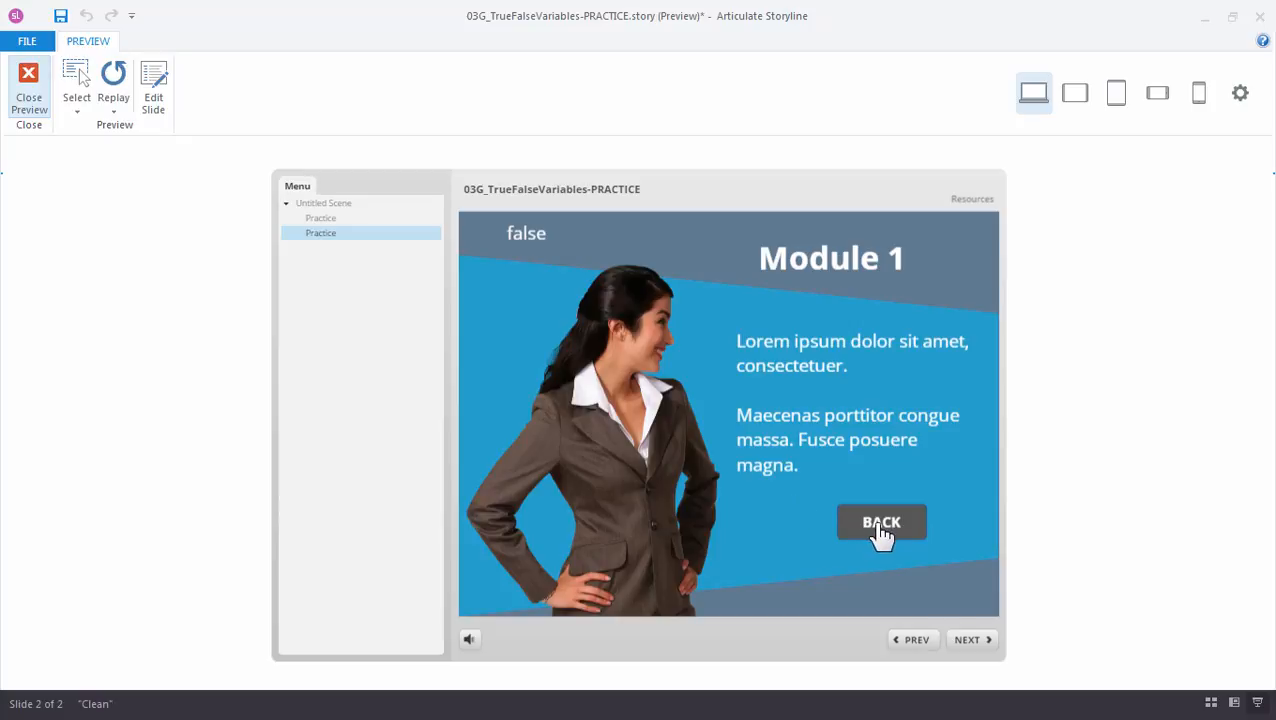
pyautogui.click(880, 522)
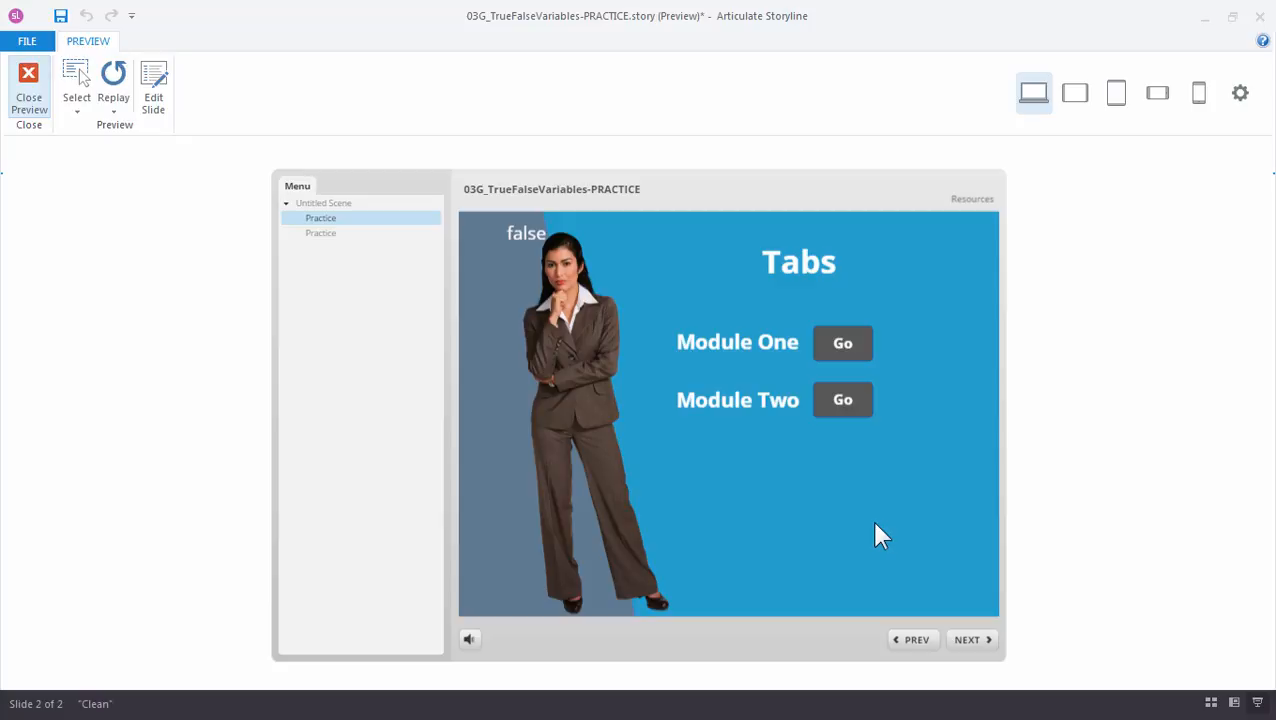
pyautogui.moveTo(550, 252)
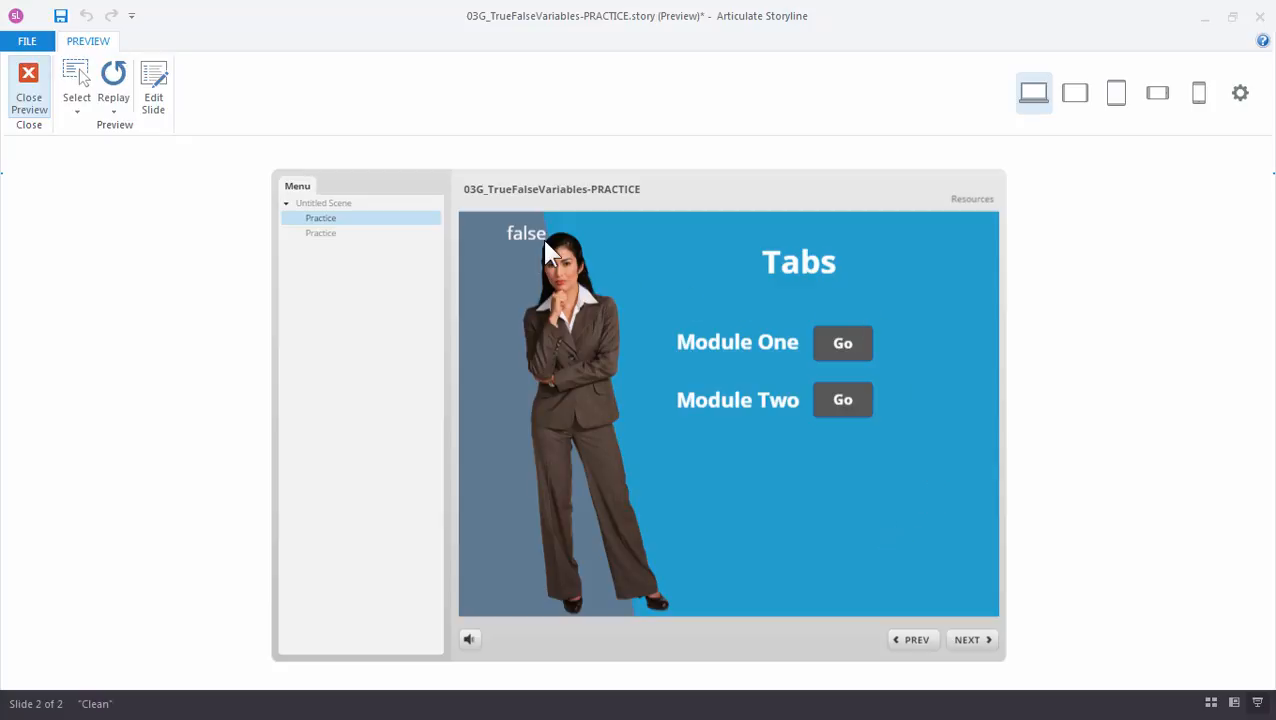
pyautogui.moveTo(62, 160)
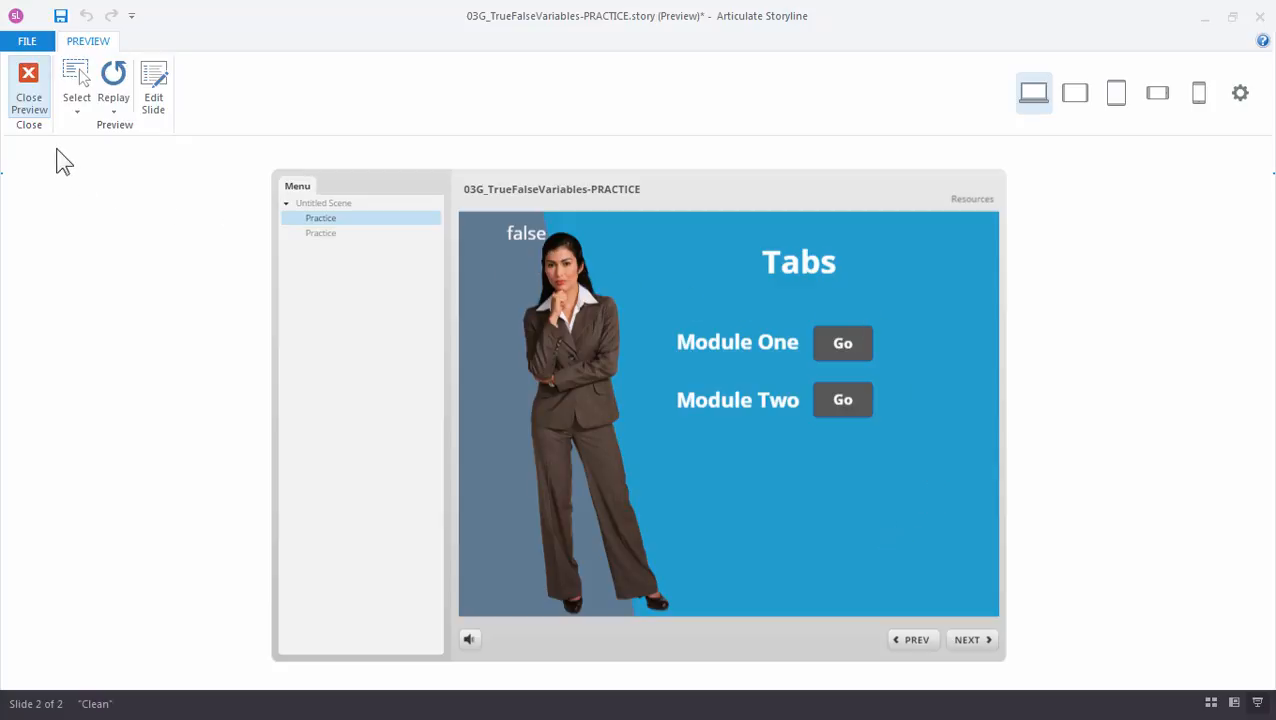
pyautogui.click(28, 80)
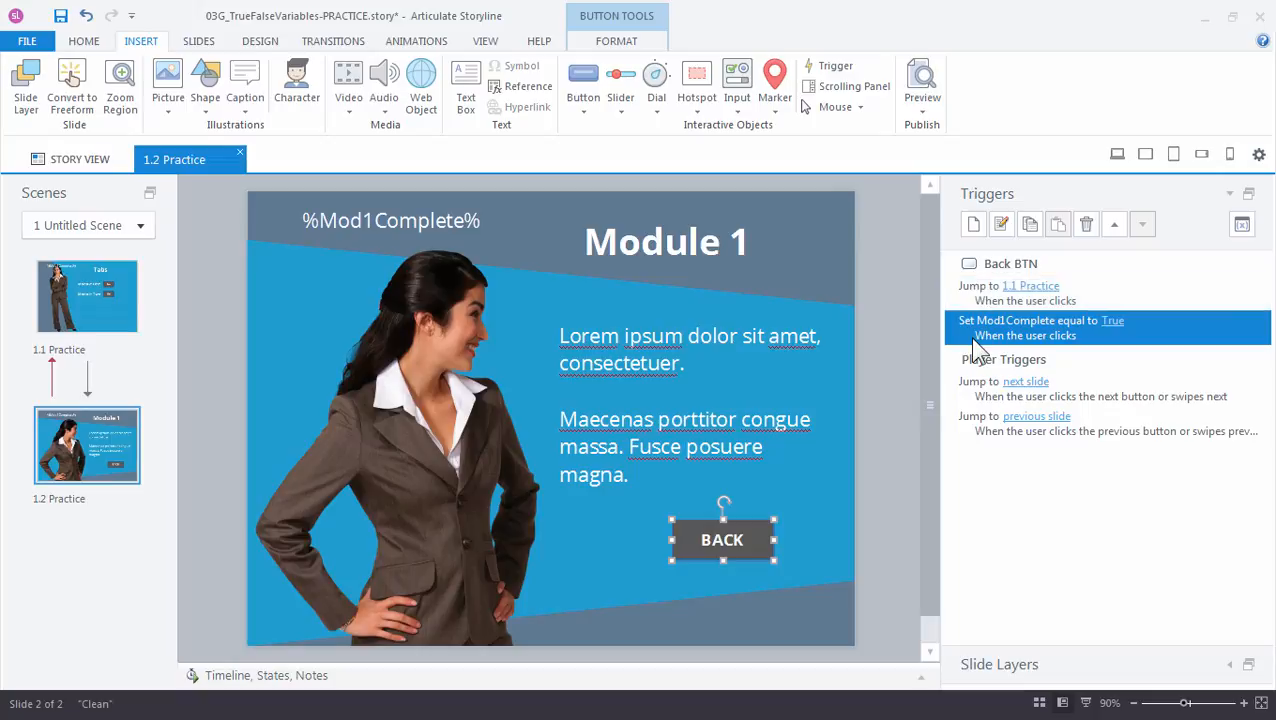
# Step: Move the Adjust variable trigger above the Jump to slide trigger on BACK
pyautogui.click(1024, 292)
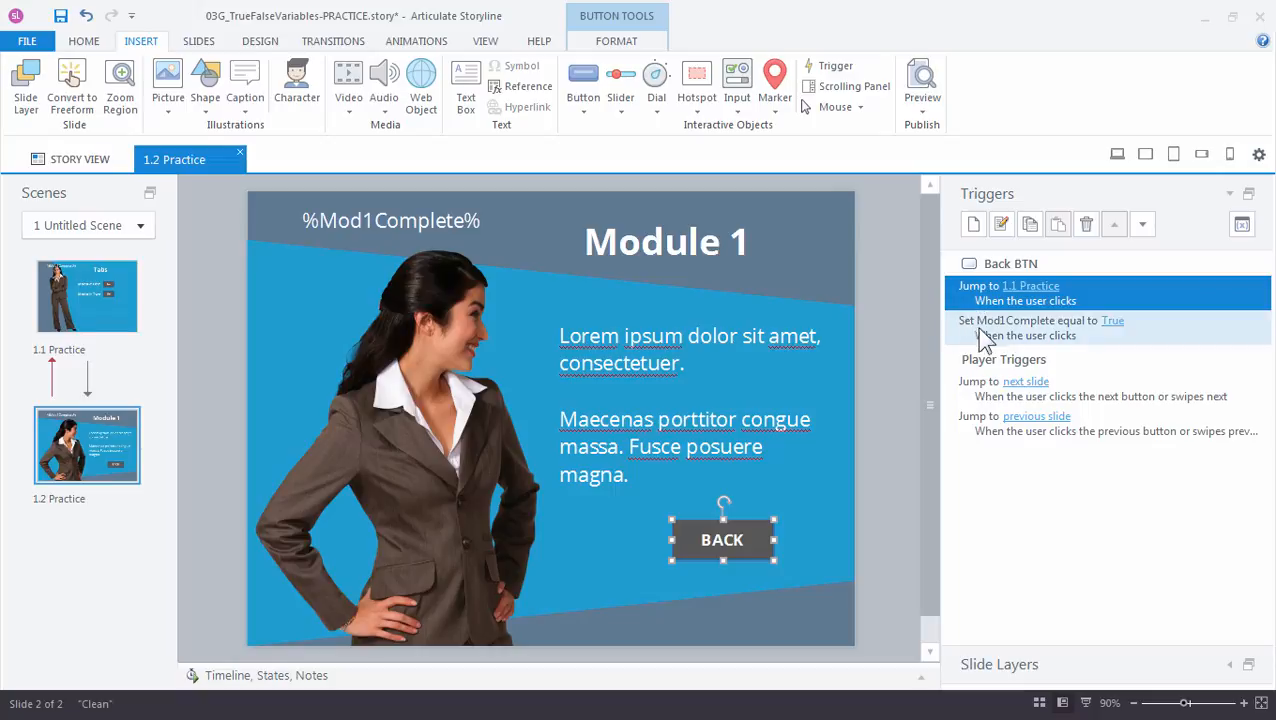
pyautogui.moveTo(1006, 338)
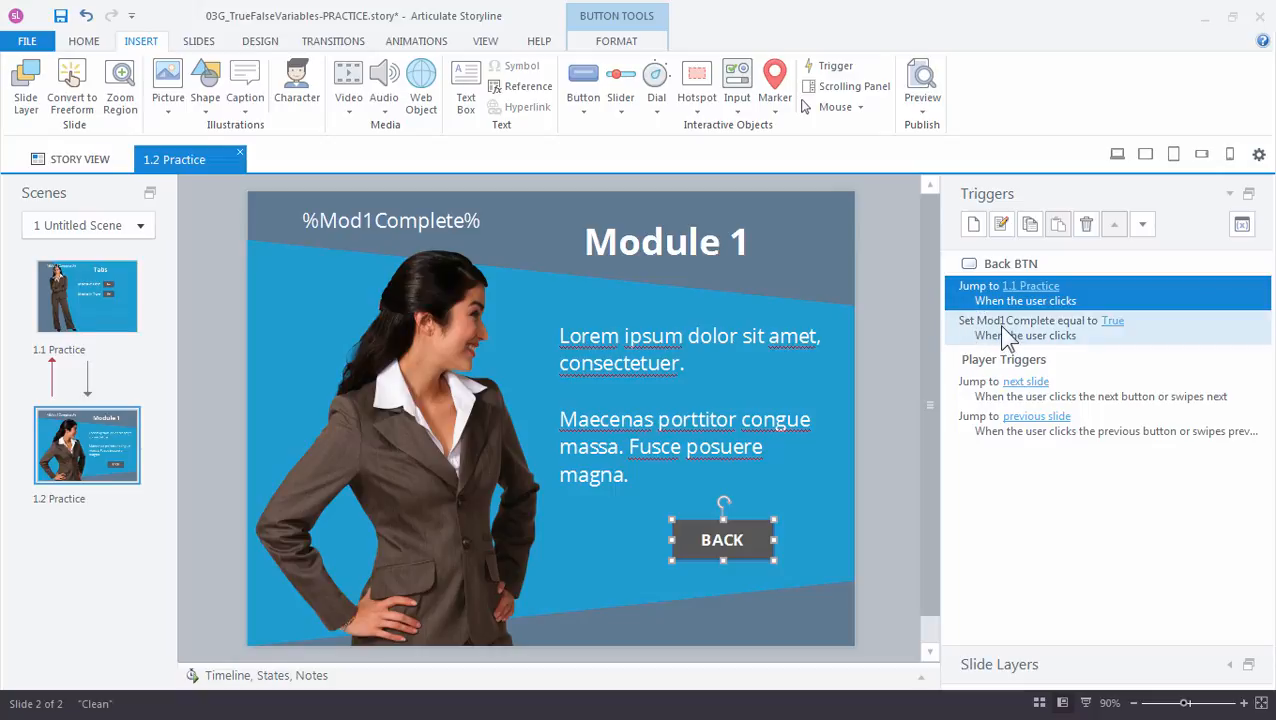
pyautogui.moveTo(1016, 312)
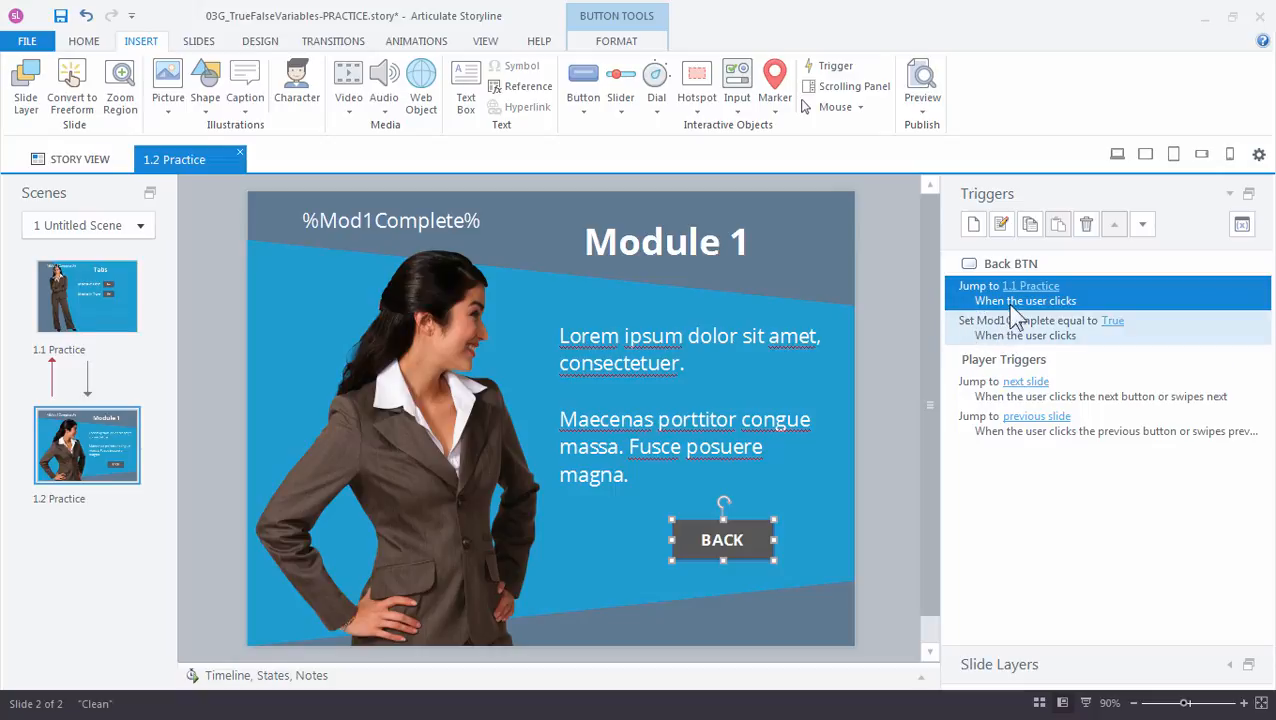
pyautogui.click(1040, 328)
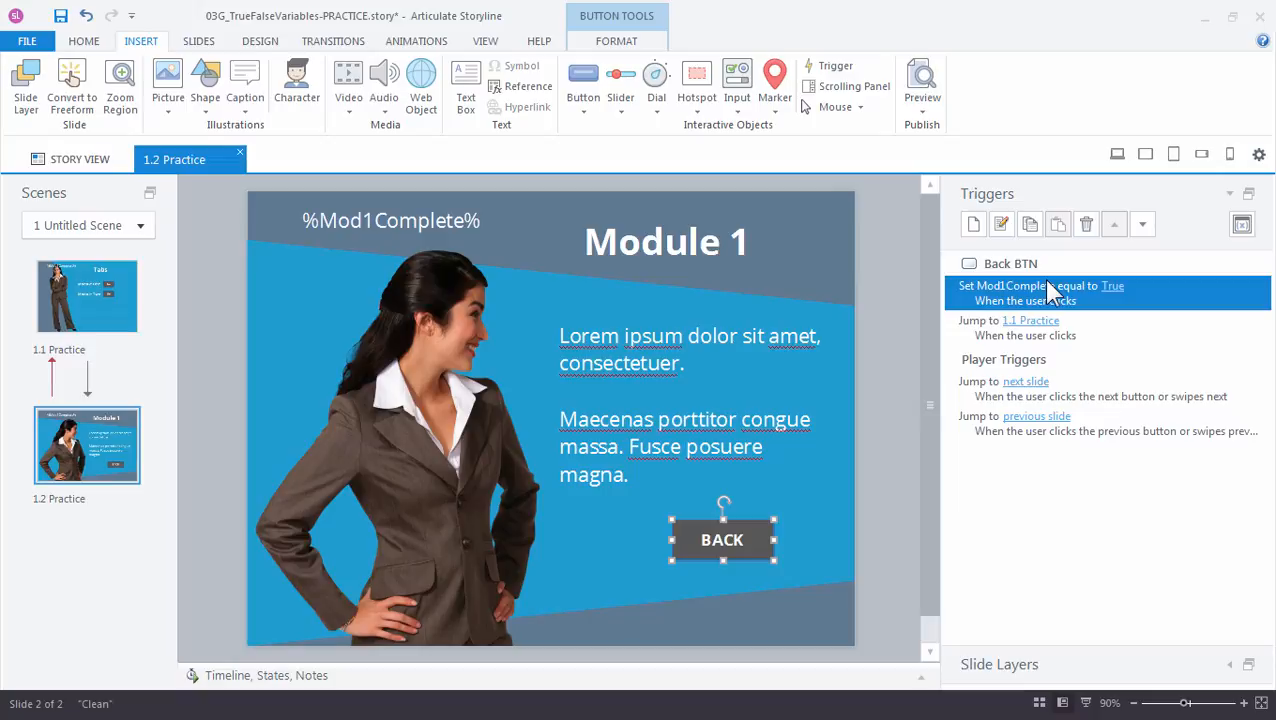
pyautogui.moveTo(980, 338)
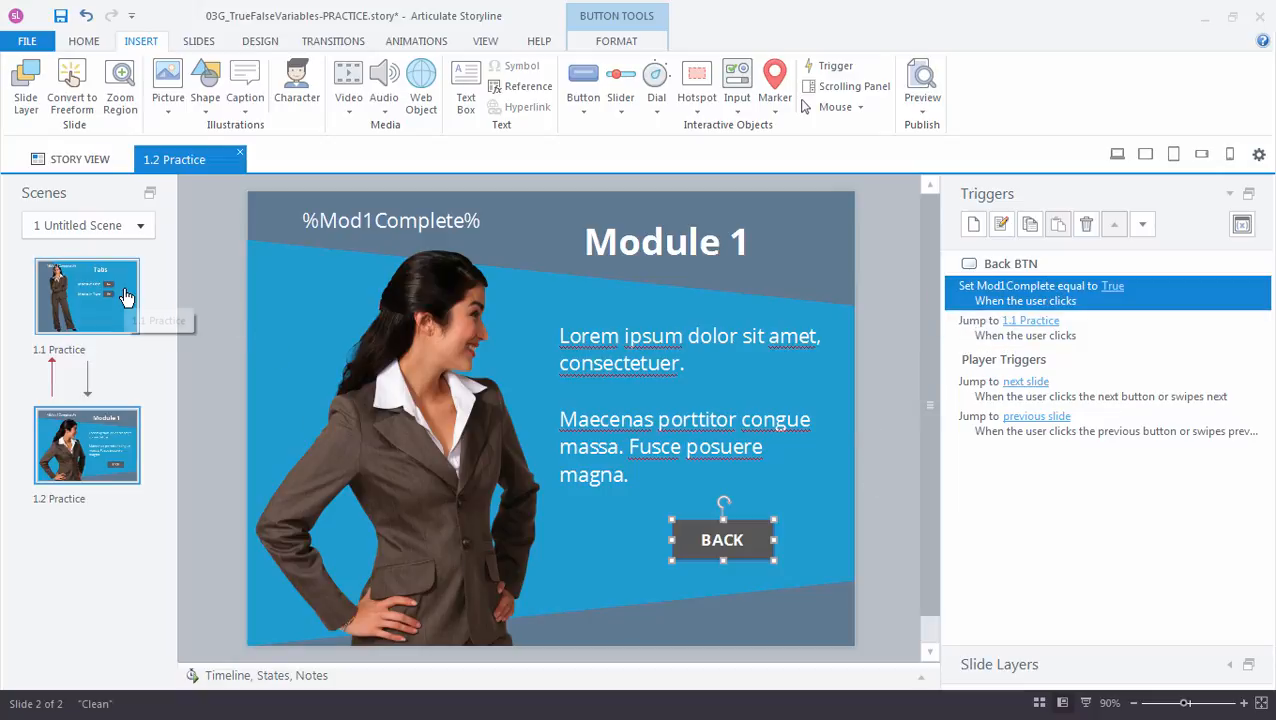
pyautogui.moveTo(864, 268)
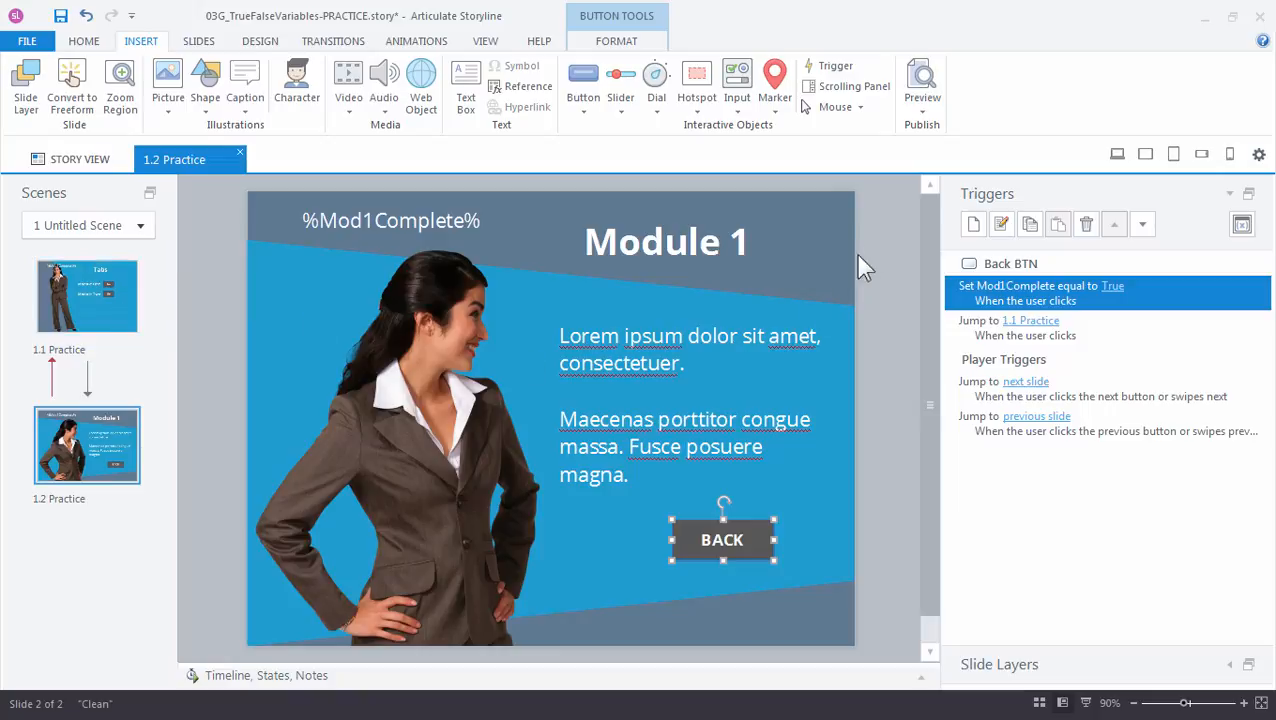
# Step: Preview Go and BACK again, verify the menu slide now reads true, and exit the preview
pyautogui.click(920, 84)
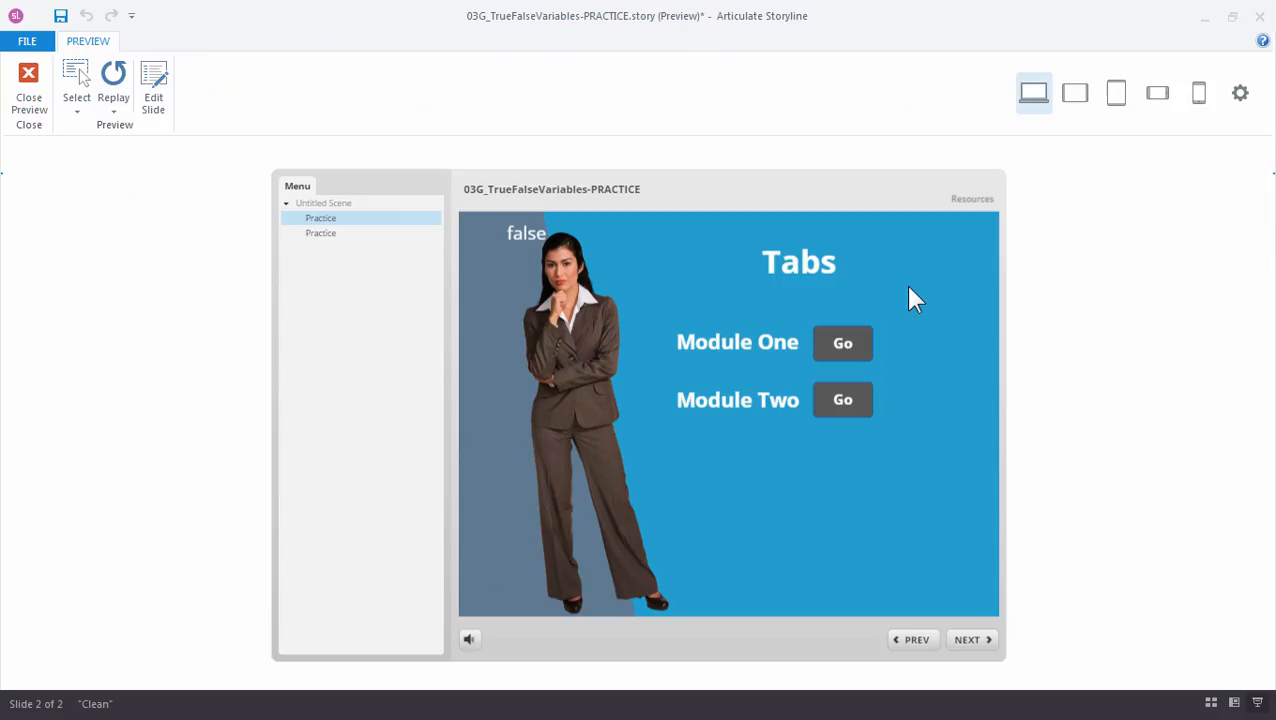
pyautogui.click(840, 342)
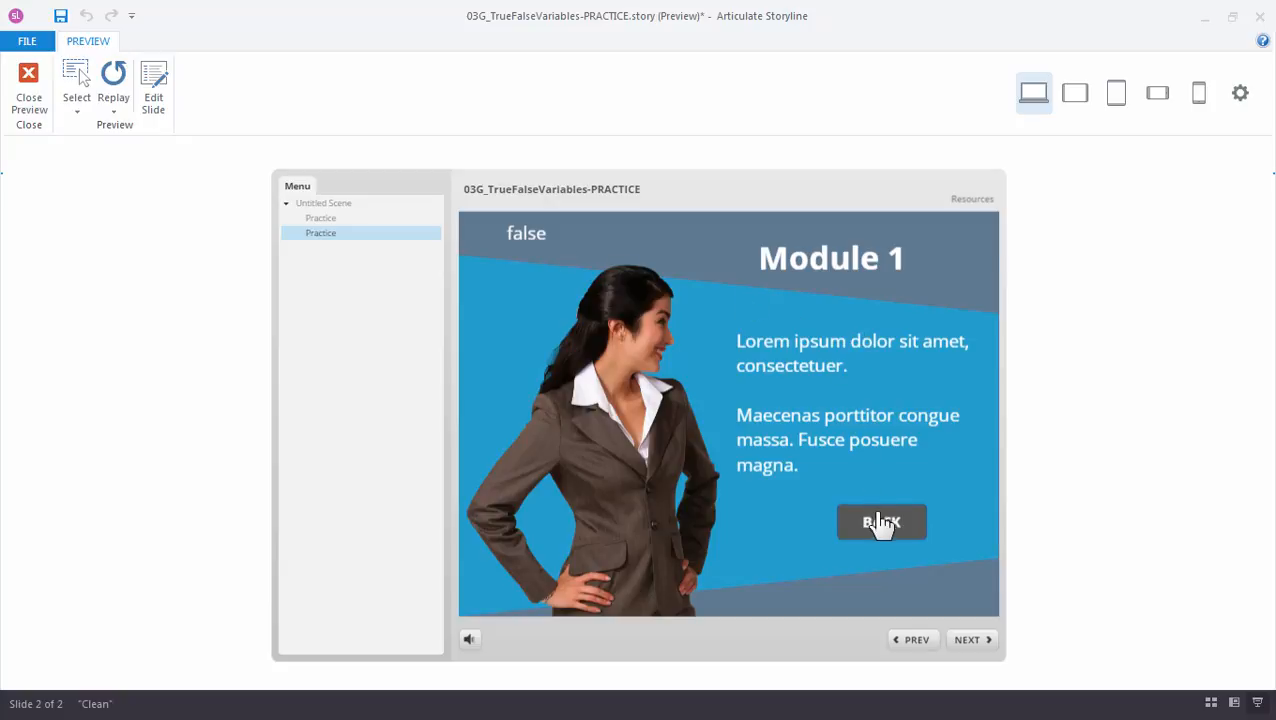
pyautogui.click(880, 520)
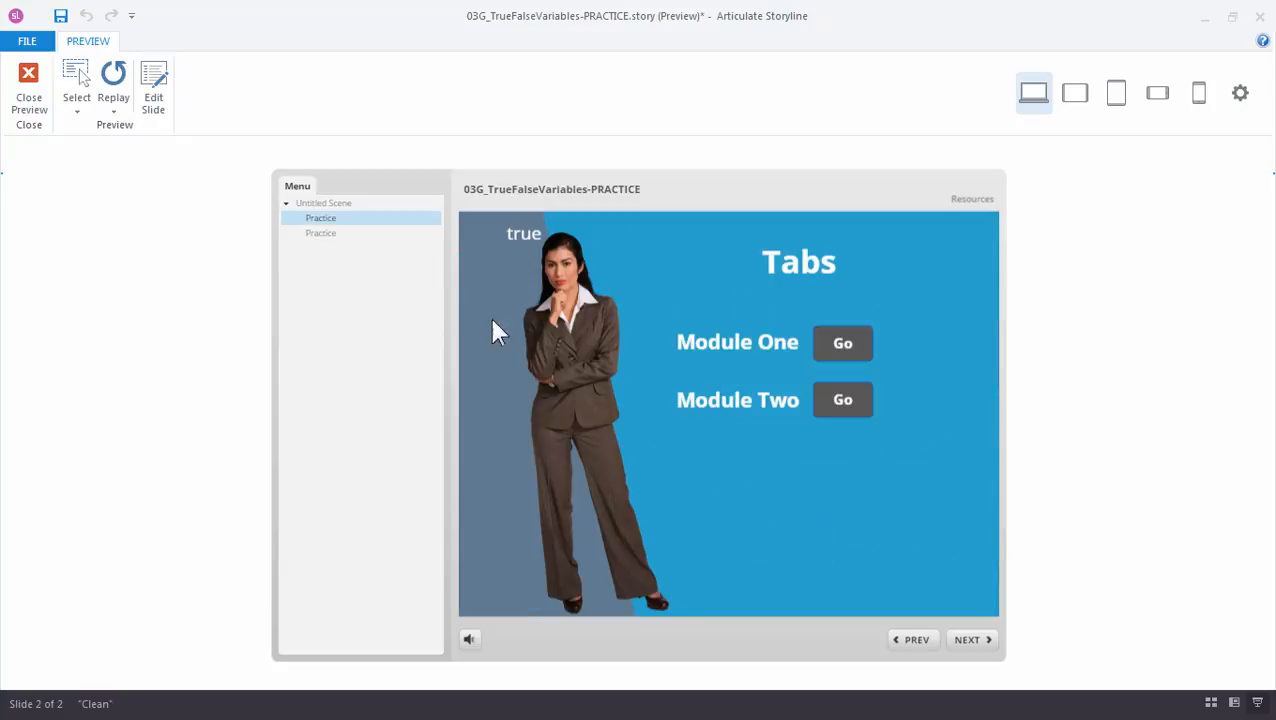
pyautogui.moveTo(520, 258)
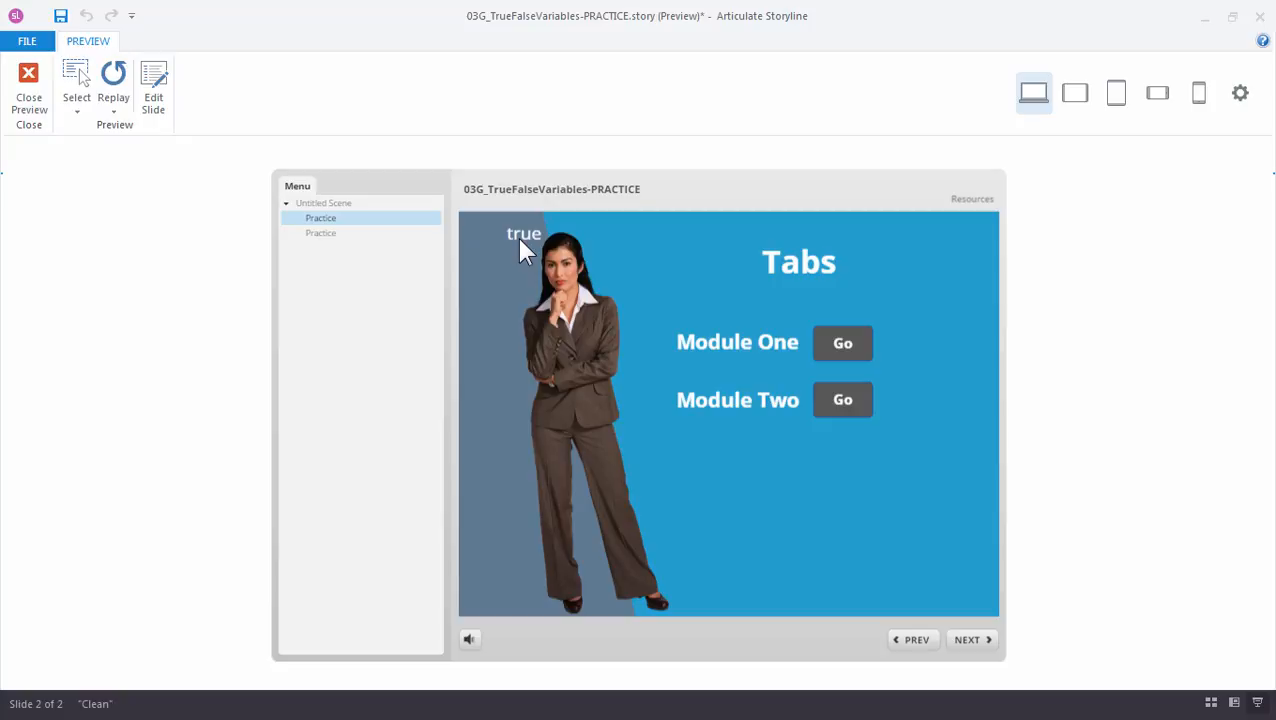
pyautogui.moveTo(500, 260)
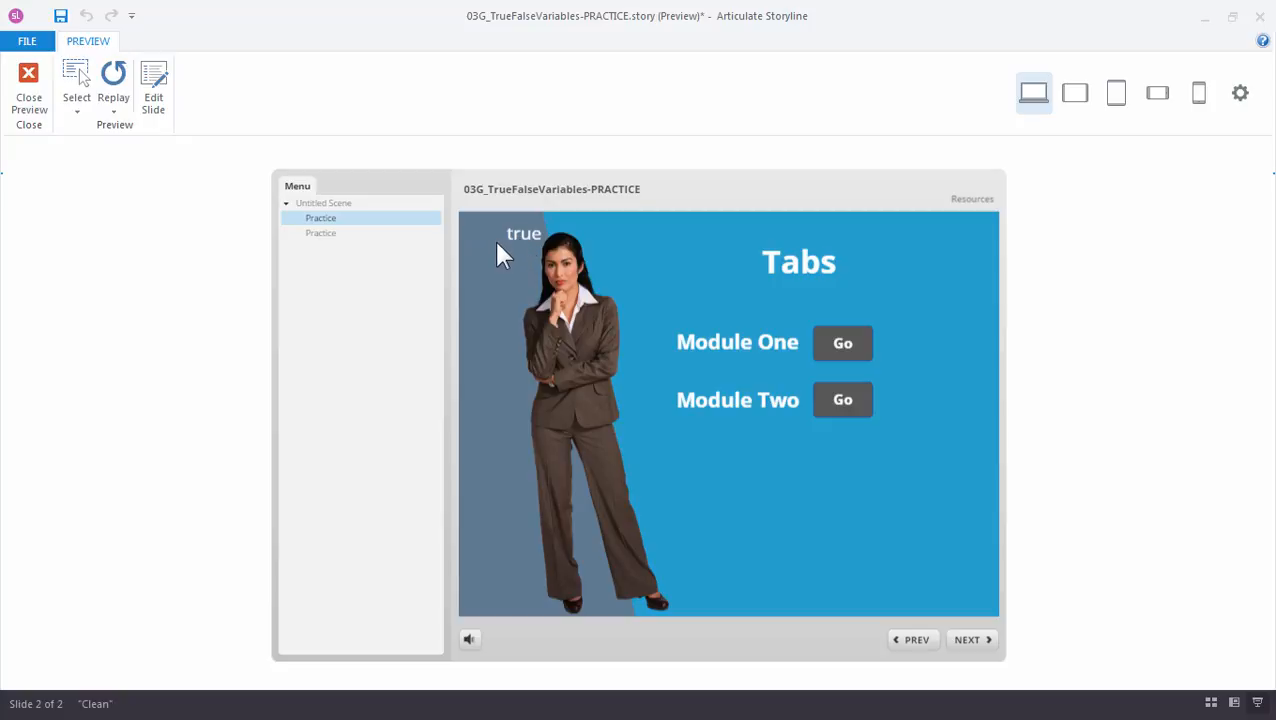
pyautogui.moveTo(512, 250)
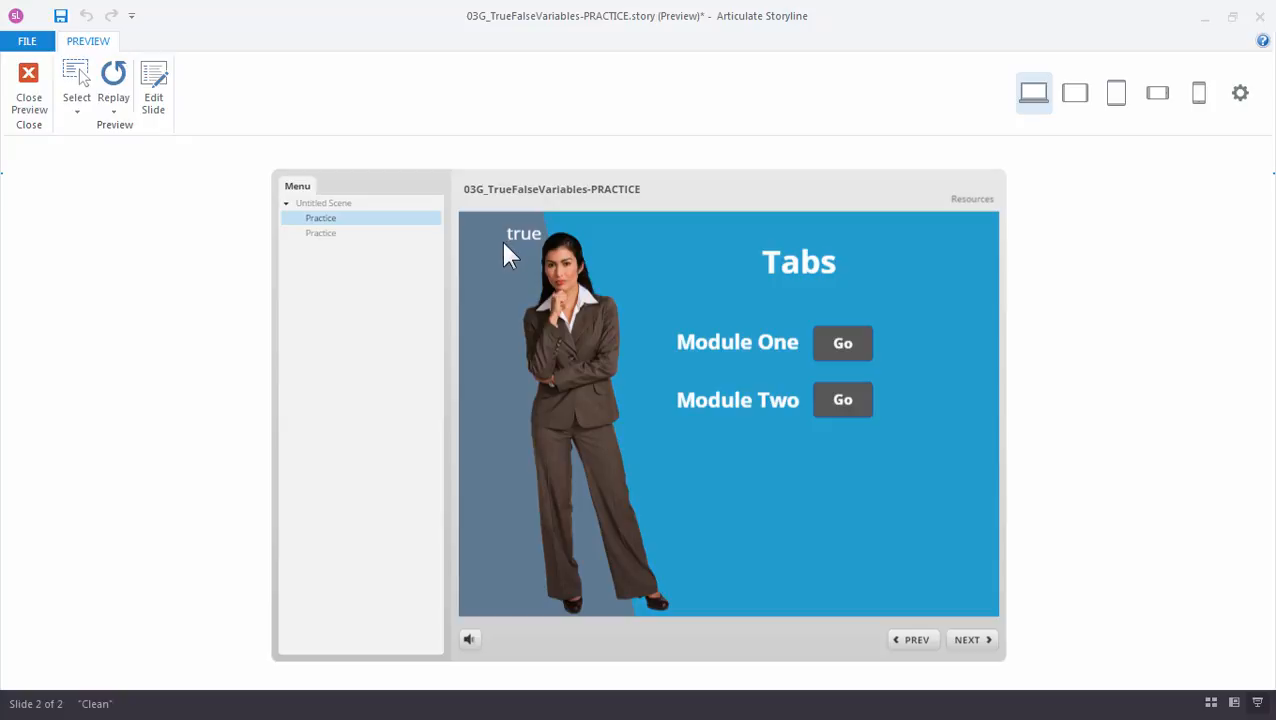
pyautogui.click(28, 76)
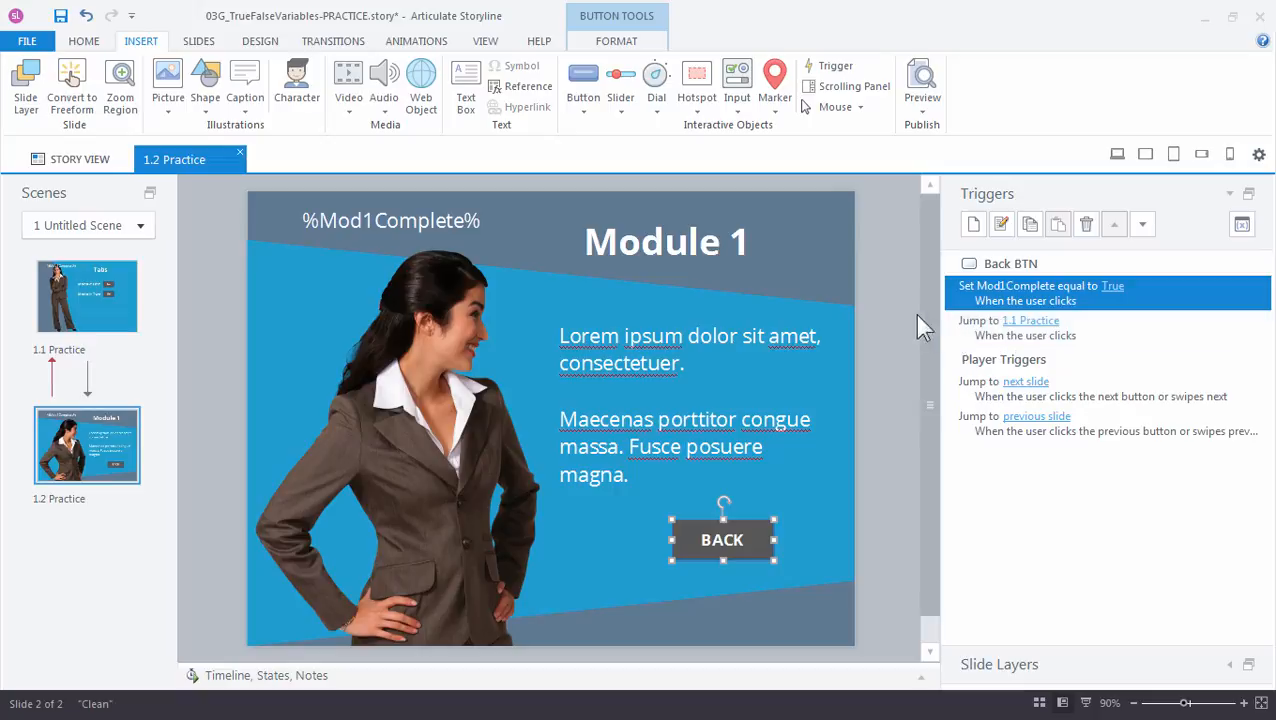
pyautogui.moveTo(988, 316)
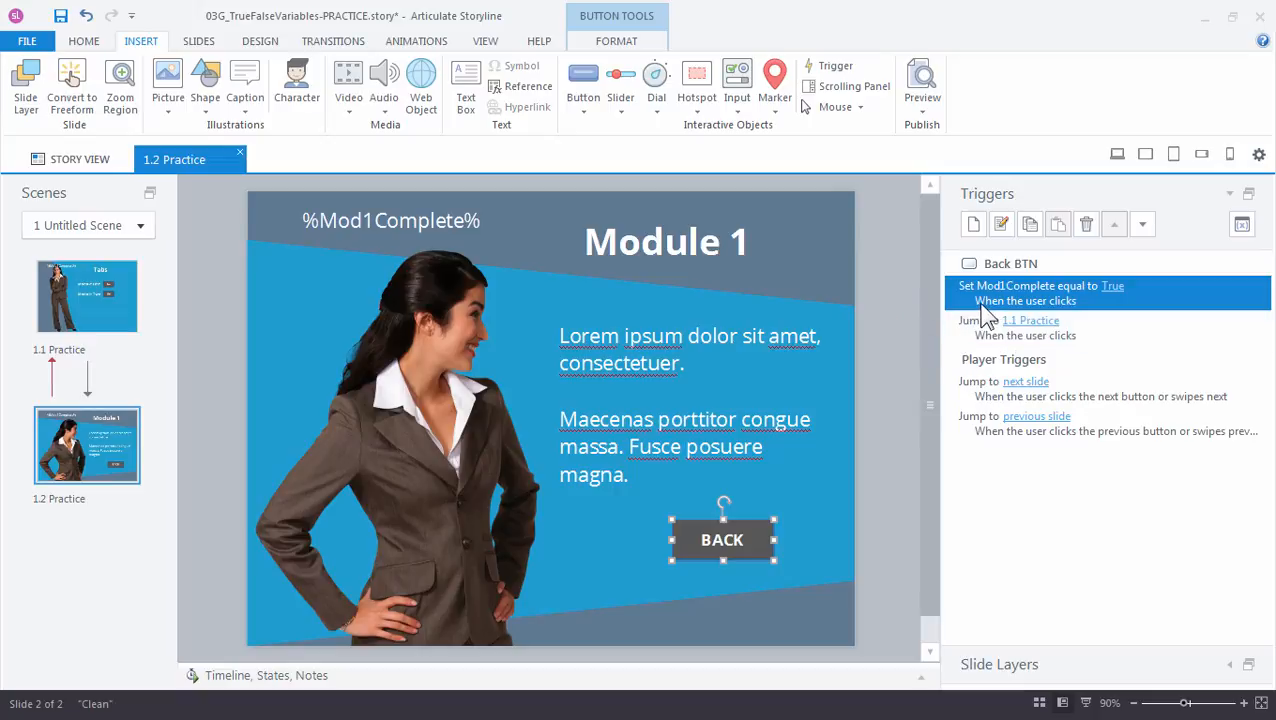
# Step: On the Tabs slide, select the Module One Go button and start a new trigger for it
pyautogui.click(88, 296)
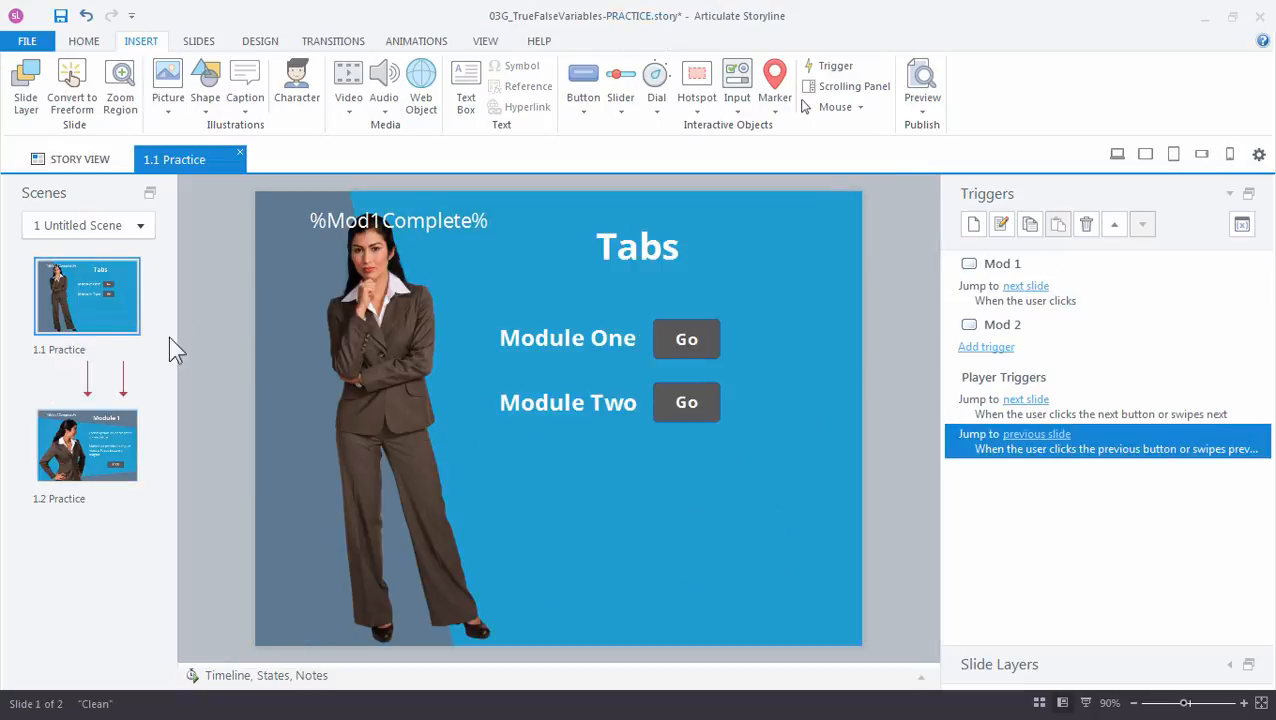
pyautogui.click(686, 338)
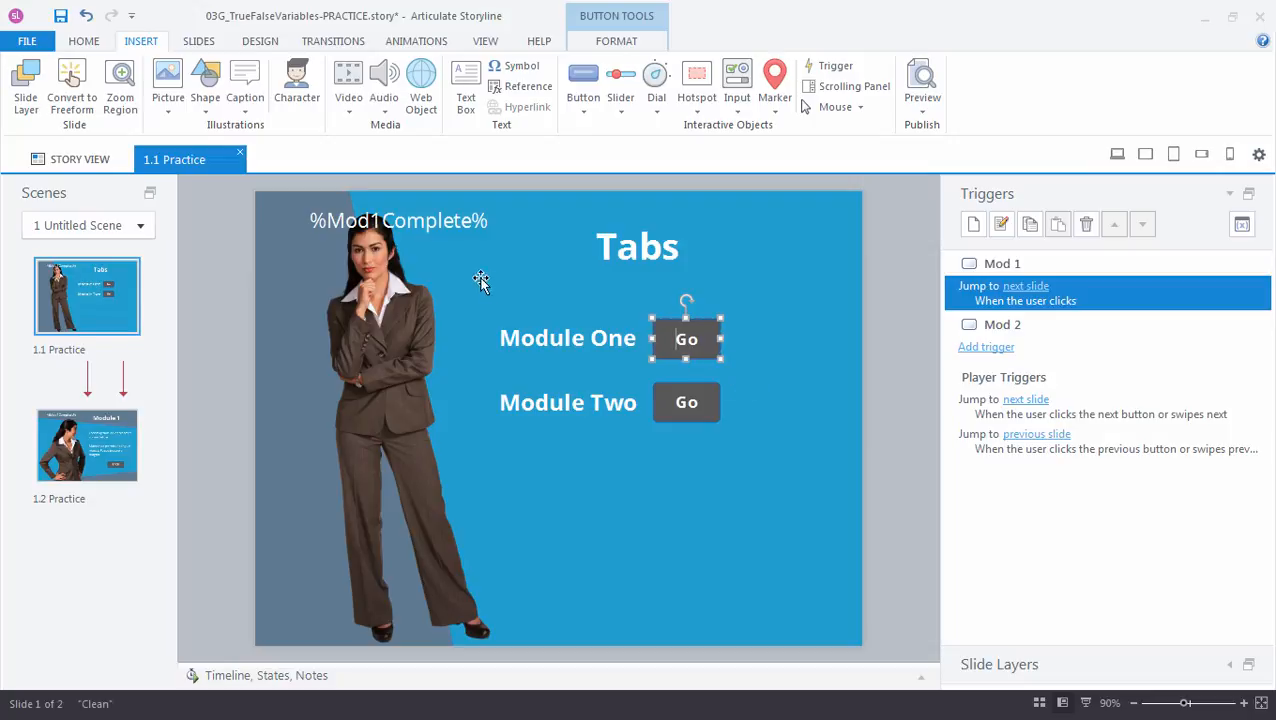
pyautogui.moveTo(512, 276)
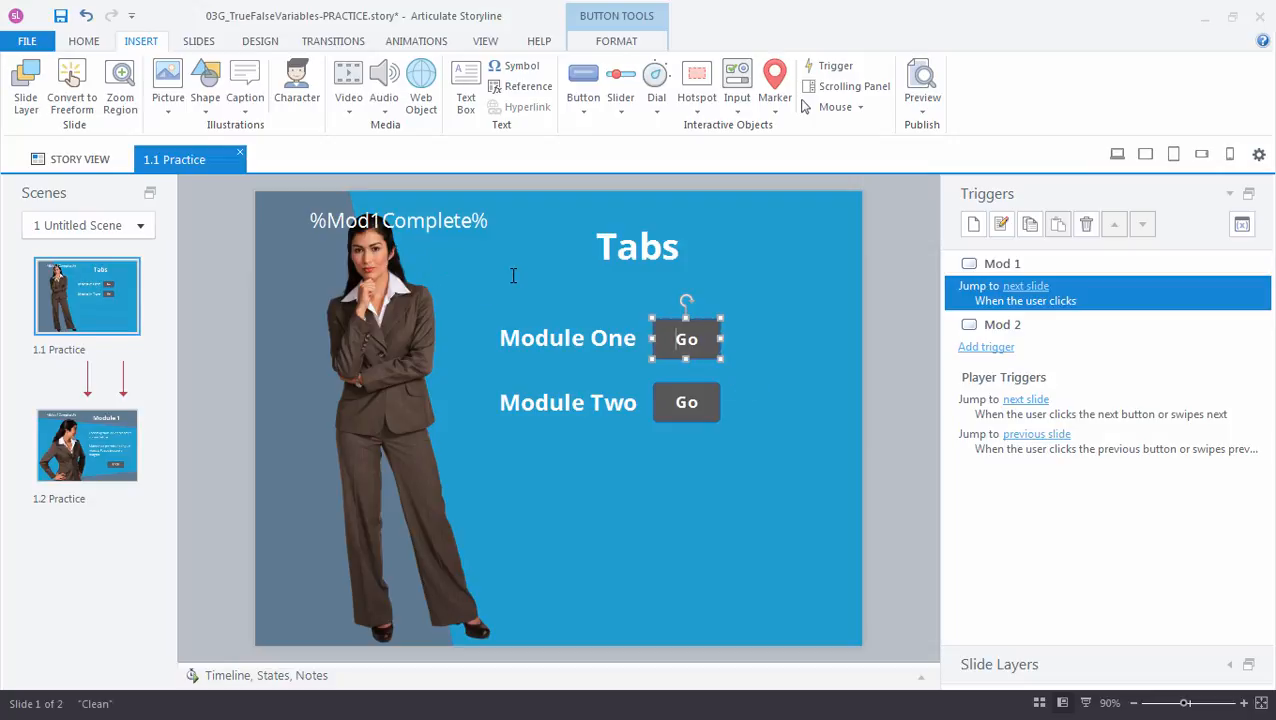
pyautogui.moveTo(276, 624)
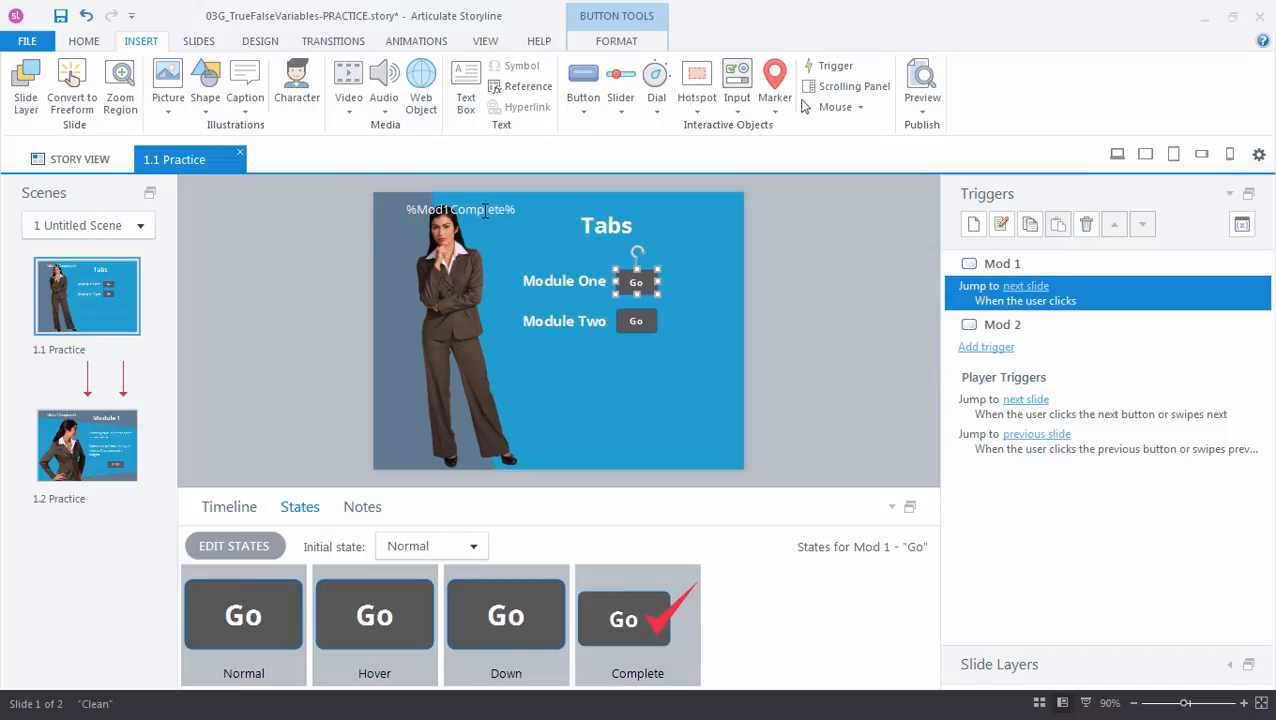
pyautogui.moveTo(490, 224)
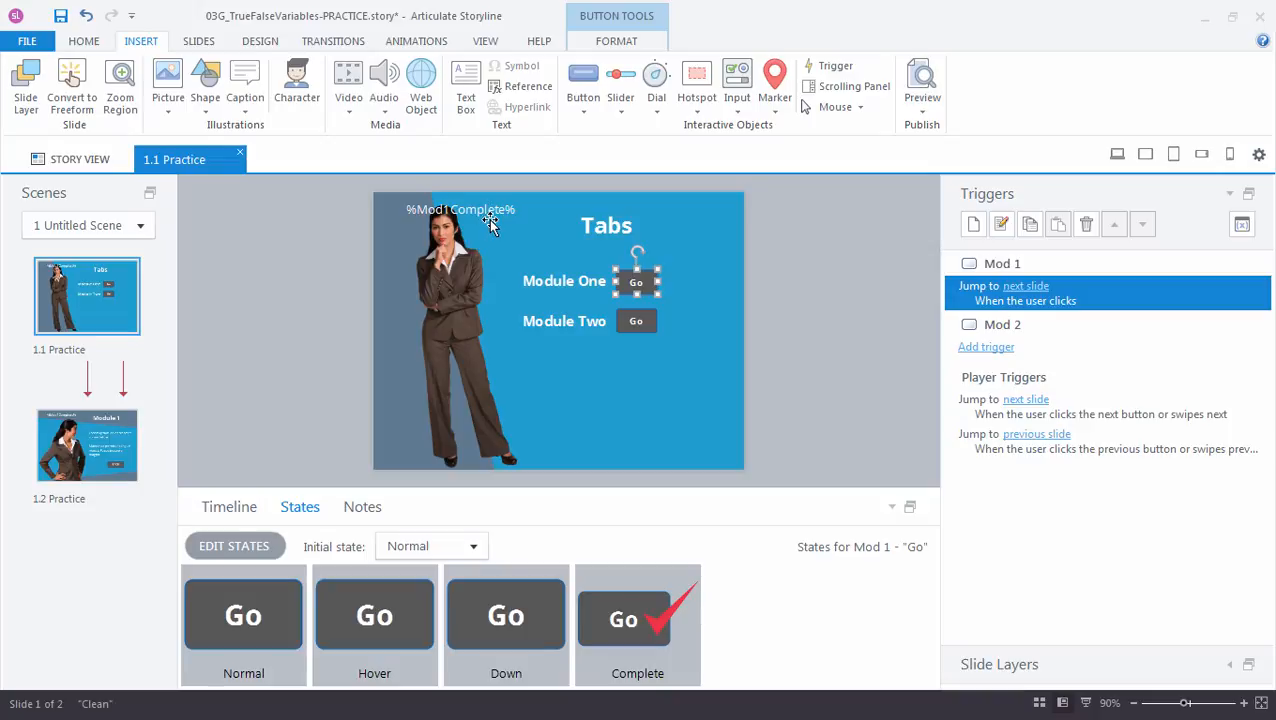
pyautogui.moveTo(644, 330)
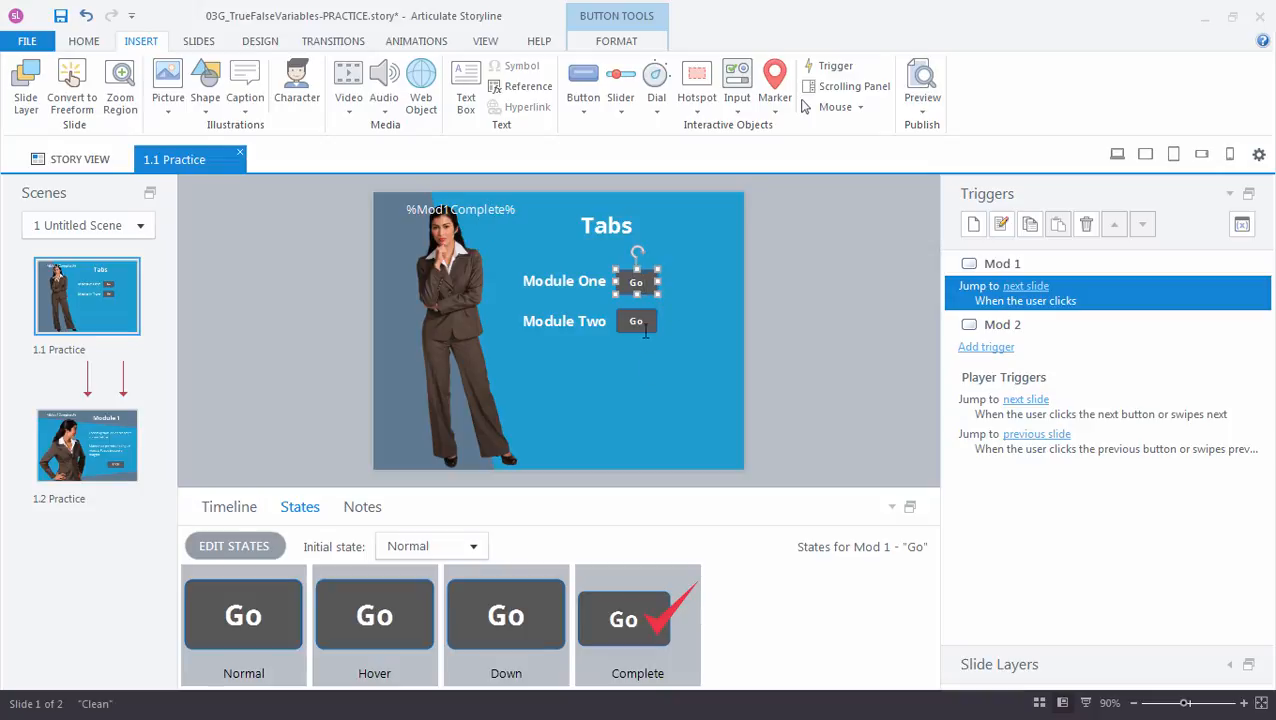
pyautogui.click(632, 616)
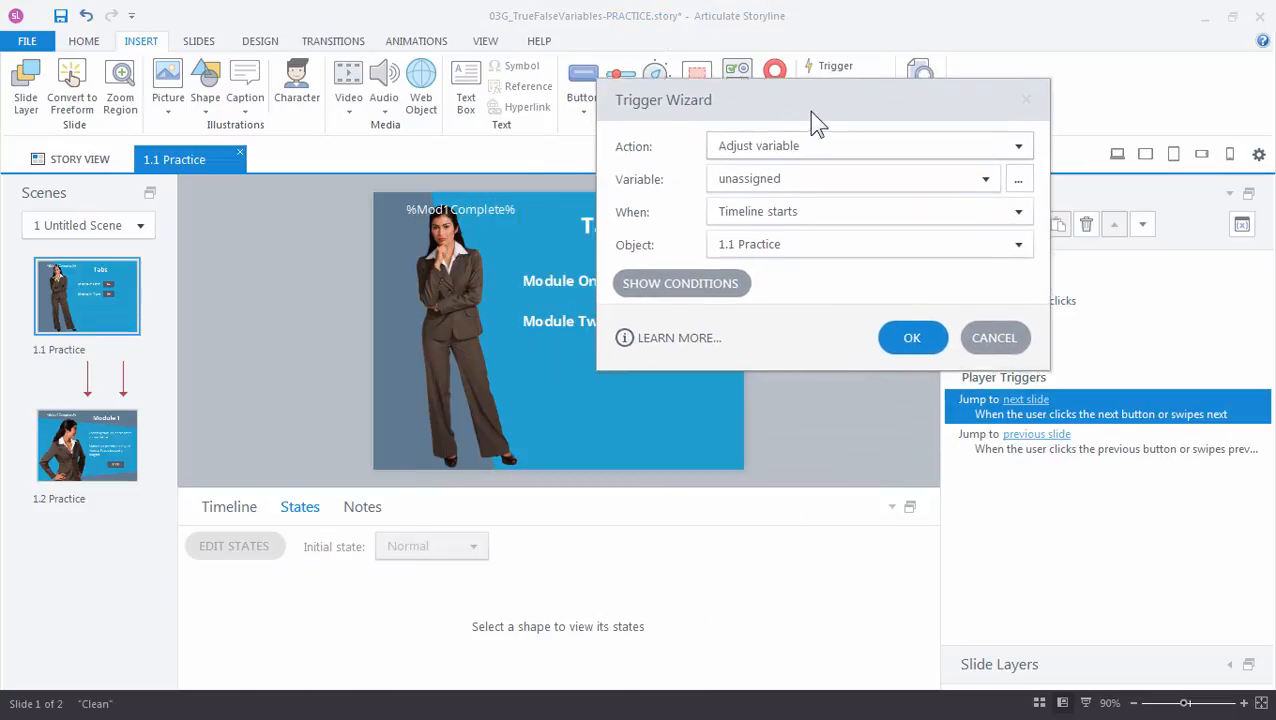
# Step: Make the trigger change the state of Mod 1 to Complete
pyautogui.click(1012, 144)
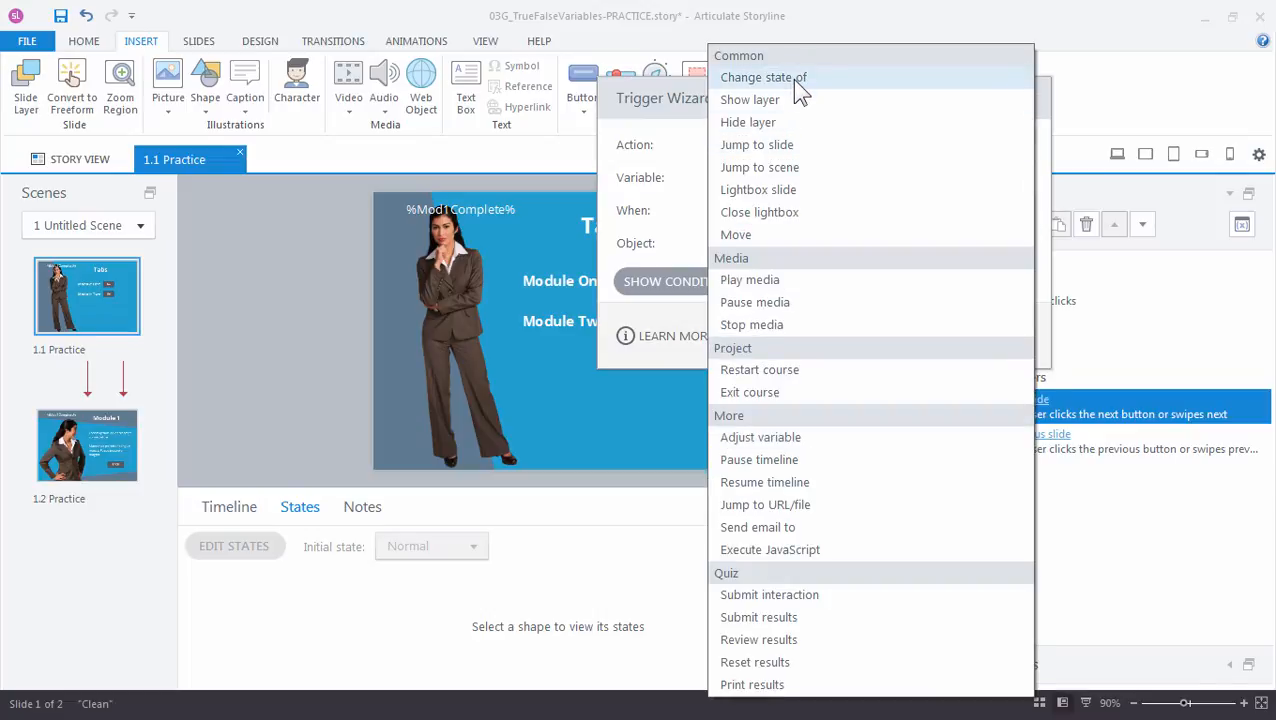
pyautogui.click(764, 76)
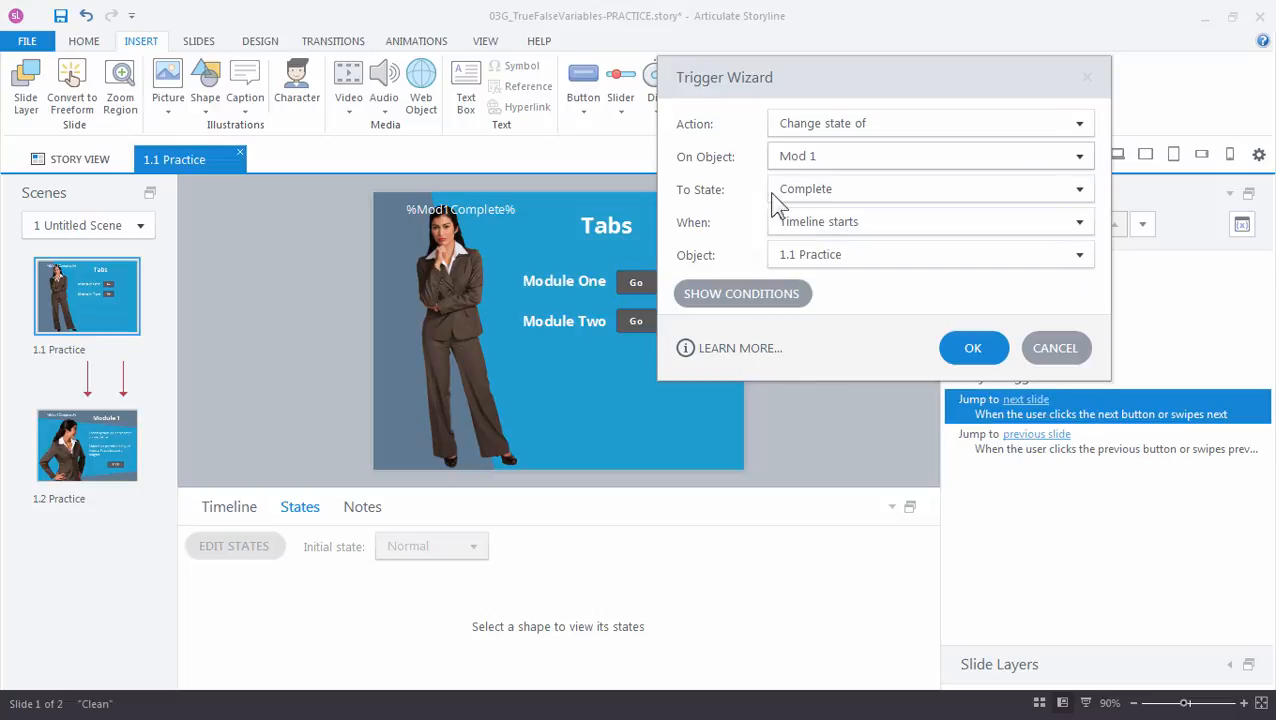
pyautogui.click(1080, 188)
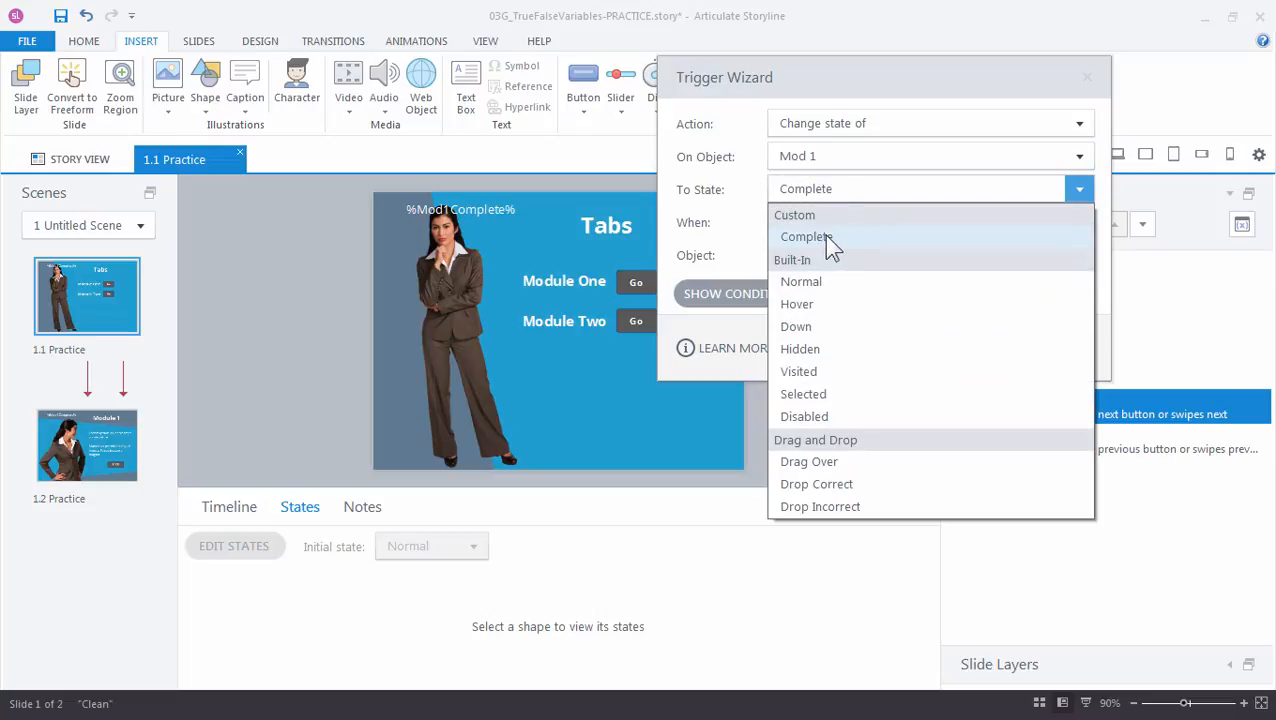
pyautogui.click(806, 236)
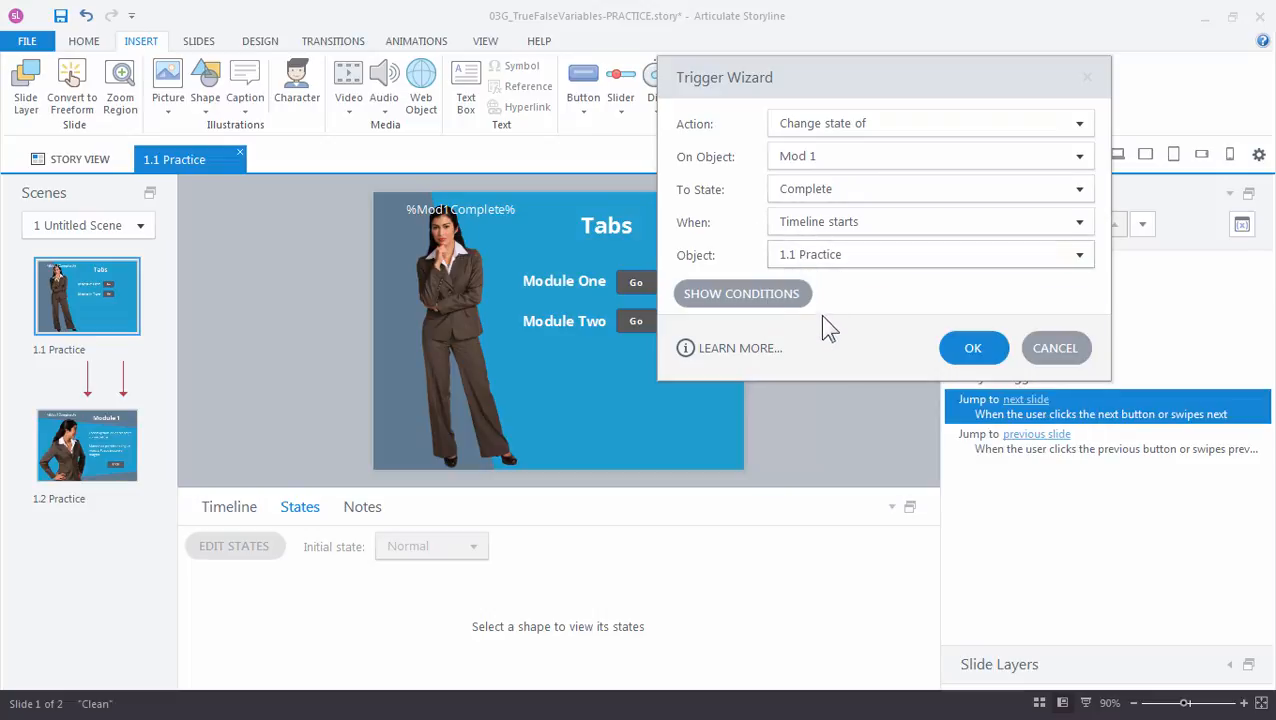
# Step: Add the condition Mod1Complete == True and save the trigger
pyautogui.click(742, 292)
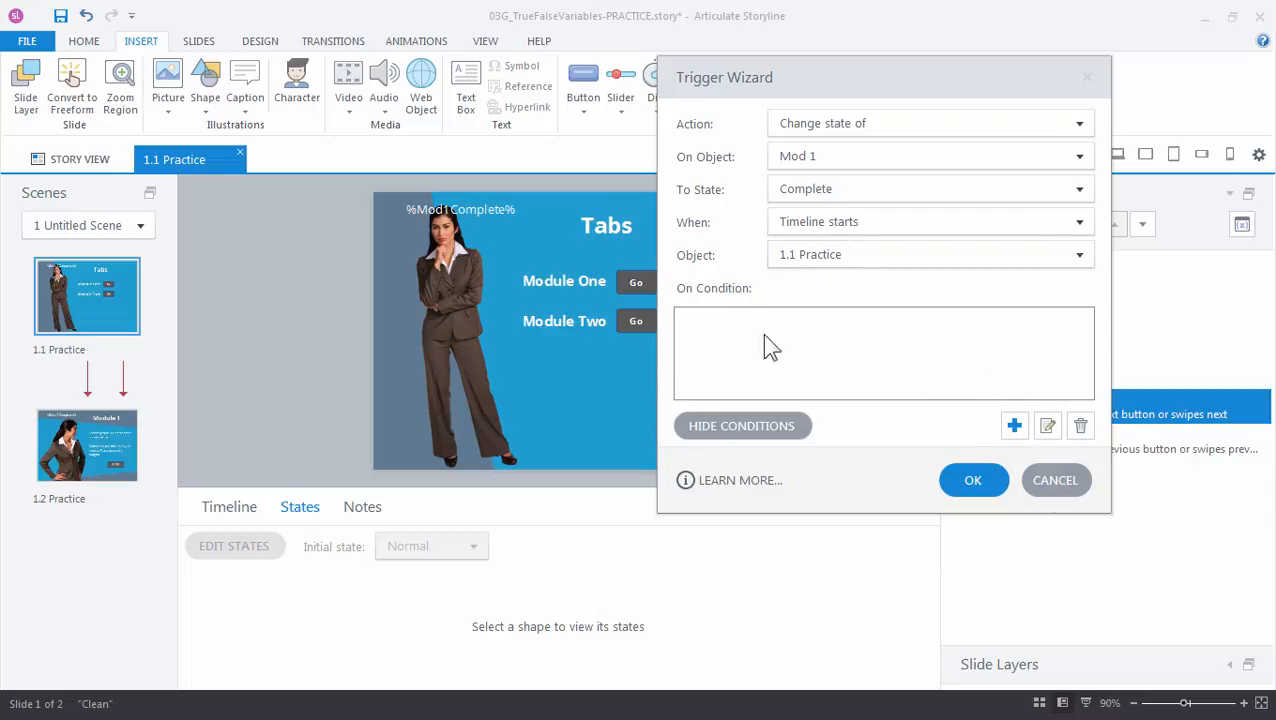
pyautogui.click(1012, 424)
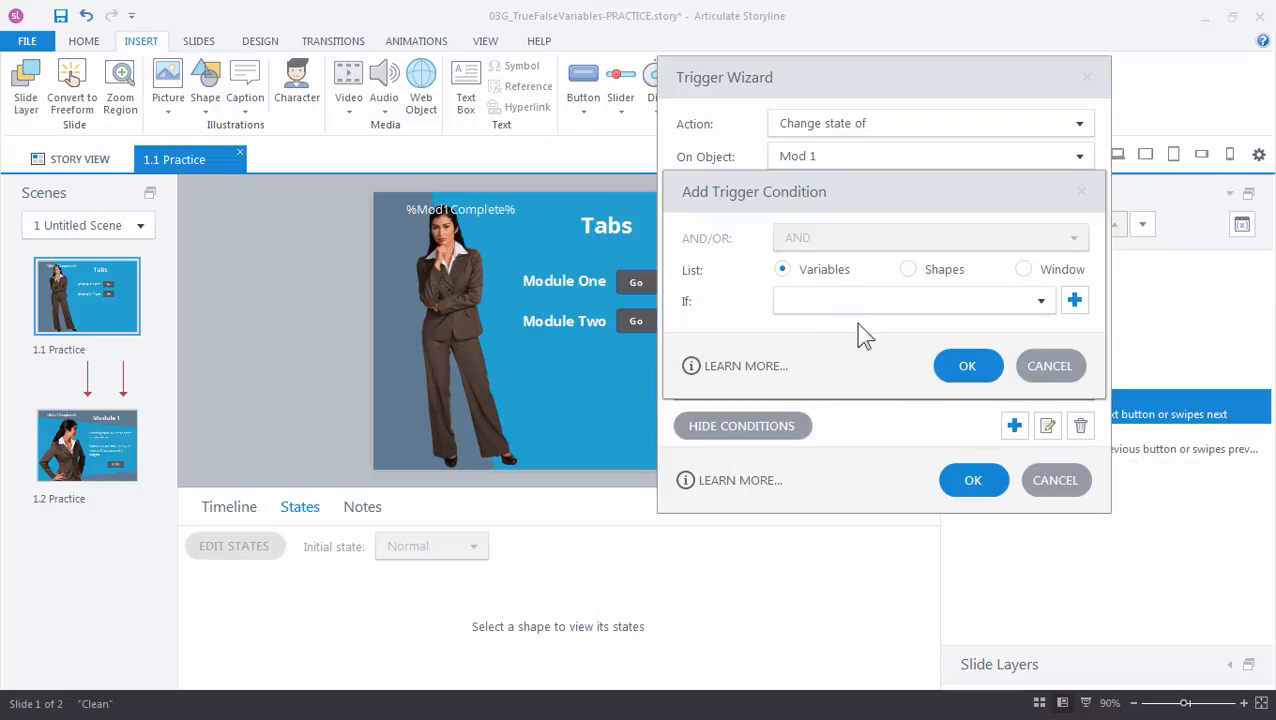
pyautogui.click(1040, 300)
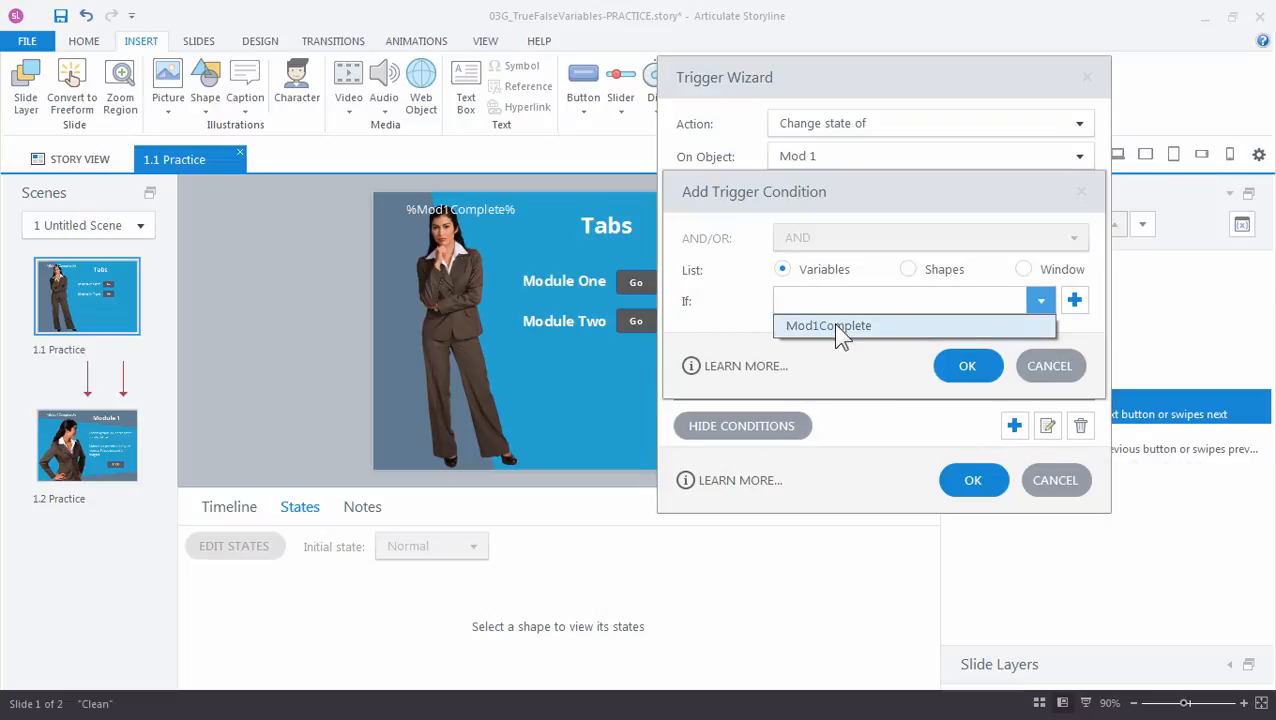
pyautogui.click(824, 324)
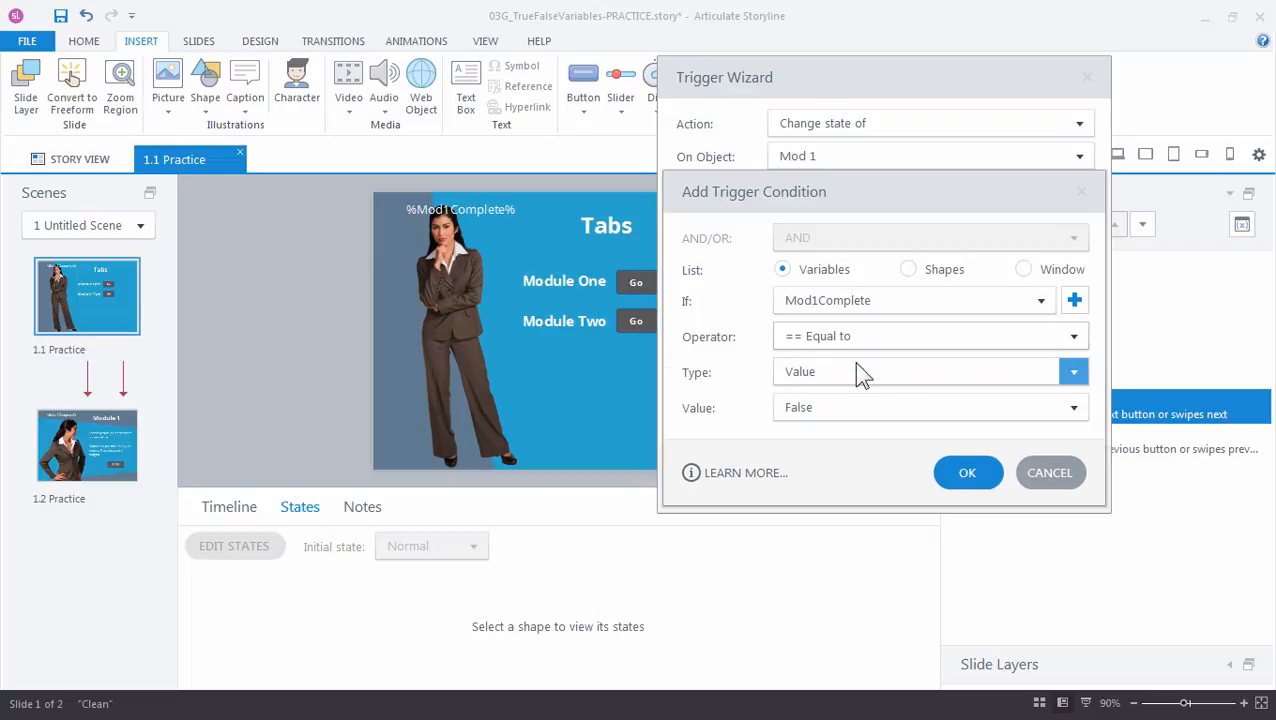
pyautogui.click(930, 408)
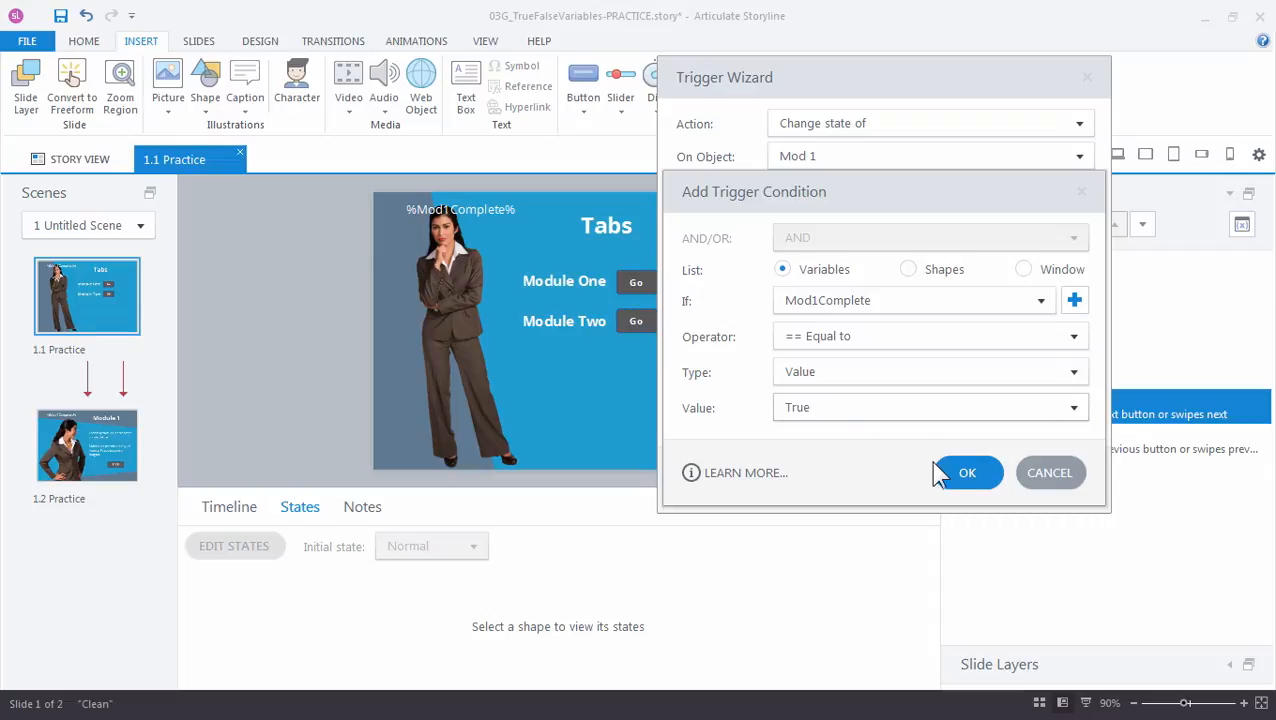
pyautogui.click(968, 472)
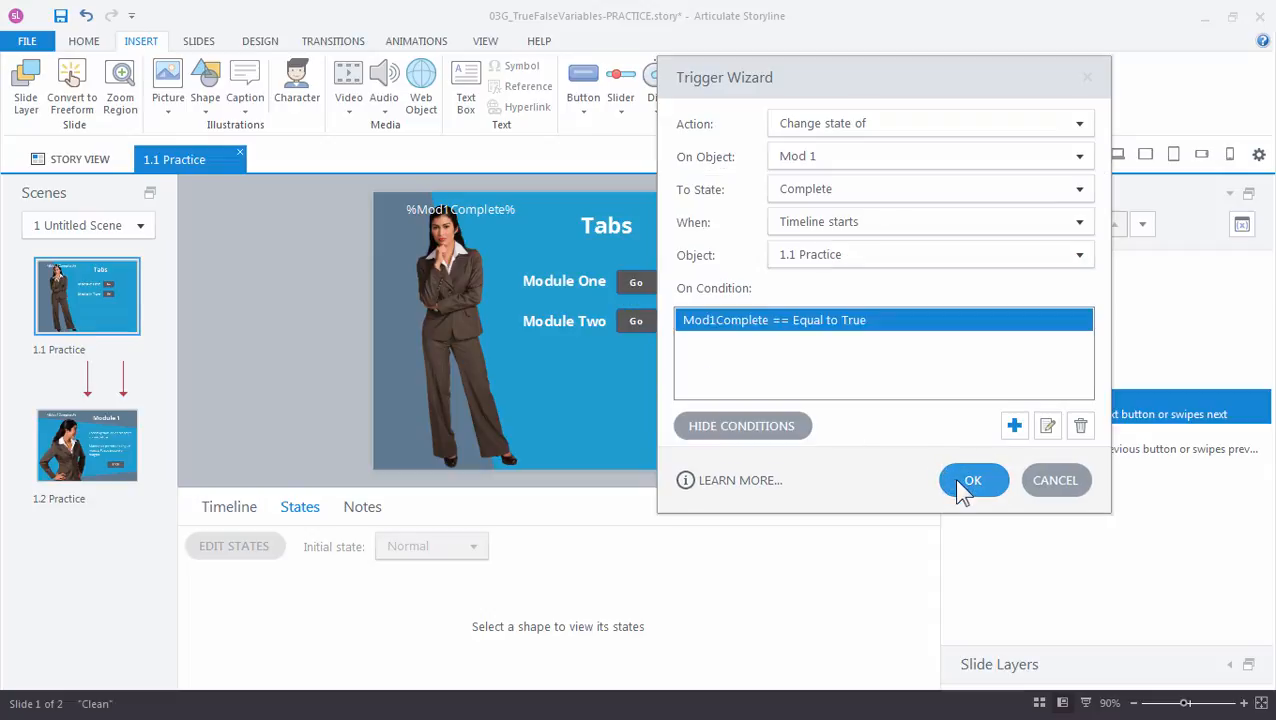
pyautogui.click(972, 480)
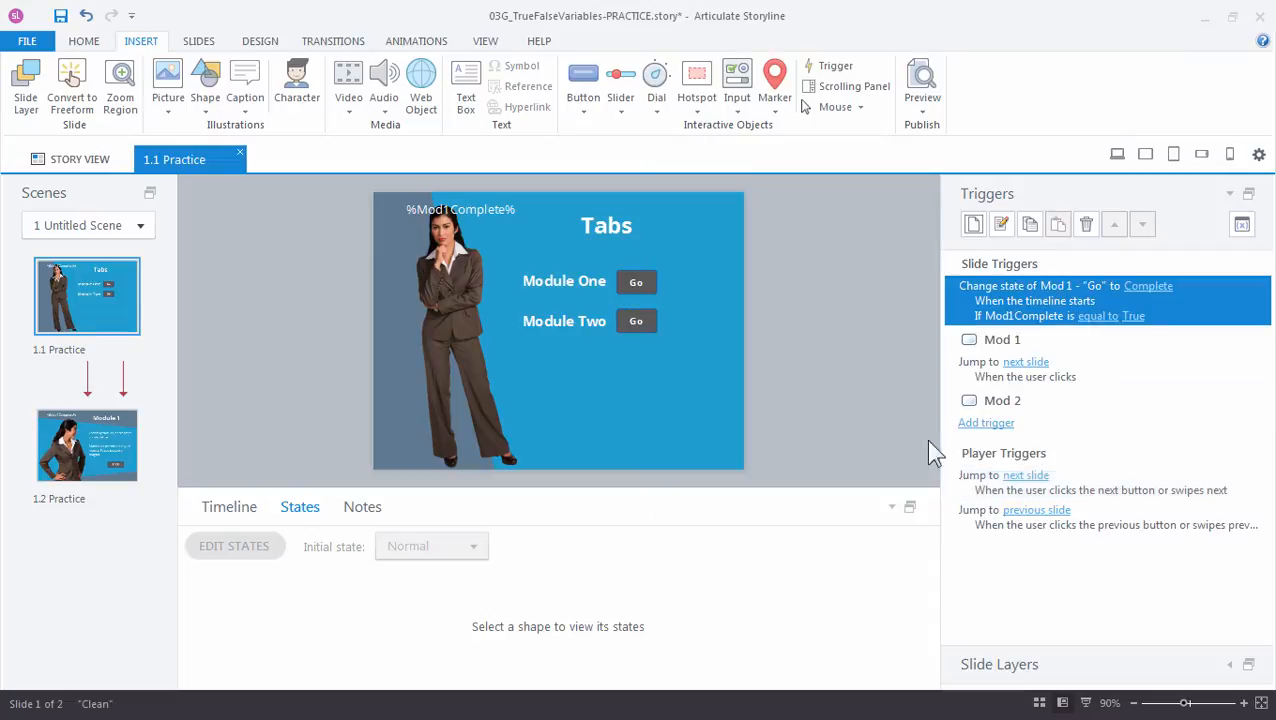
pyautogui.click(922, 84)
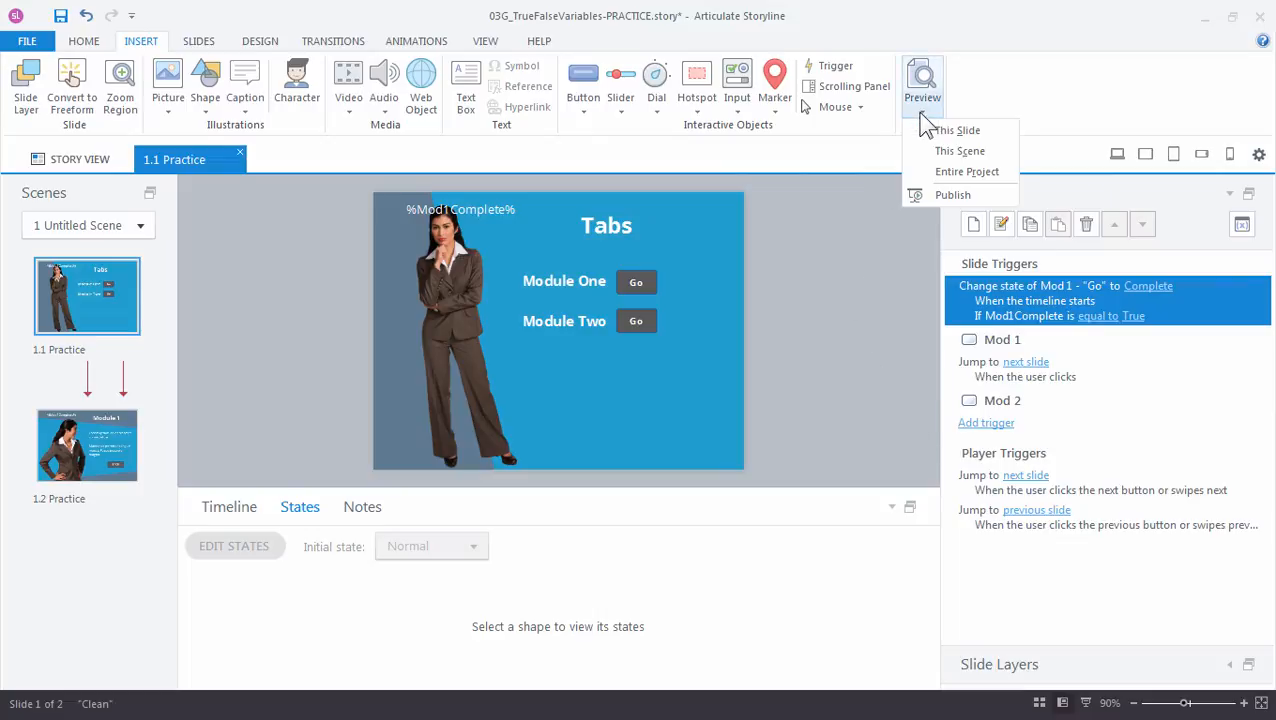
# Step: Preview this slide and enter Module One via its Go button
pyautogui.click(958, 130)
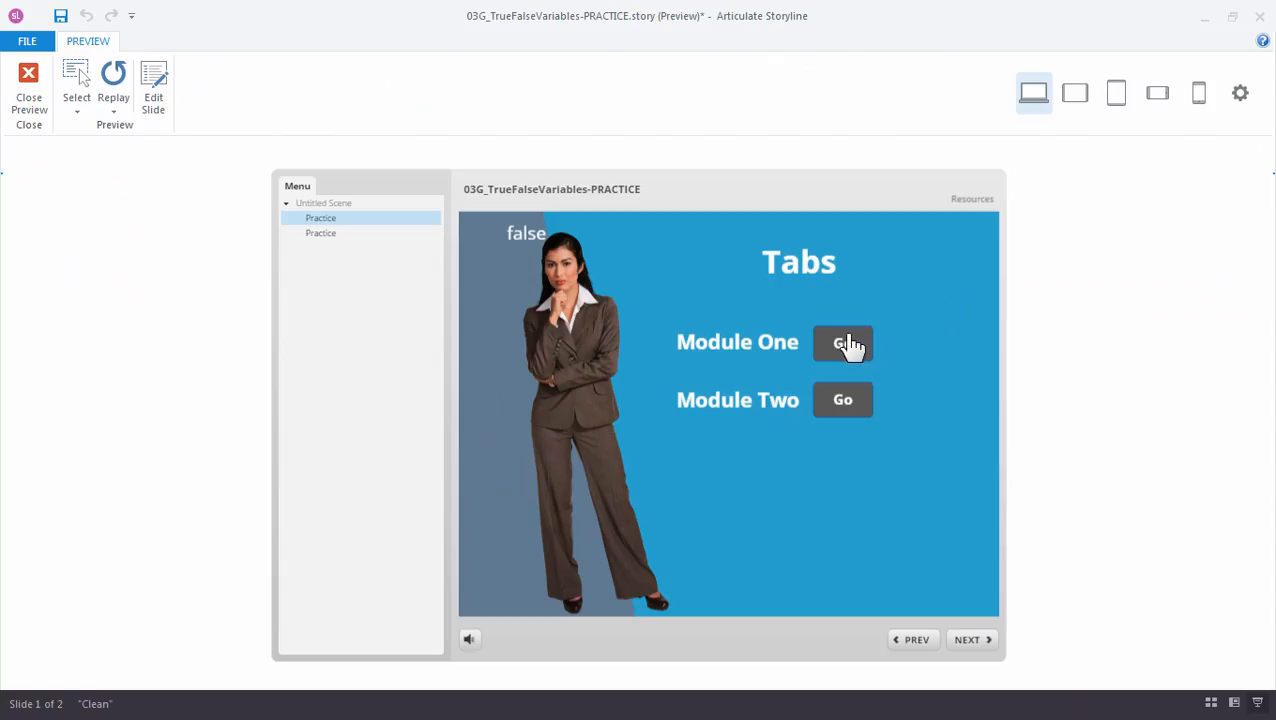
pyautogui.click(842, 344)
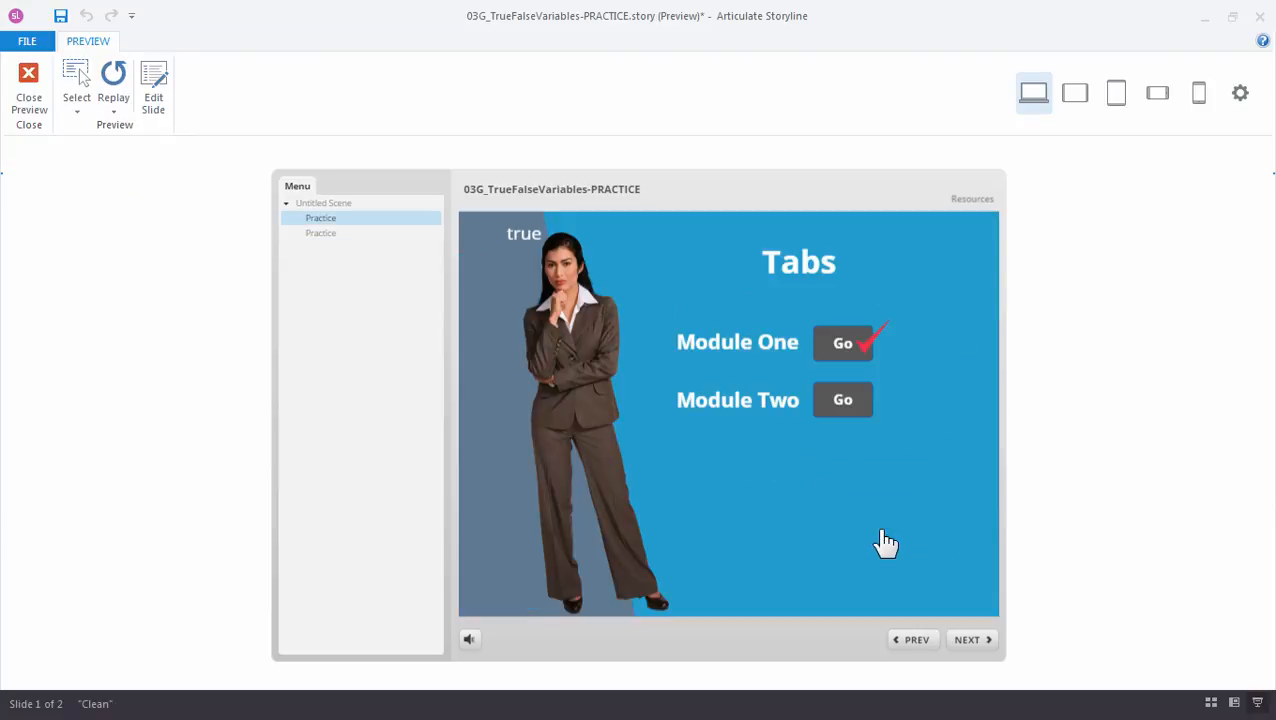
pyautogui.moveTo(532, 262)
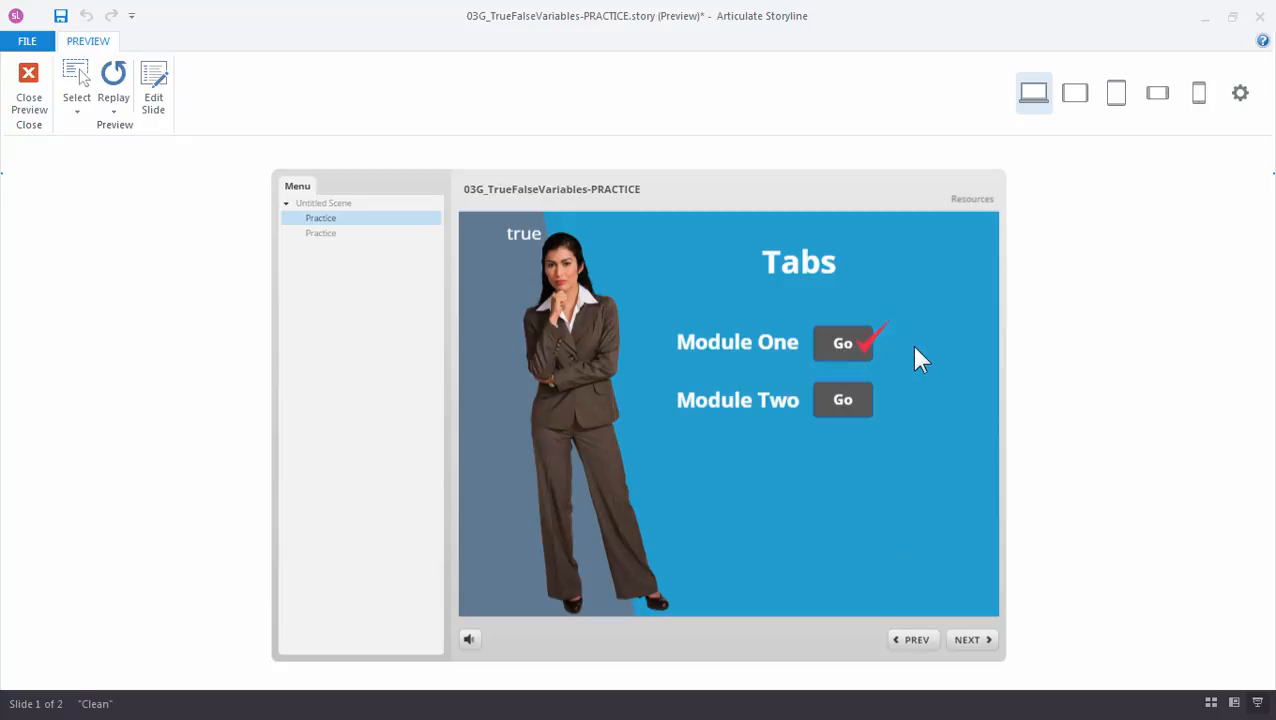
pyautogui.moveTo(912, 352)
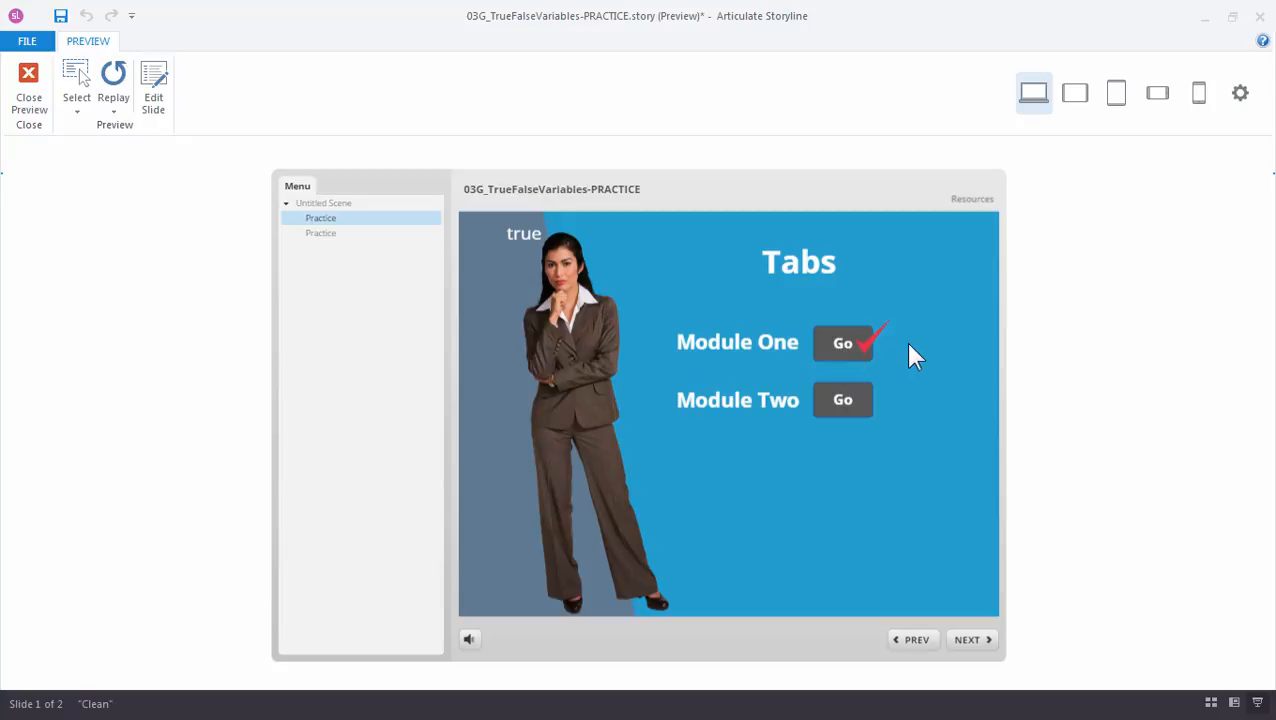